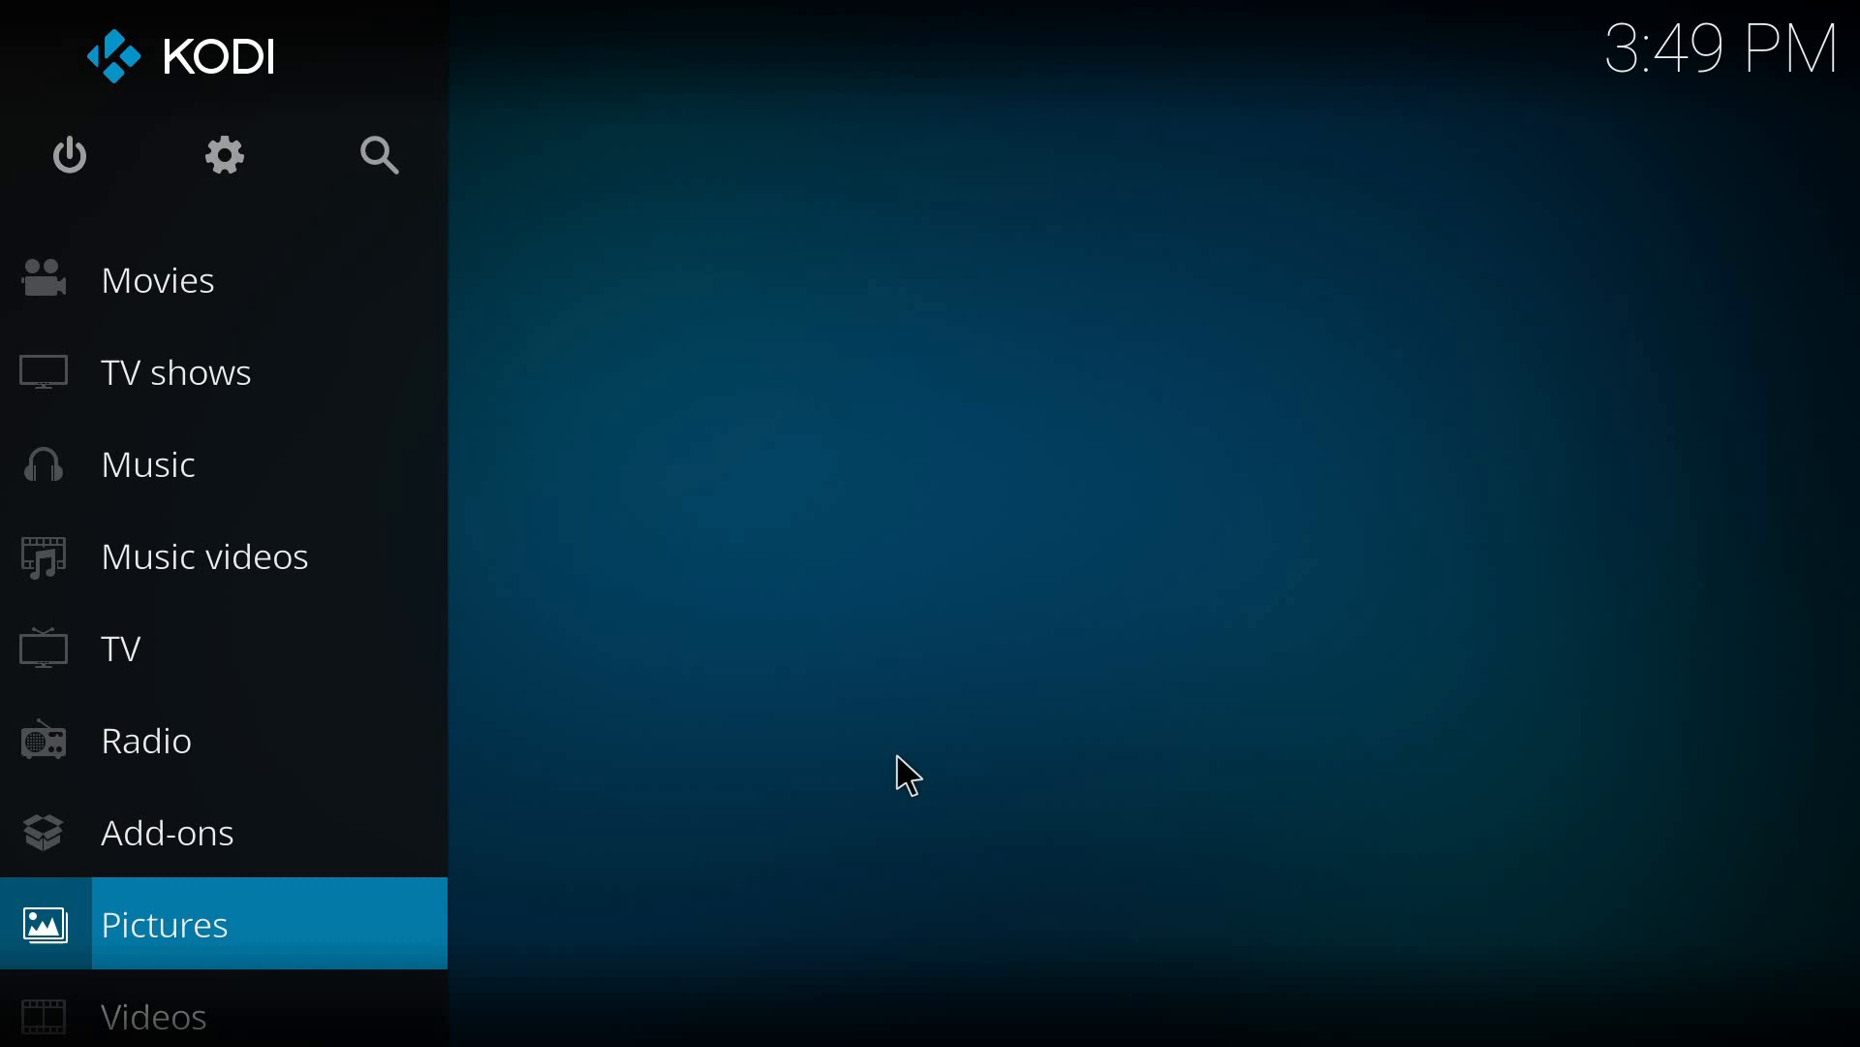
{"action": "mouse_move", "coordinate": [1322, 334]}
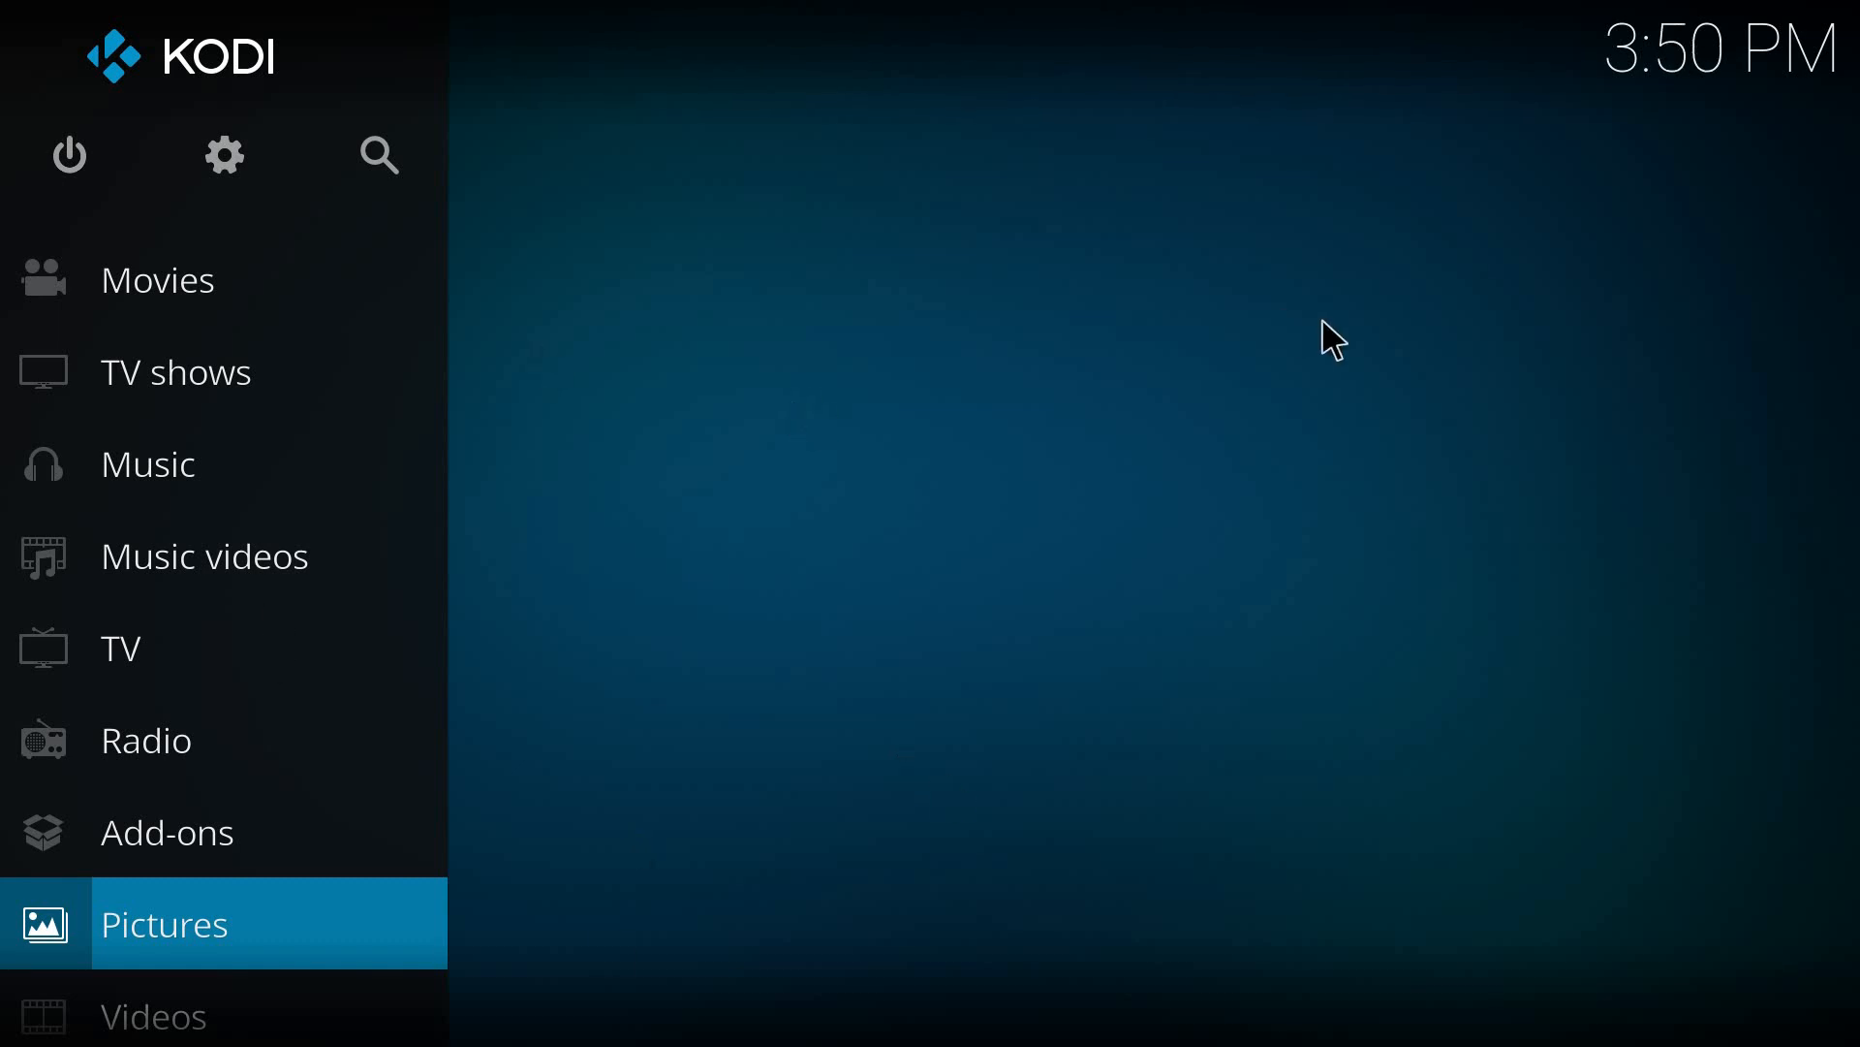
{"action": "mouse_move", "coordinate": [1285, 699]}
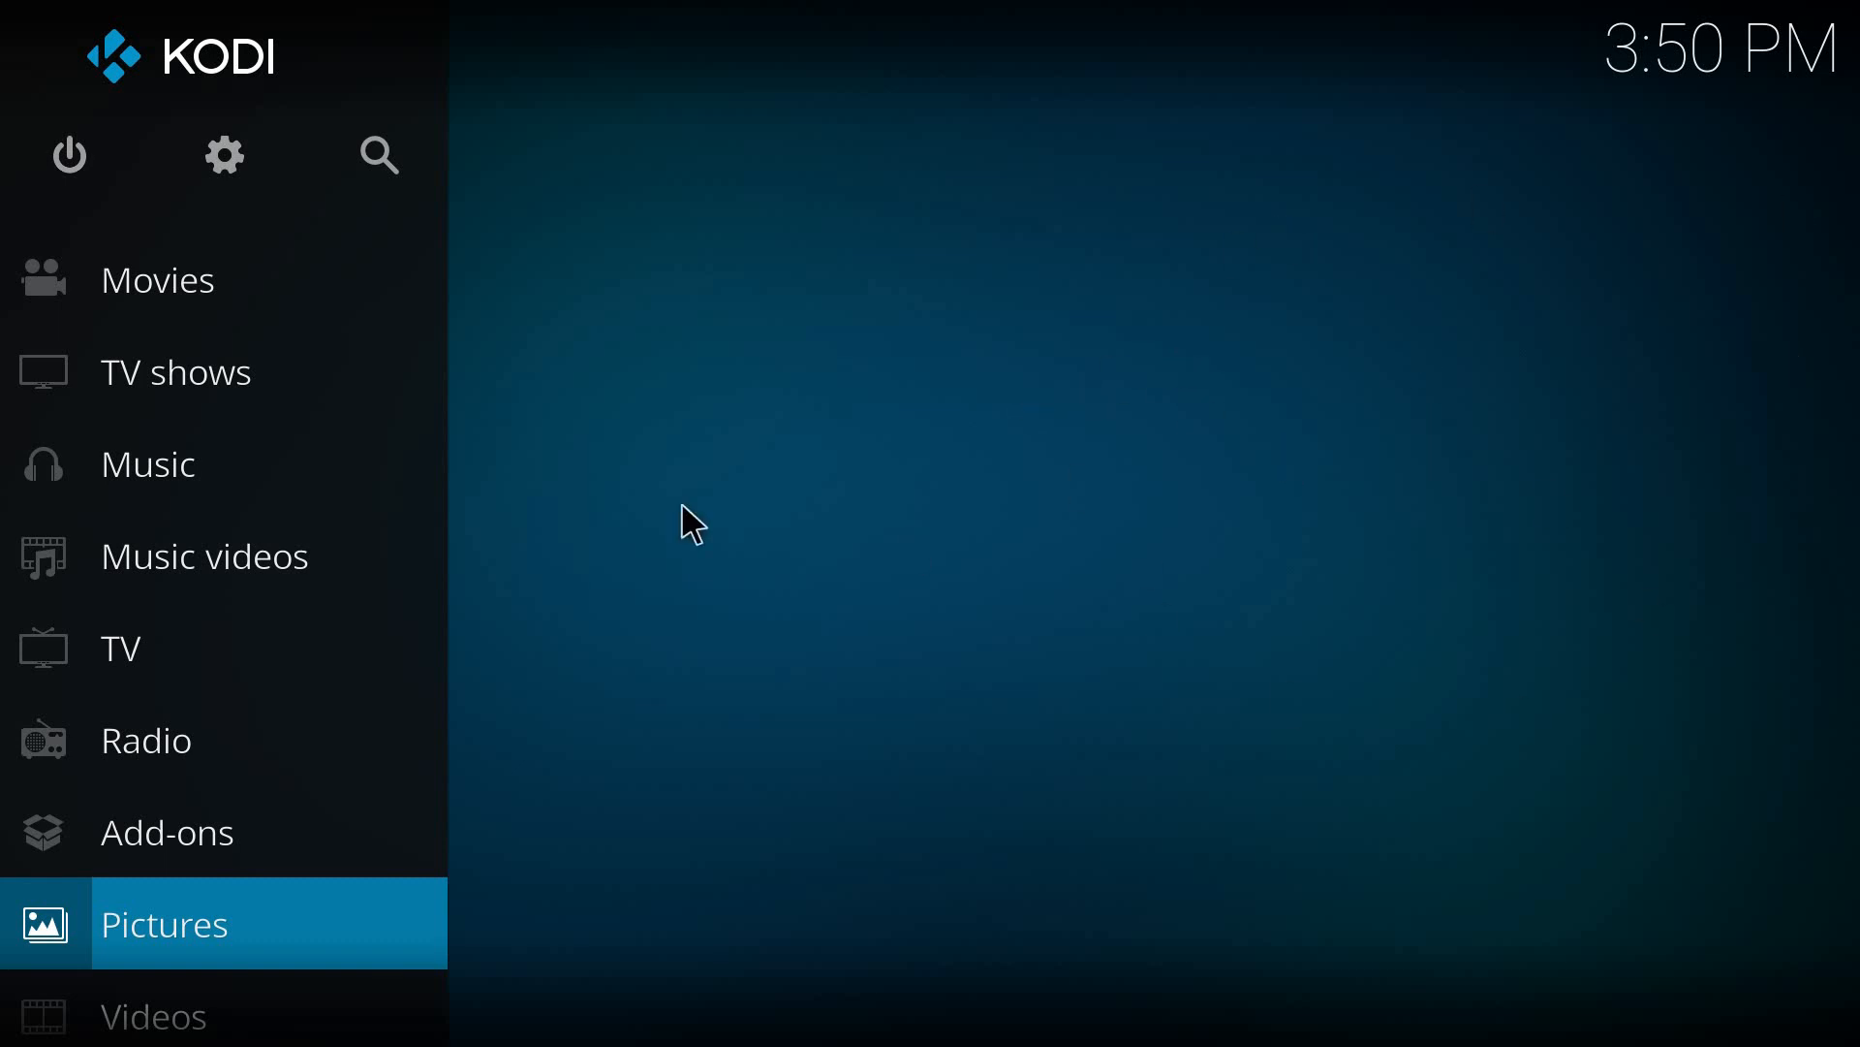
{"action": "mouse_move", "coordinate": [486, 172]}
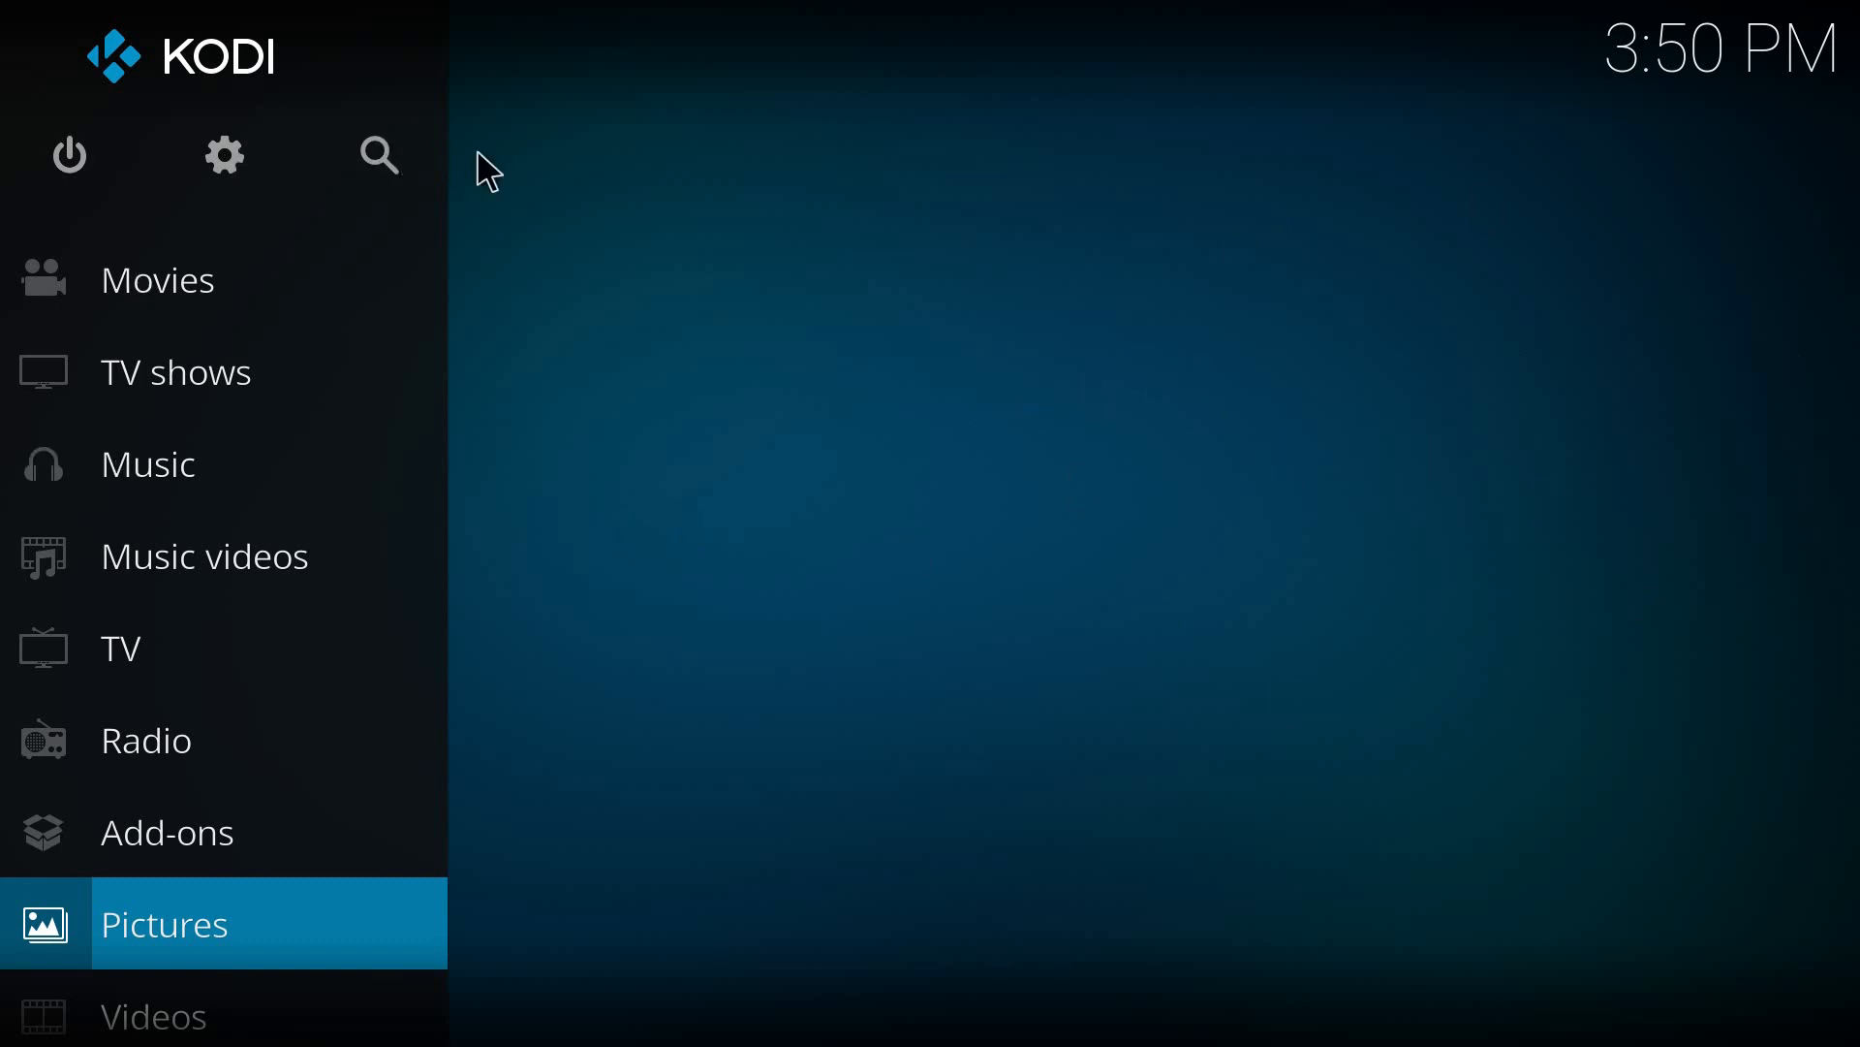
{"action": "mouse_move", "coordinate": [910, 179]}
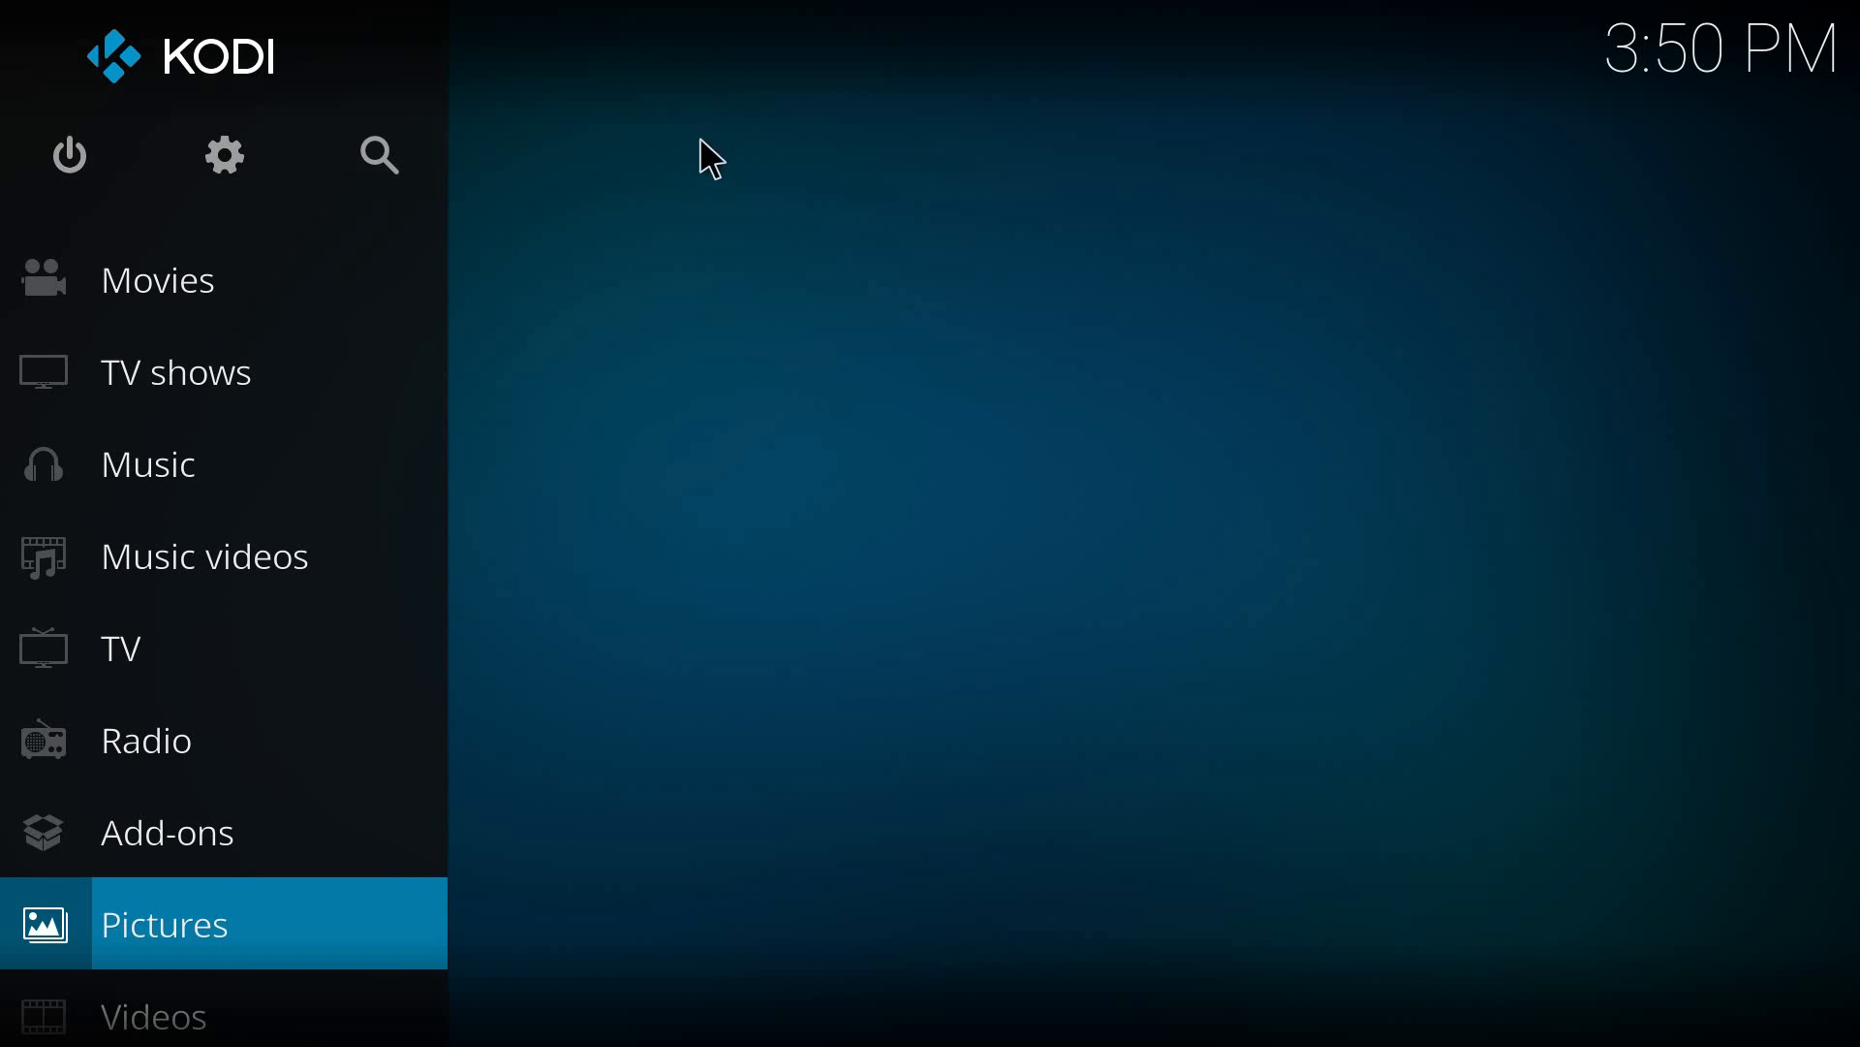
{"action": "mouse_move", "coordinate": [748, 356]}
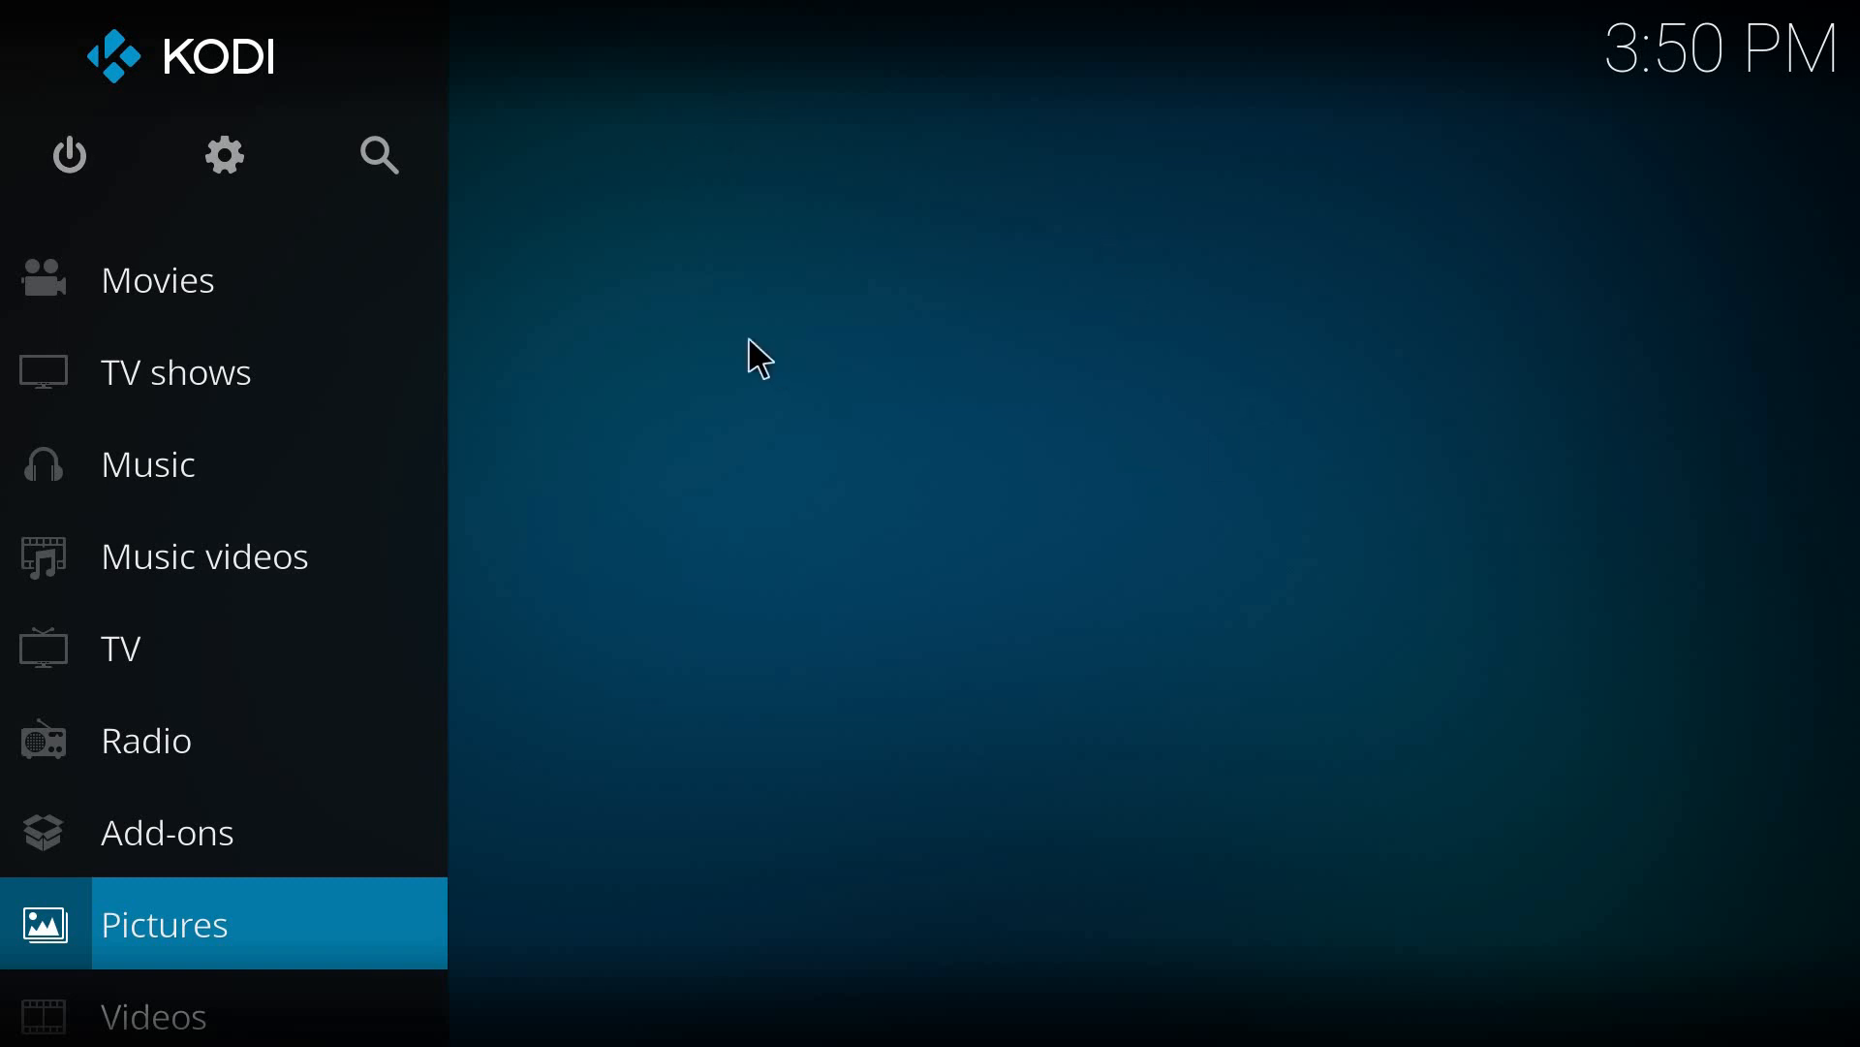
{"action": "mouse_move", "coordinate": [163, 533]}
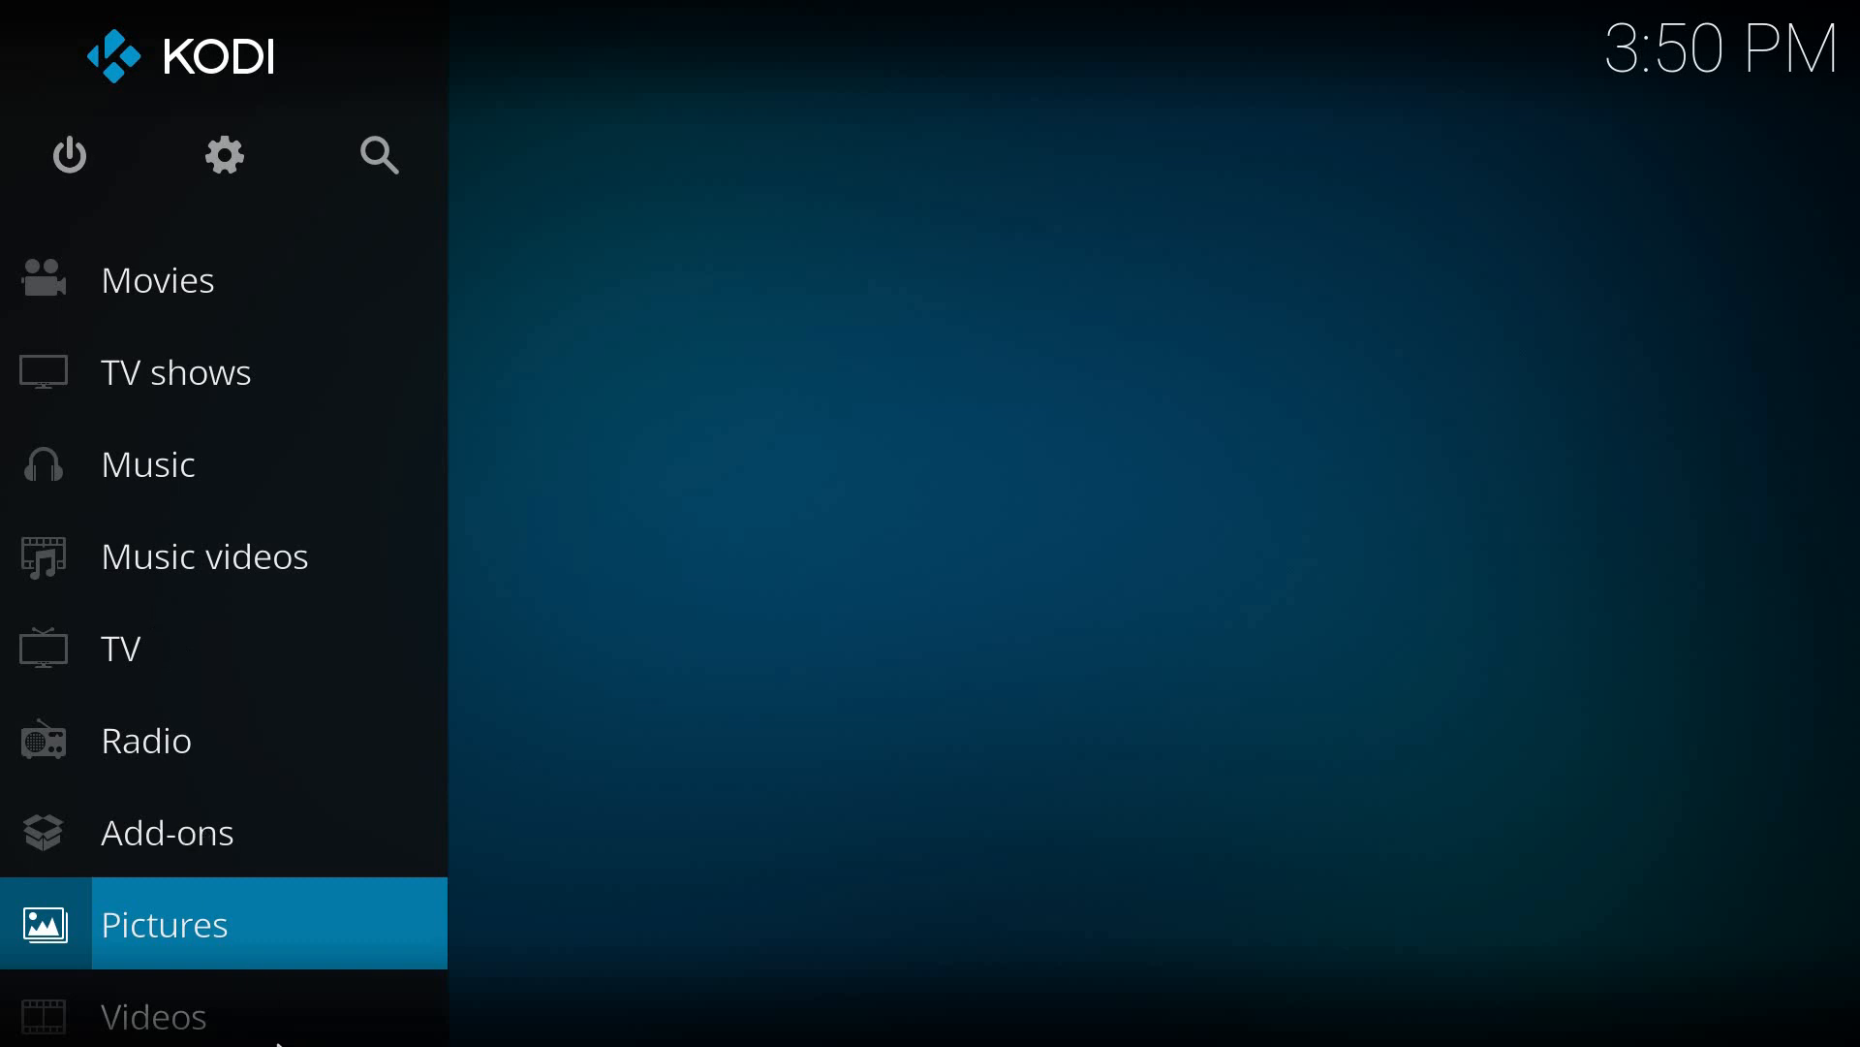
{"action": "mouse_move", "coordinate": [182, 854]}
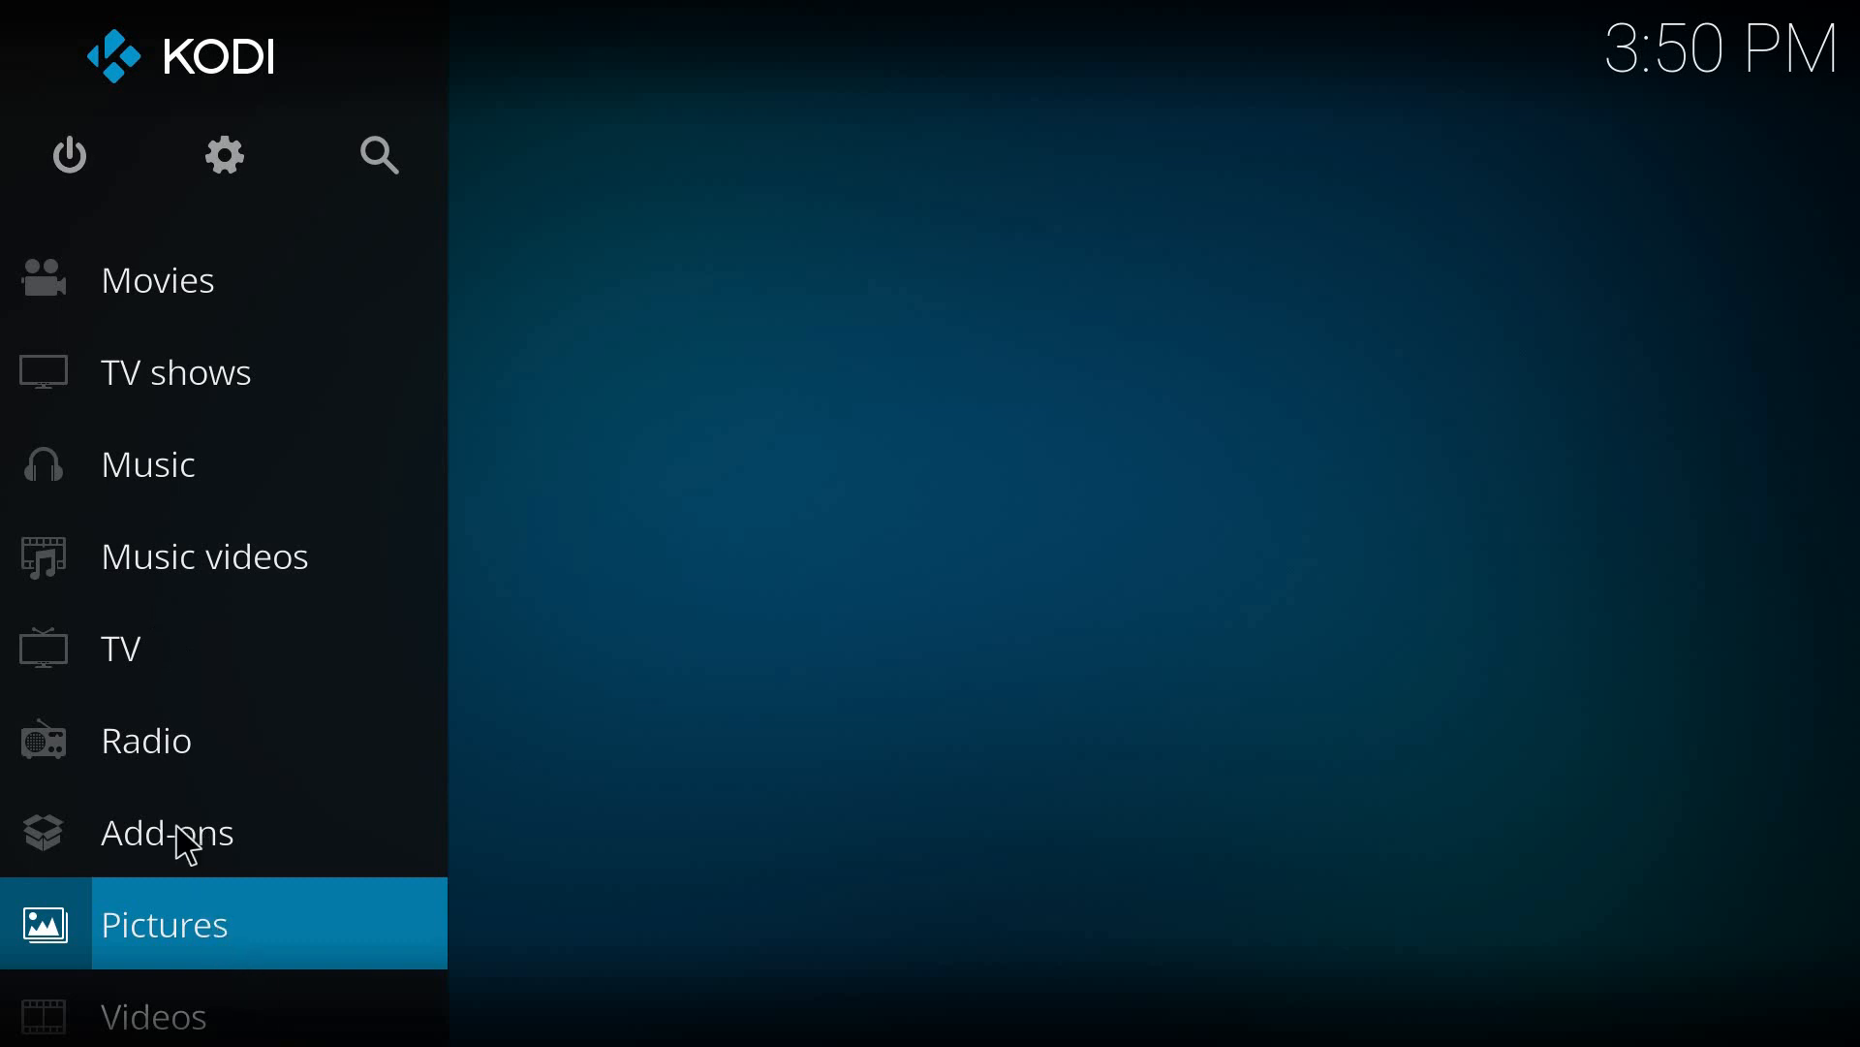
- Go from the home menu into Add-ons and show the My add-ons categories
{"action": "left_click", "coordinate": [167, 833]}
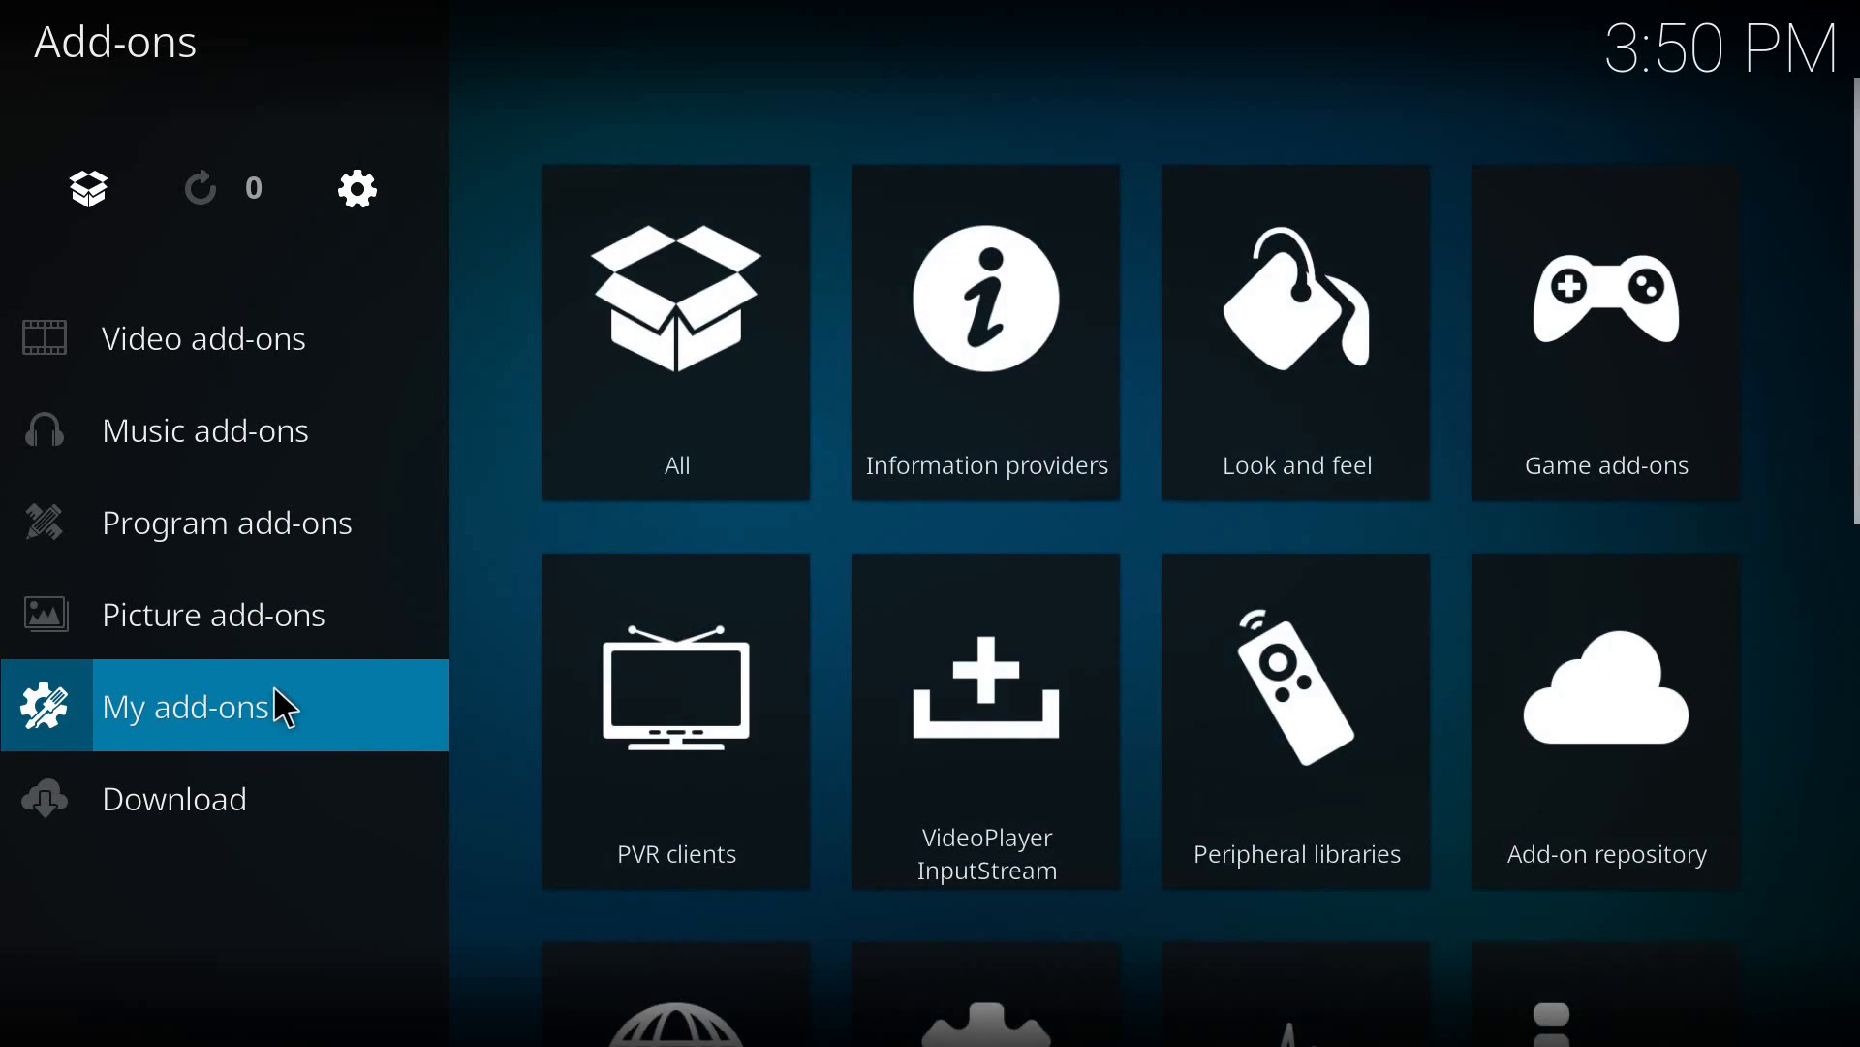
{"action": "left_click", "coordinate": [185, 705]}
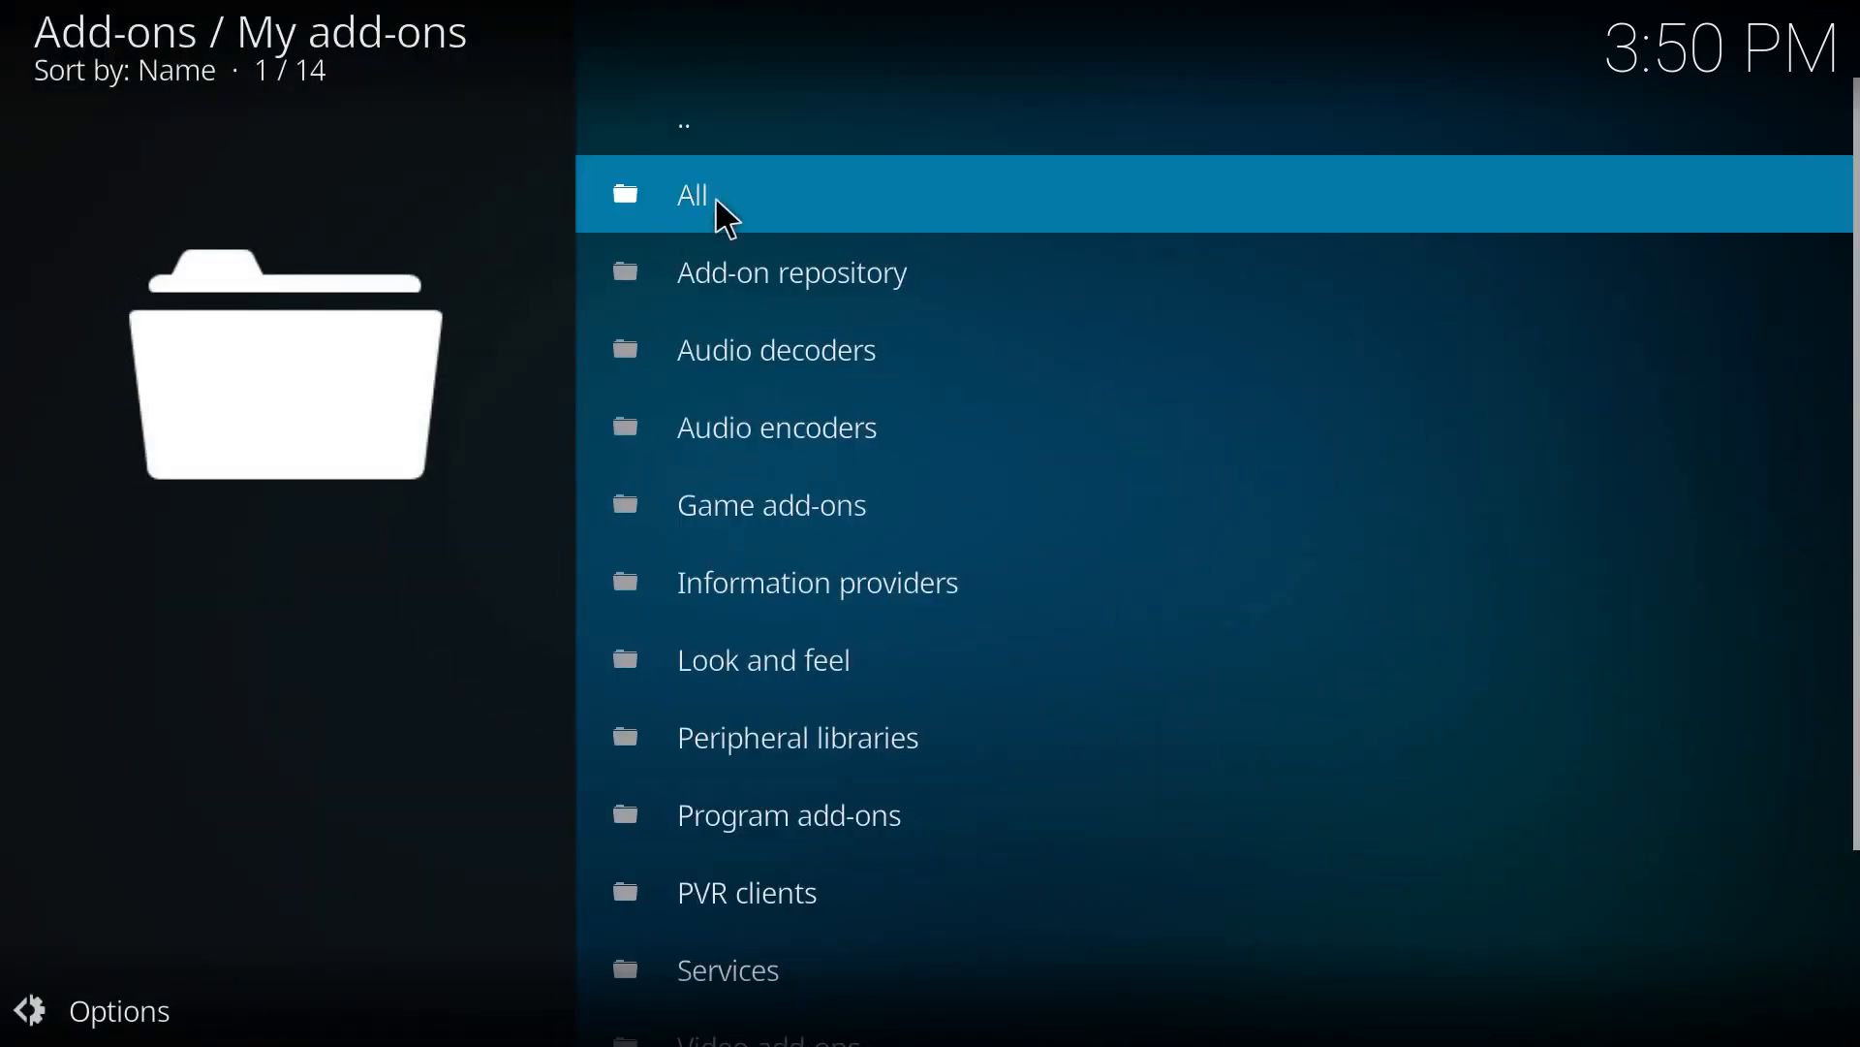
- List all 102 installed add-ons and show the Crackle add-on's details
{"action": "left_click", "coordinate": [689, 194]}
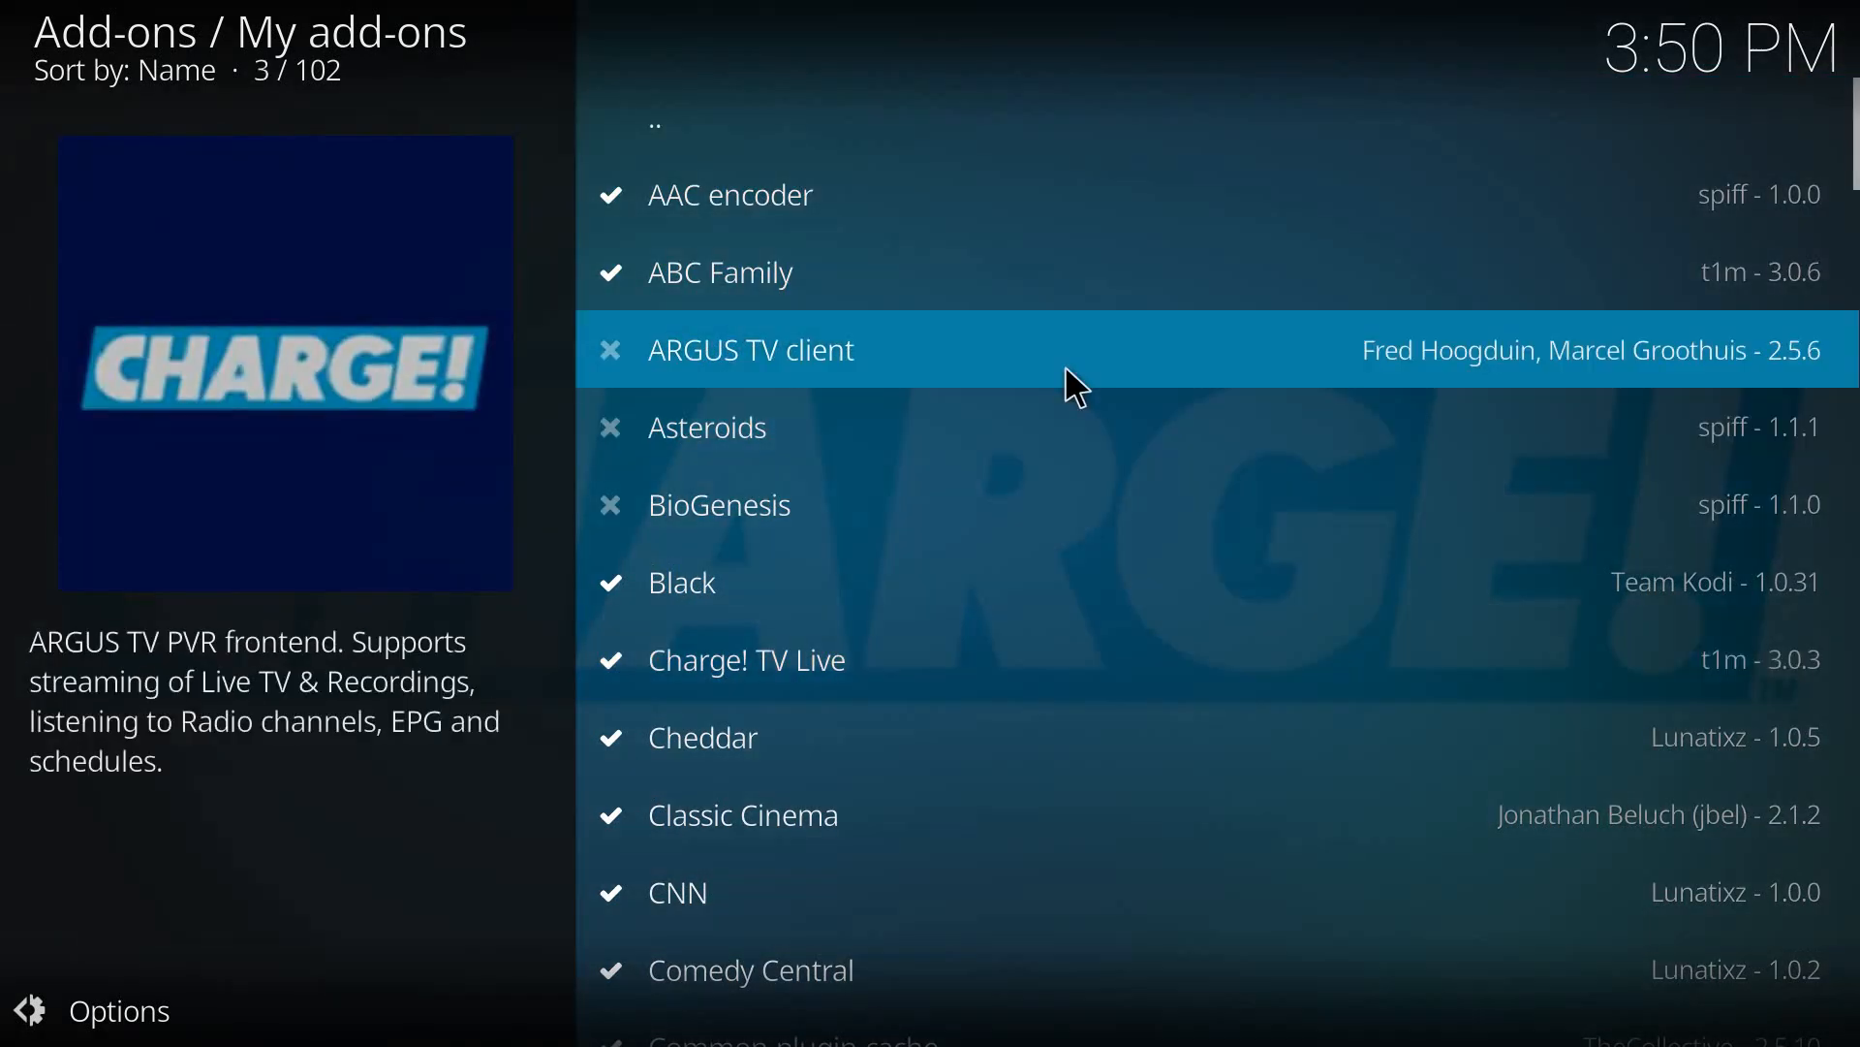
{"action": "mouse_move", "coordinate": [1421, 471]}
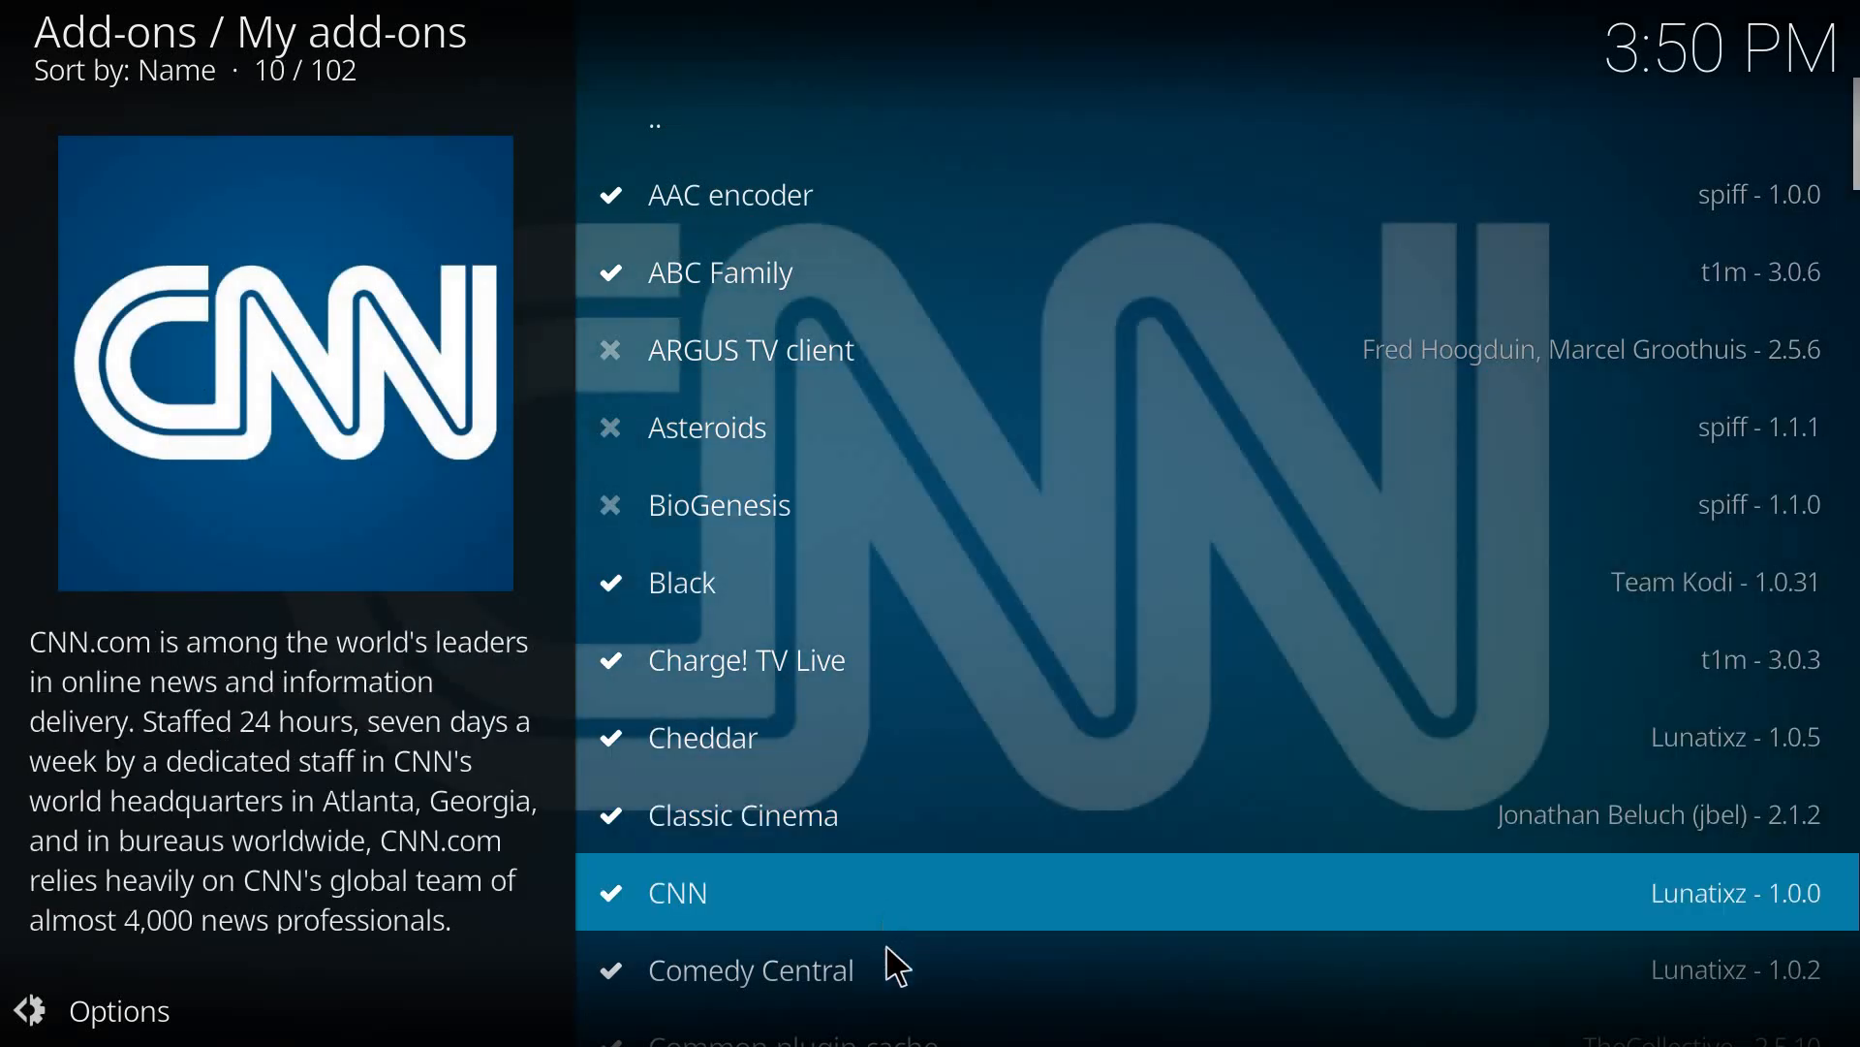
{"action": "scroll", "scroll_direction": "down", "scroll_amount": 3}
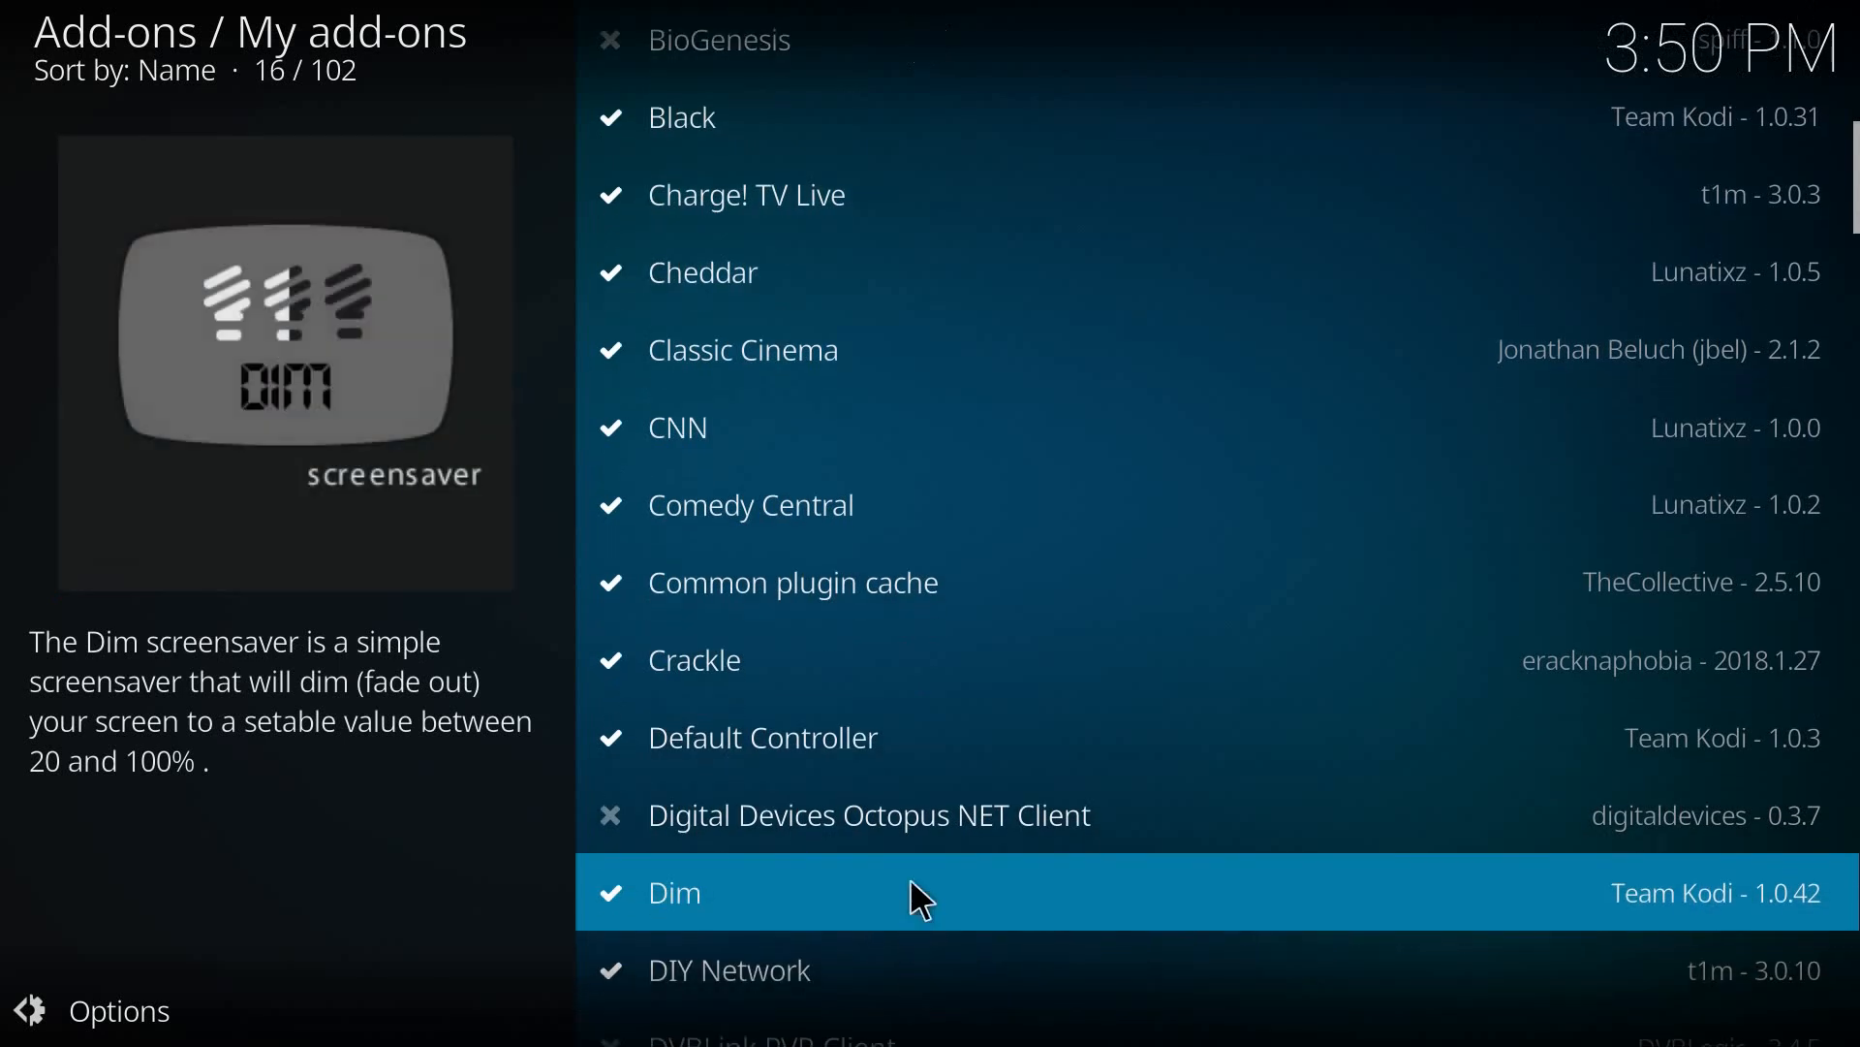
{"action": "left_click", "coordinate": [694, 659]}
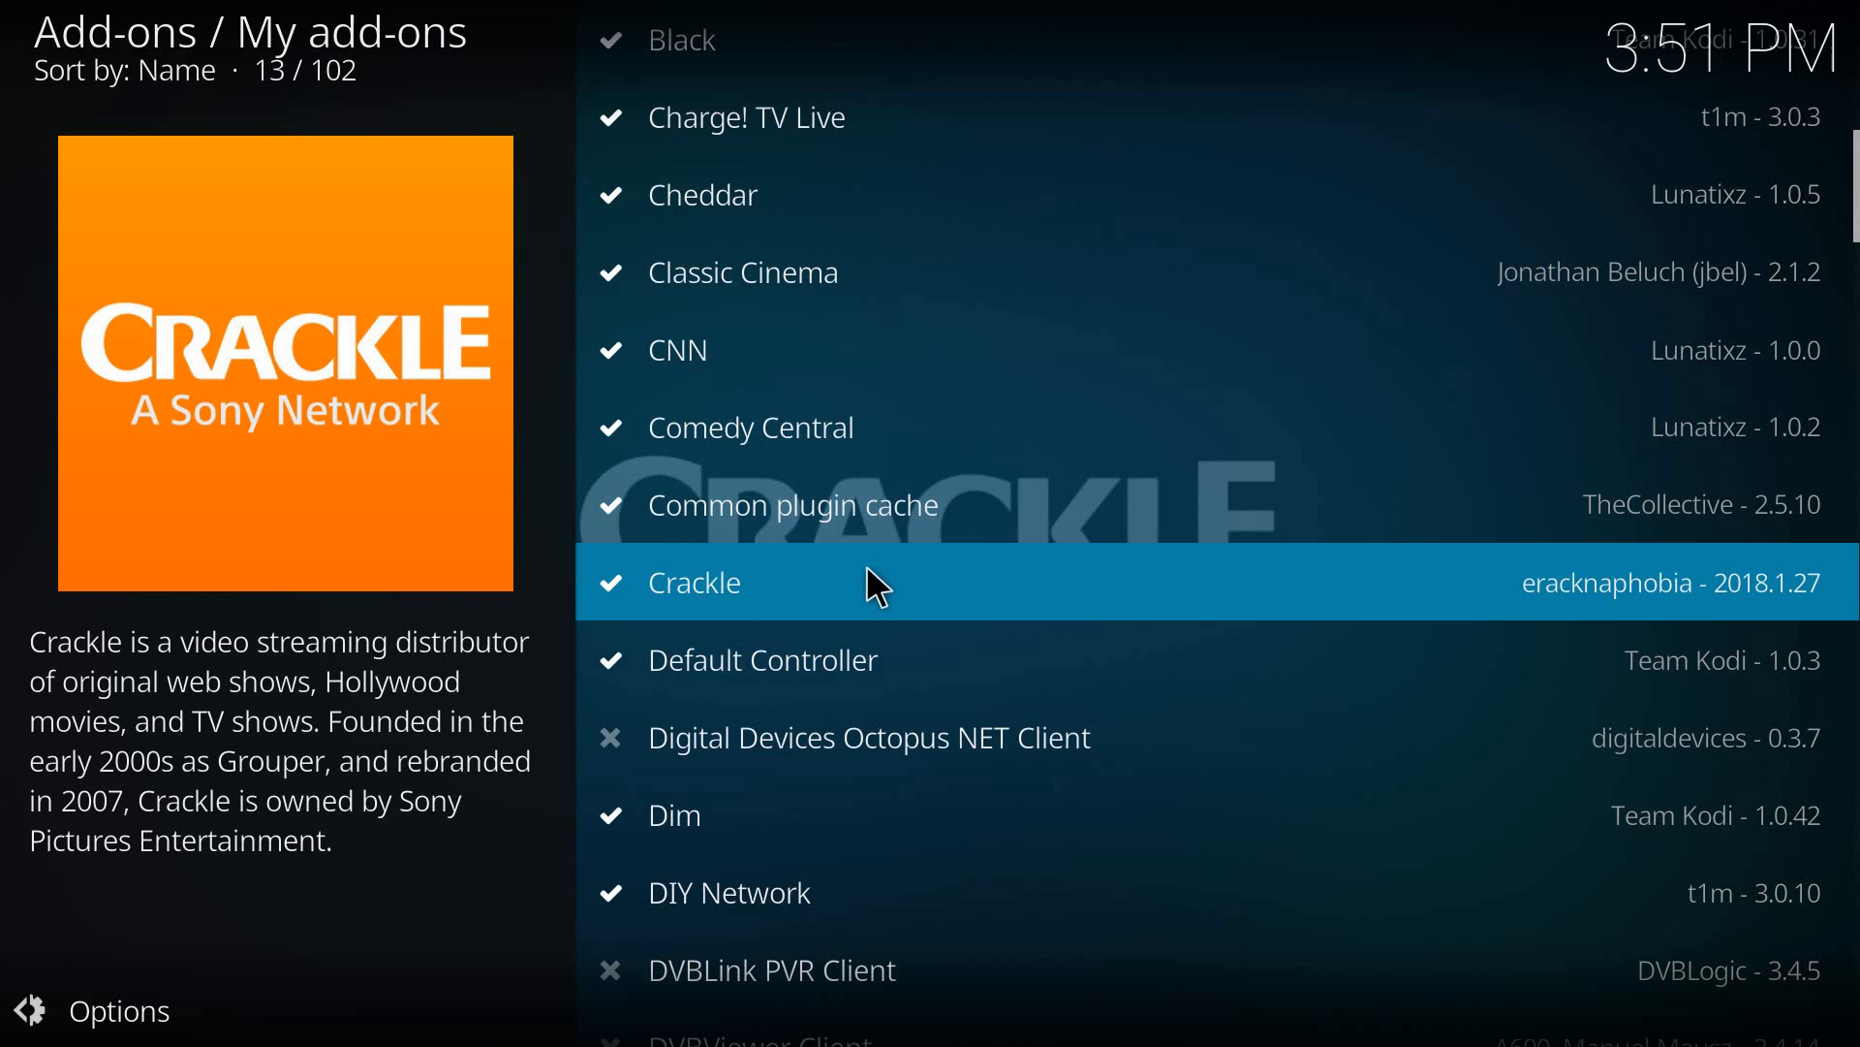
{"action": "mouse_move", "coordinate": [863, 566]}
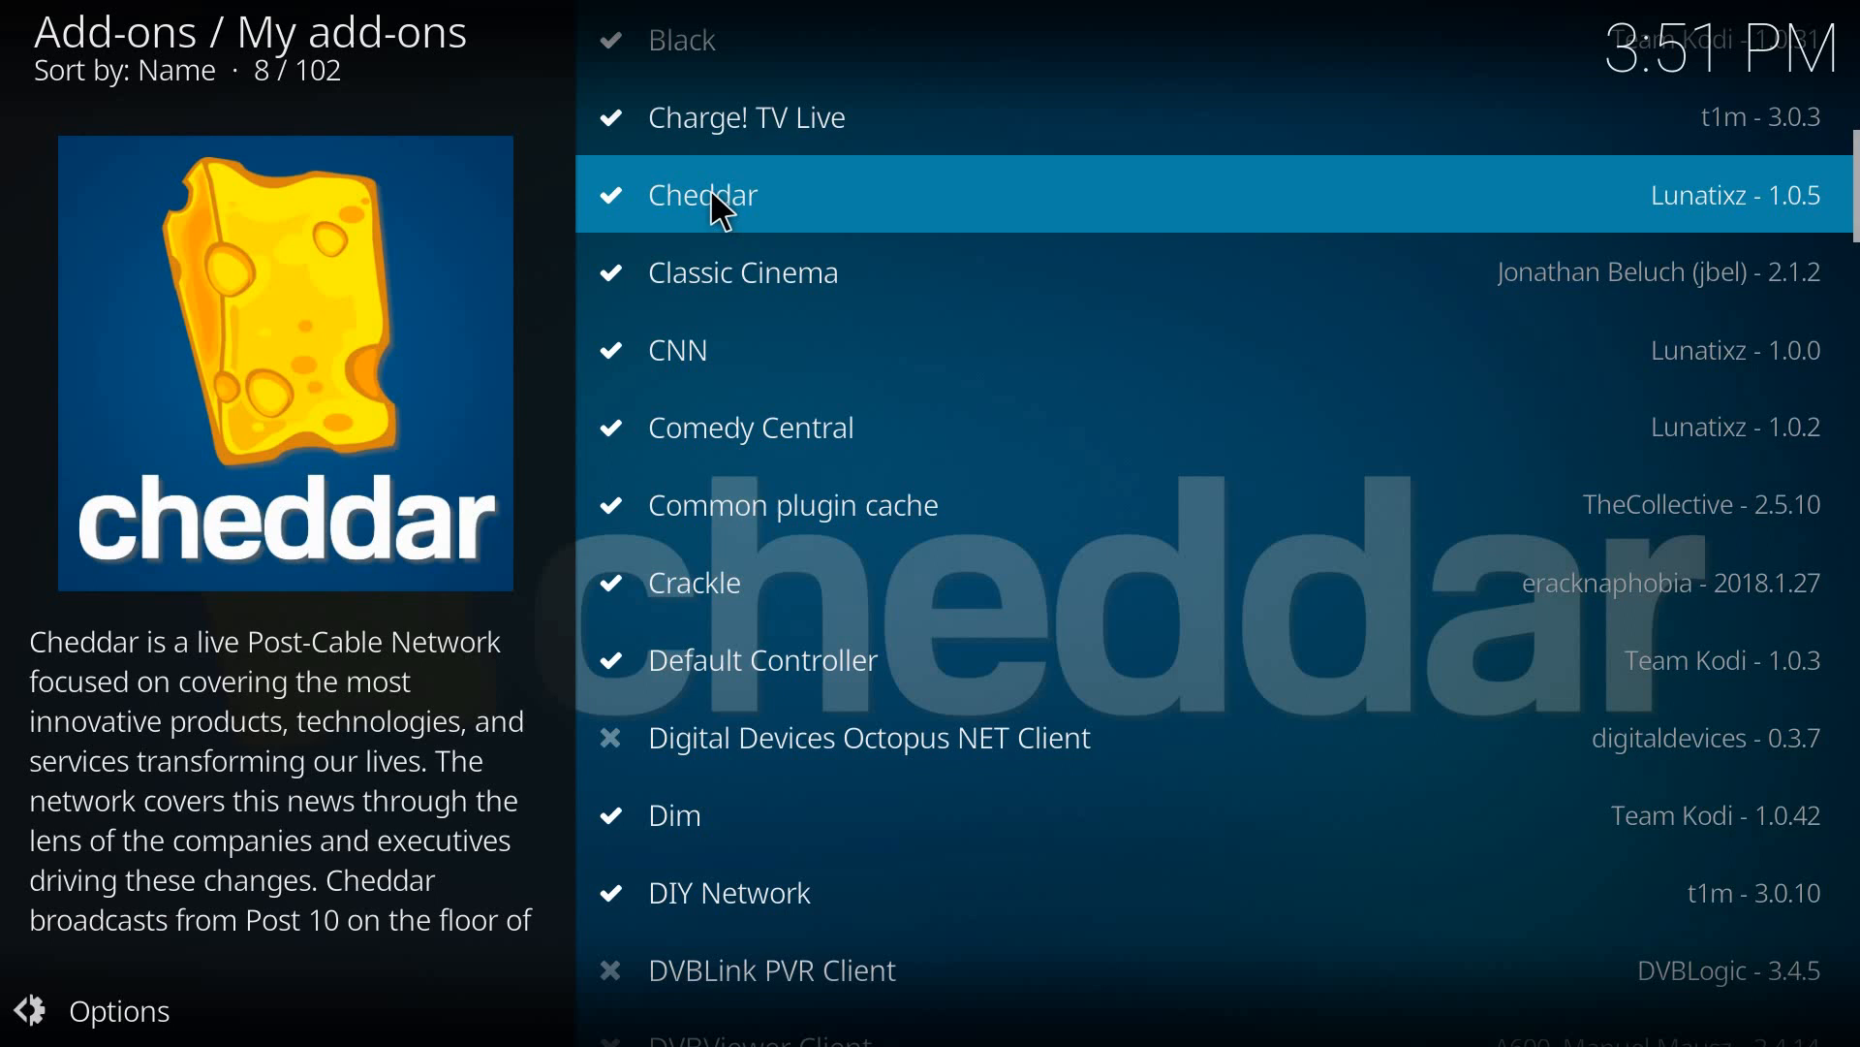
{"action": "mouse_move", "coordinate": [764, 209]}
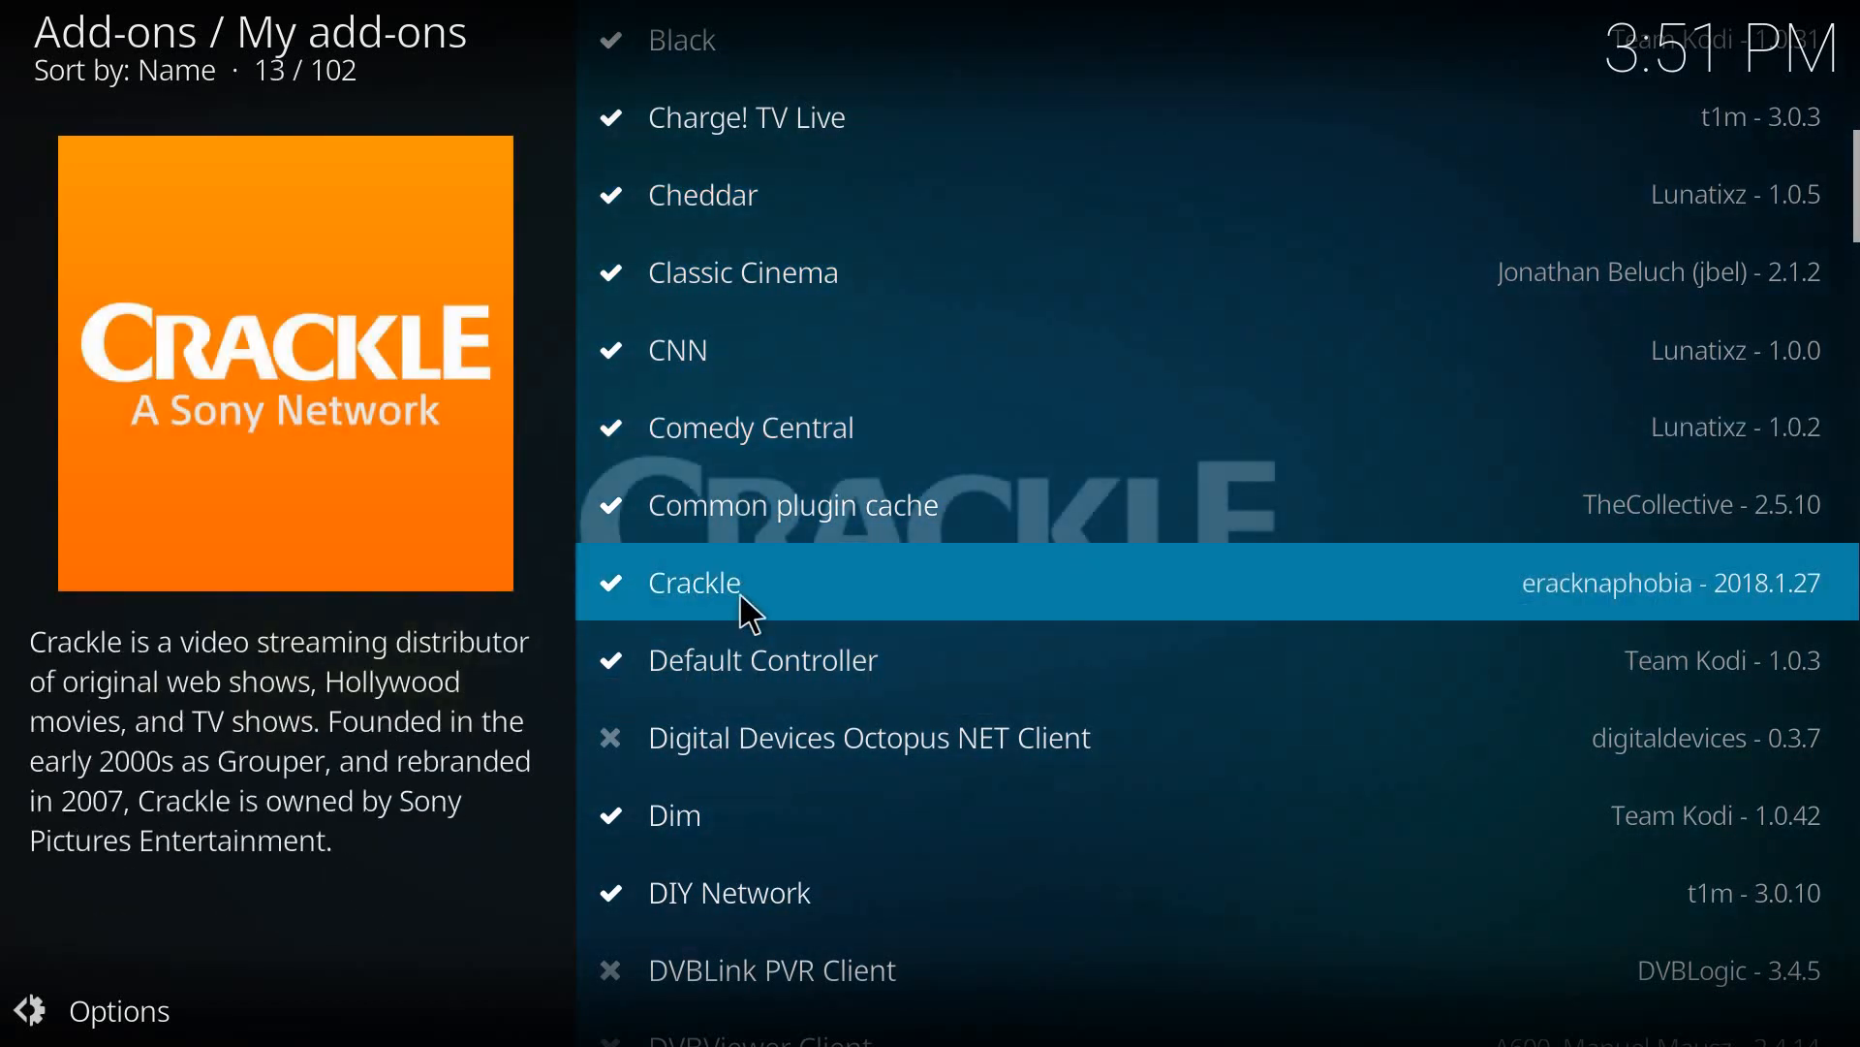
{"action": "mouse_move", "coordinate": [735, 635]}
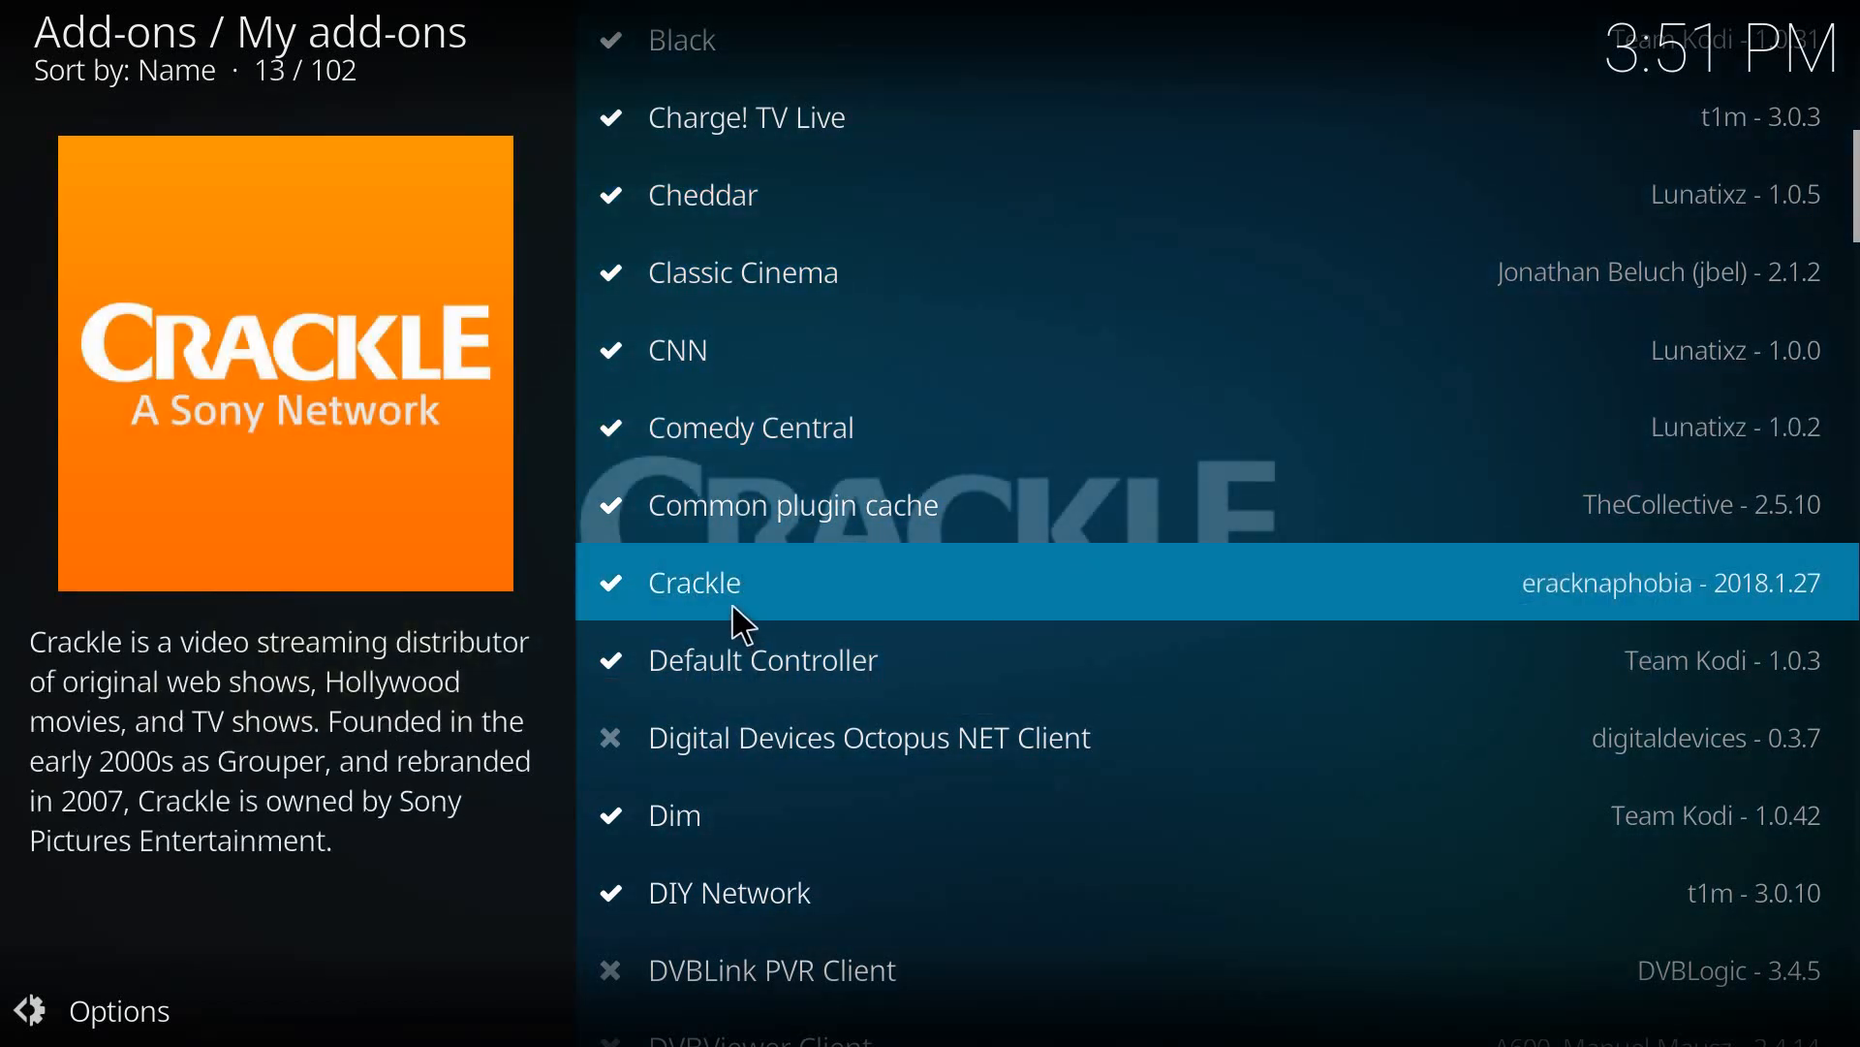
{"action": "mouse_move", "coordinate": [713, 628]}
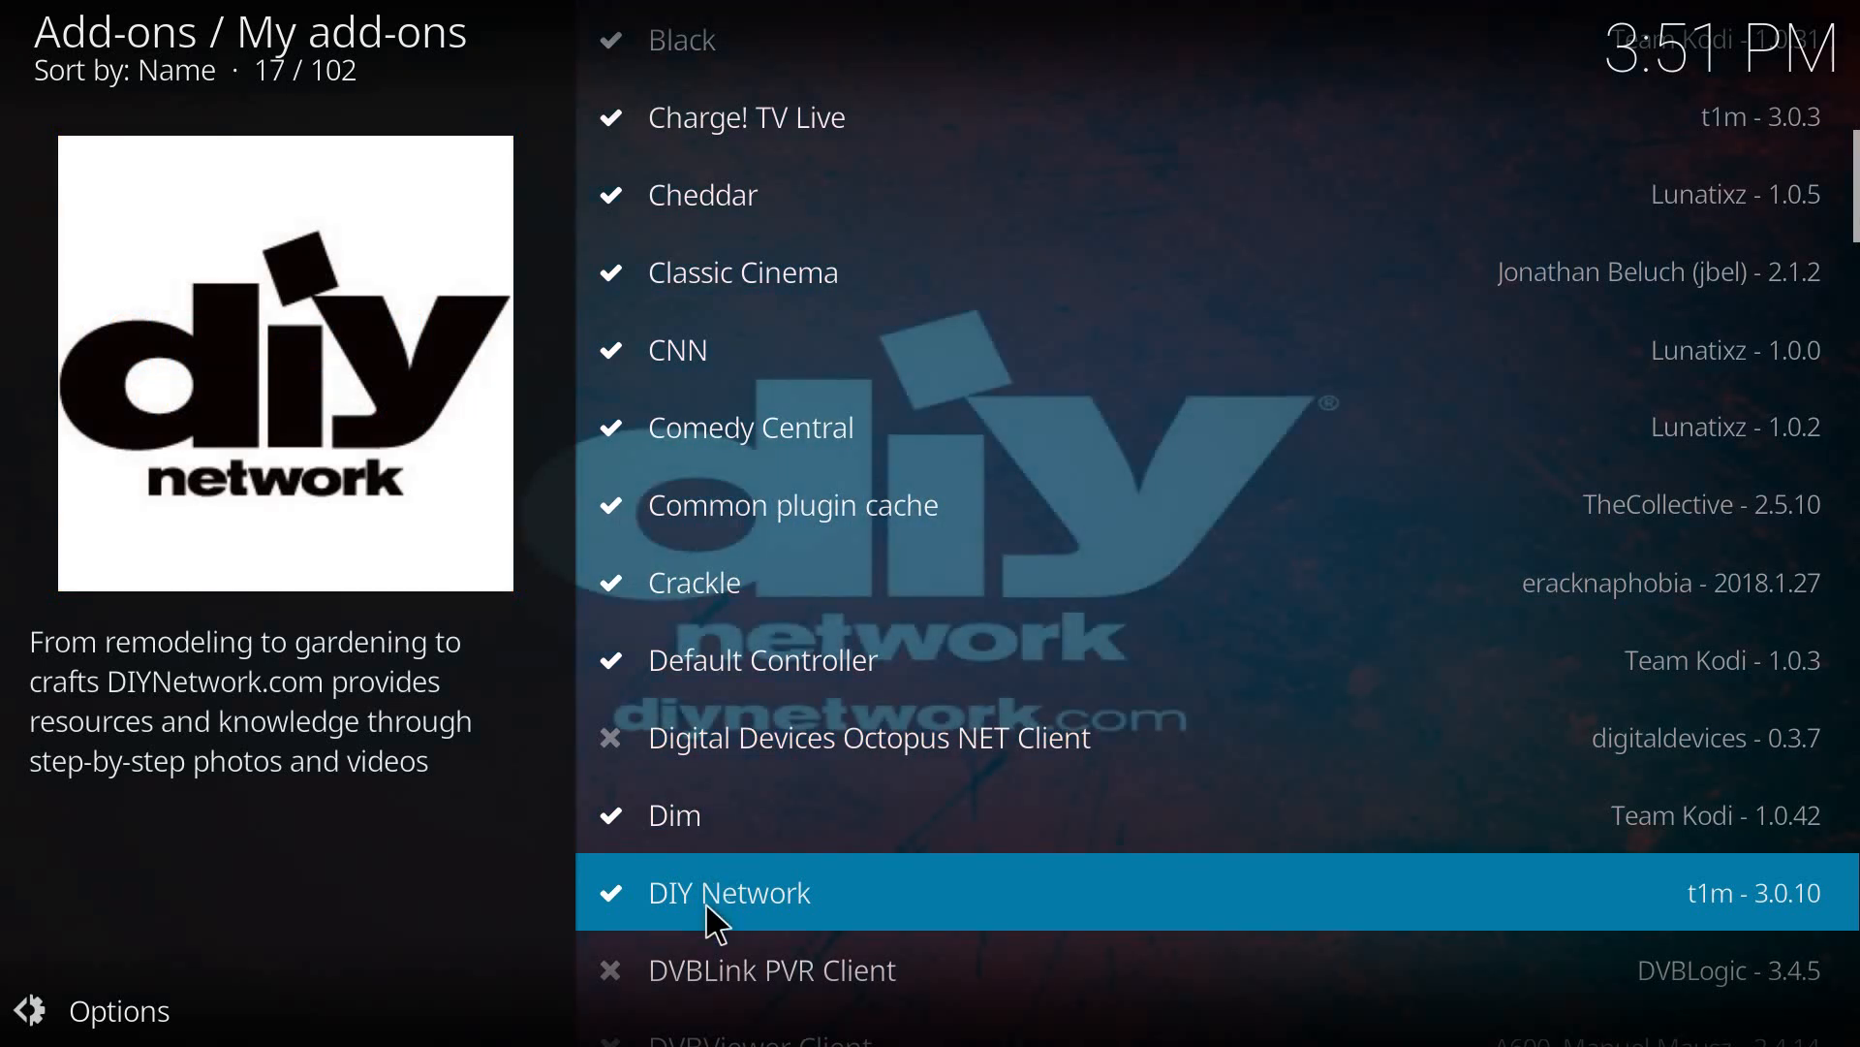
{"action": "key", "text": "Down"}
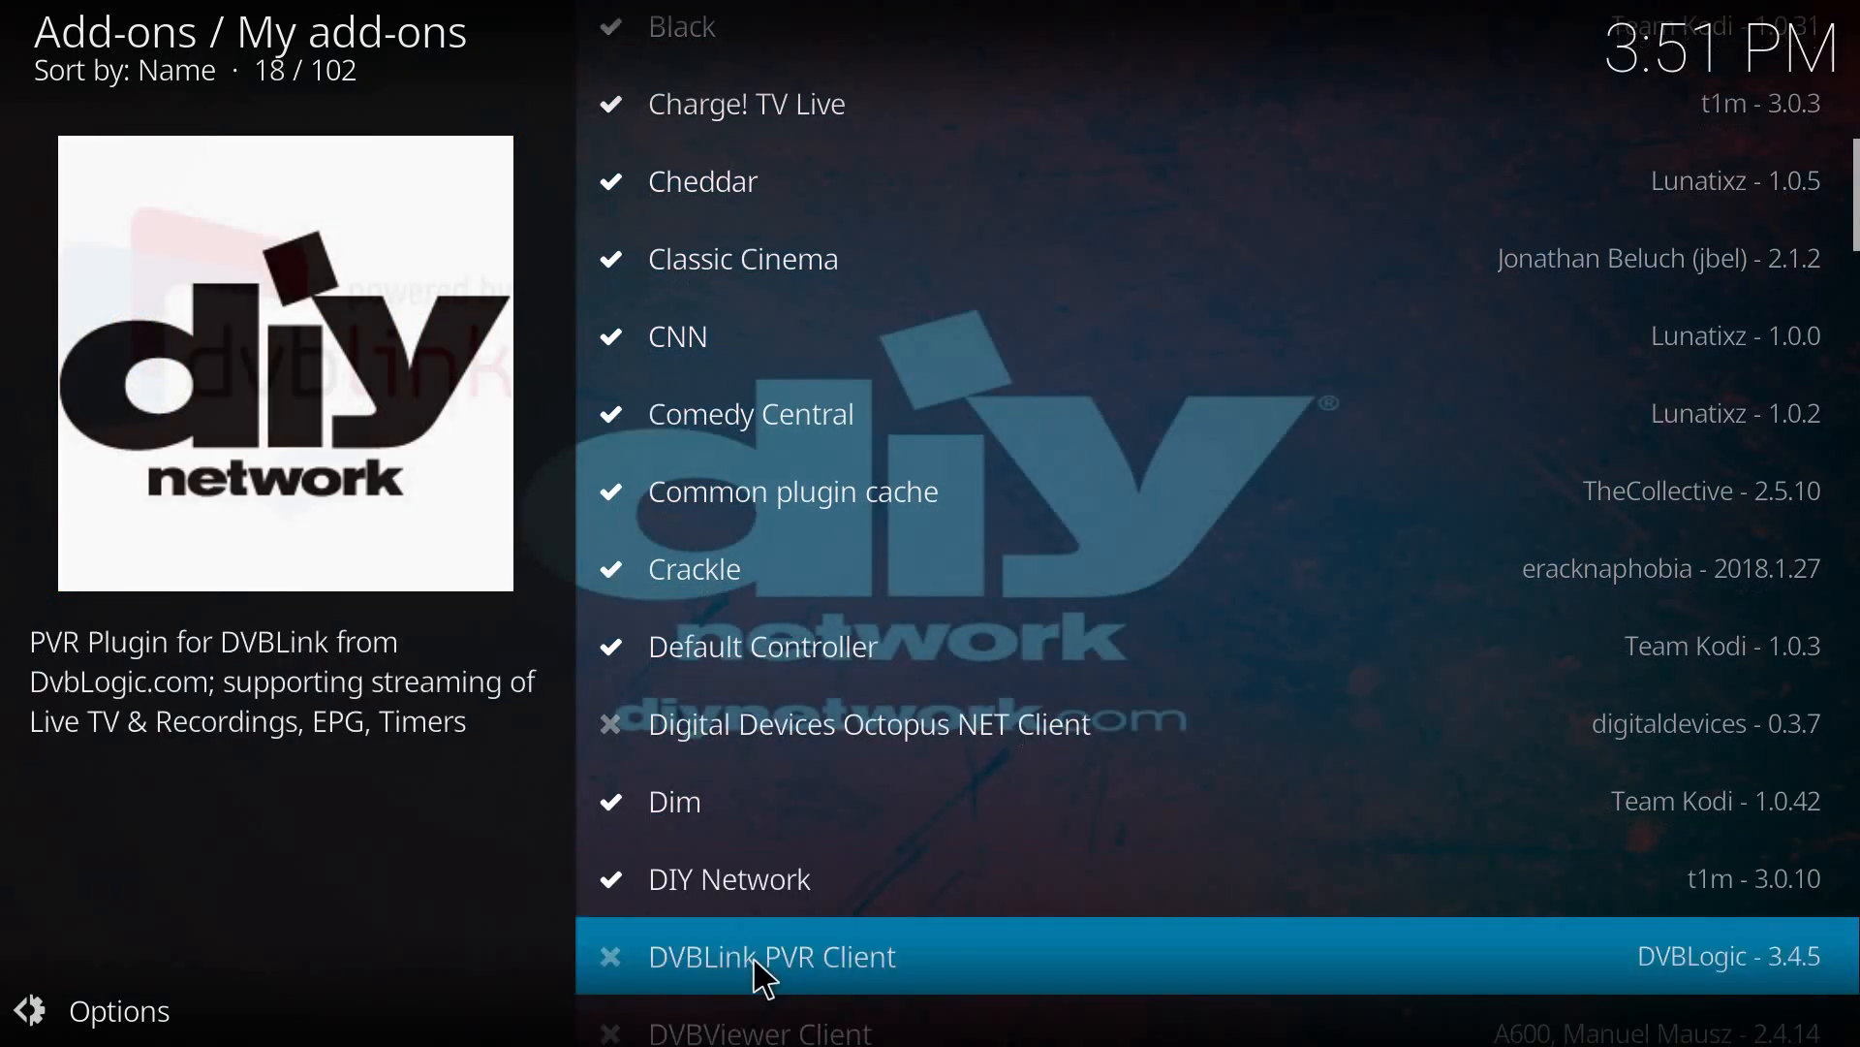
{"action": "scroll", "scroll_direction": "down", "scroll_amount": 3}
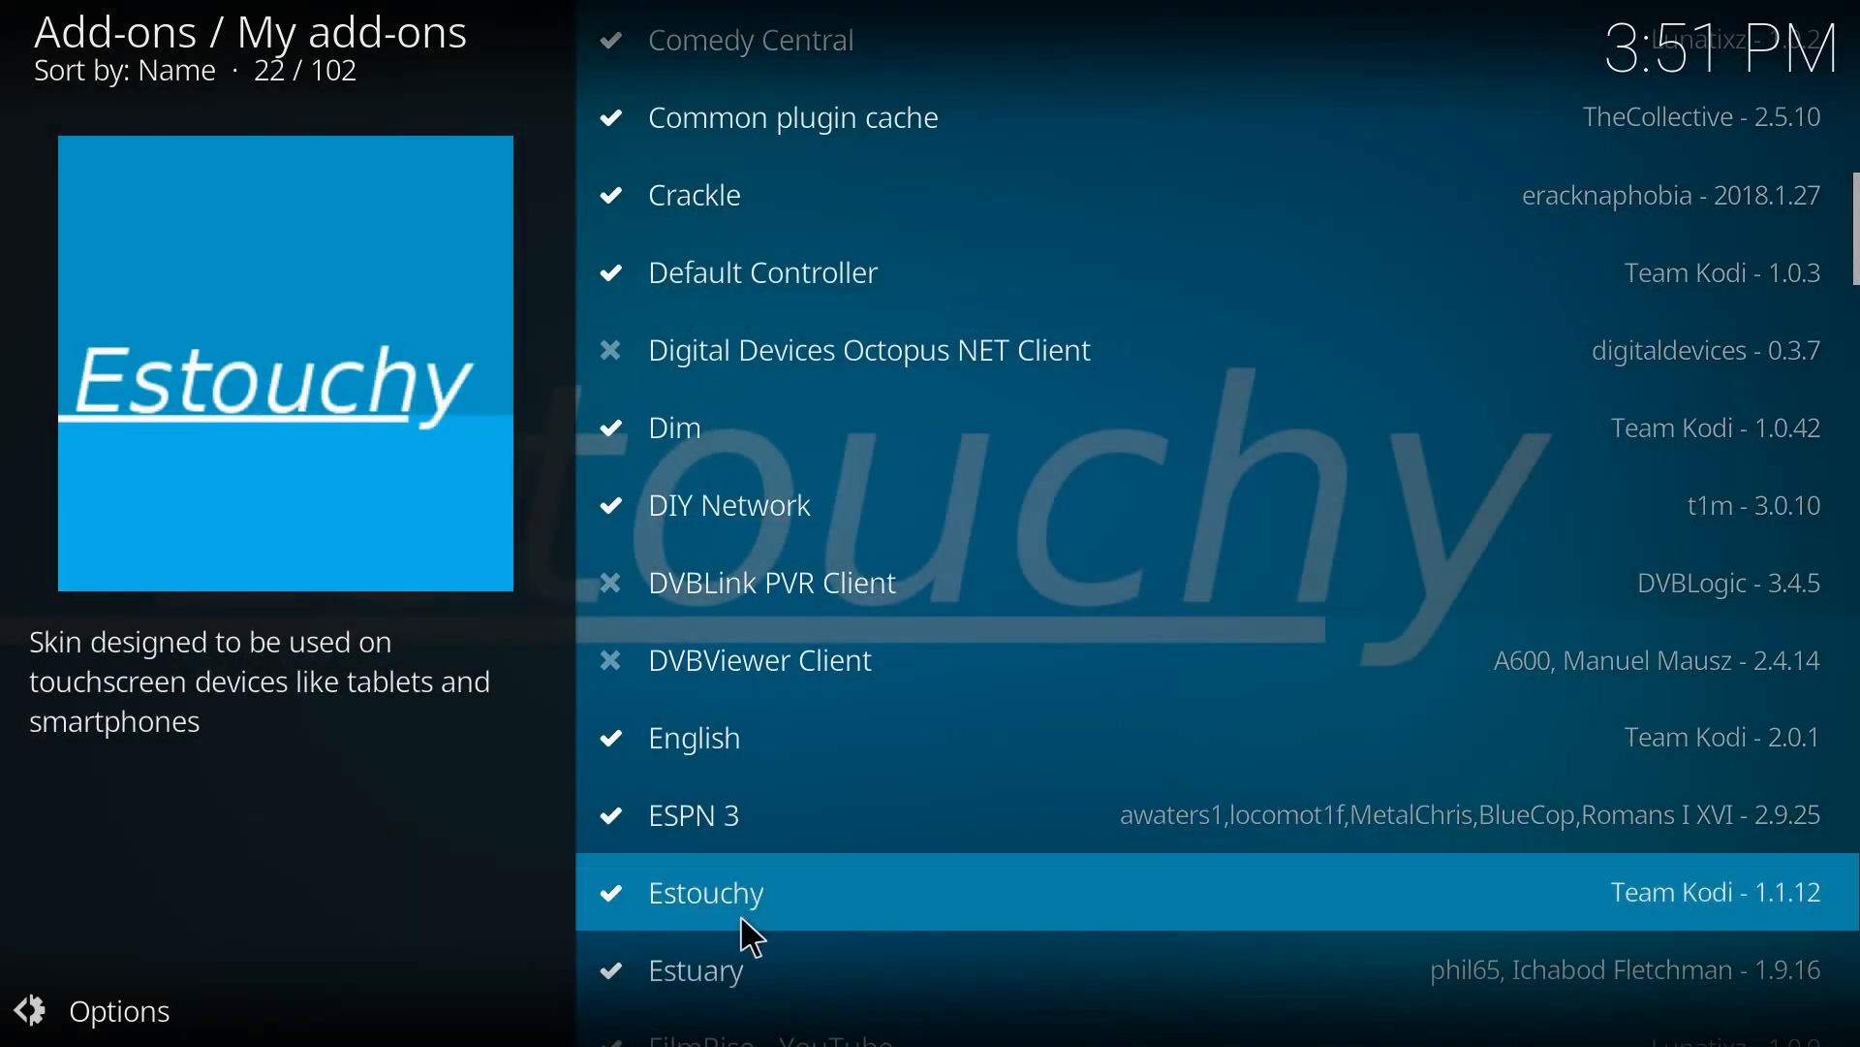
{"action": "scroll", "scroll_direction": "down", "scroll_amount": 3}
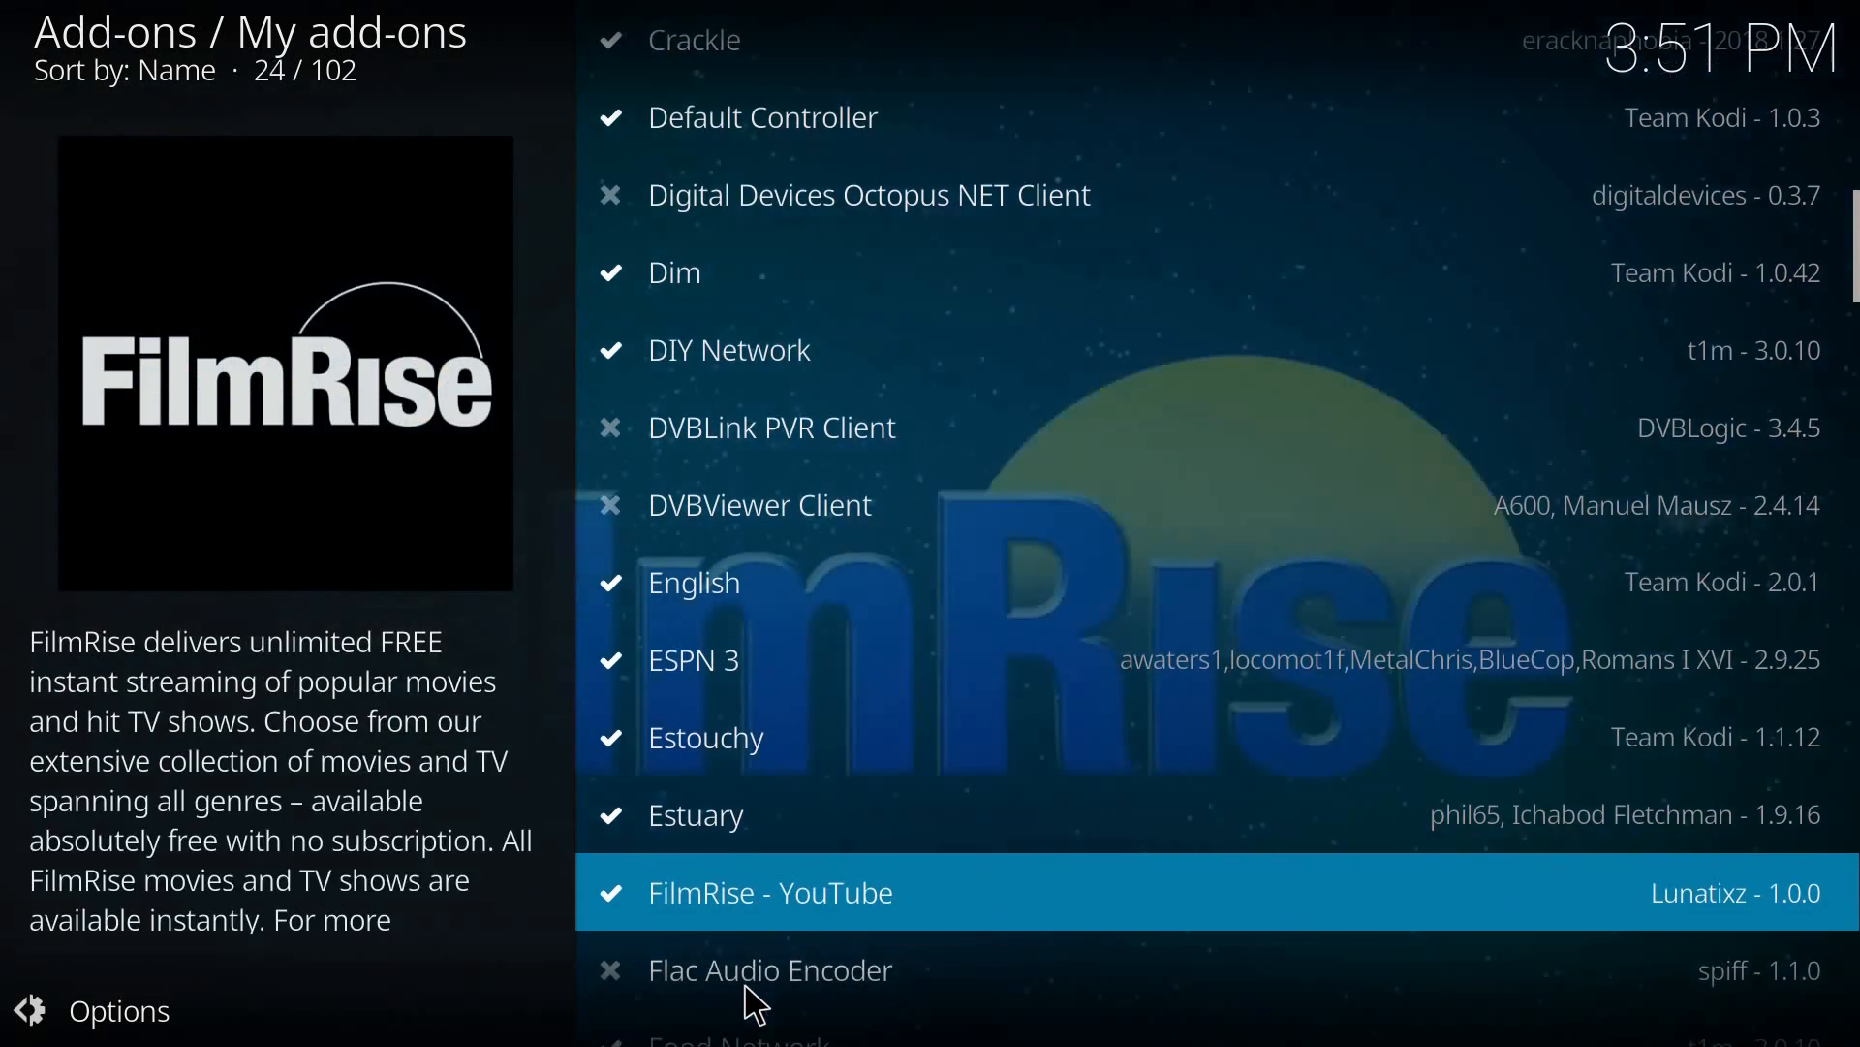
{"action": "mouse_move", "coordinate": [758, 973]}
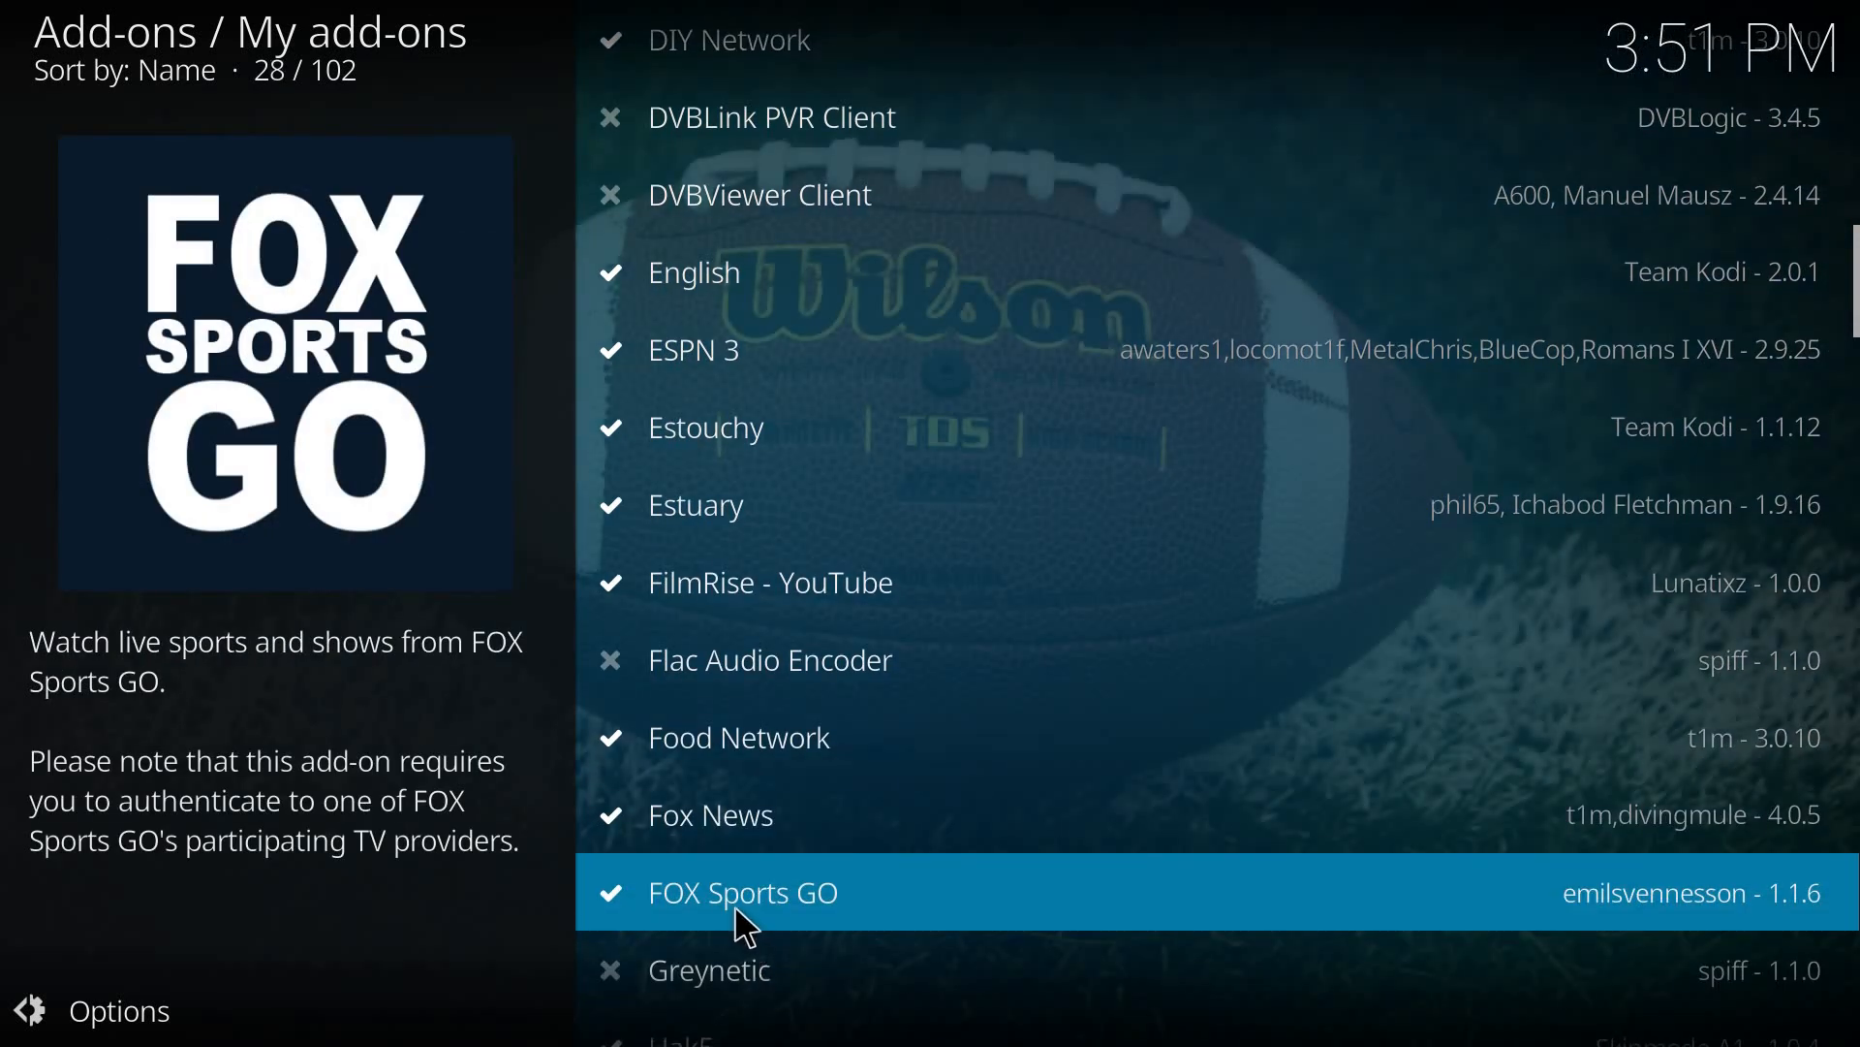
{"action": "scroll", "scroll_direction": "down", "scroll_amount": 3}
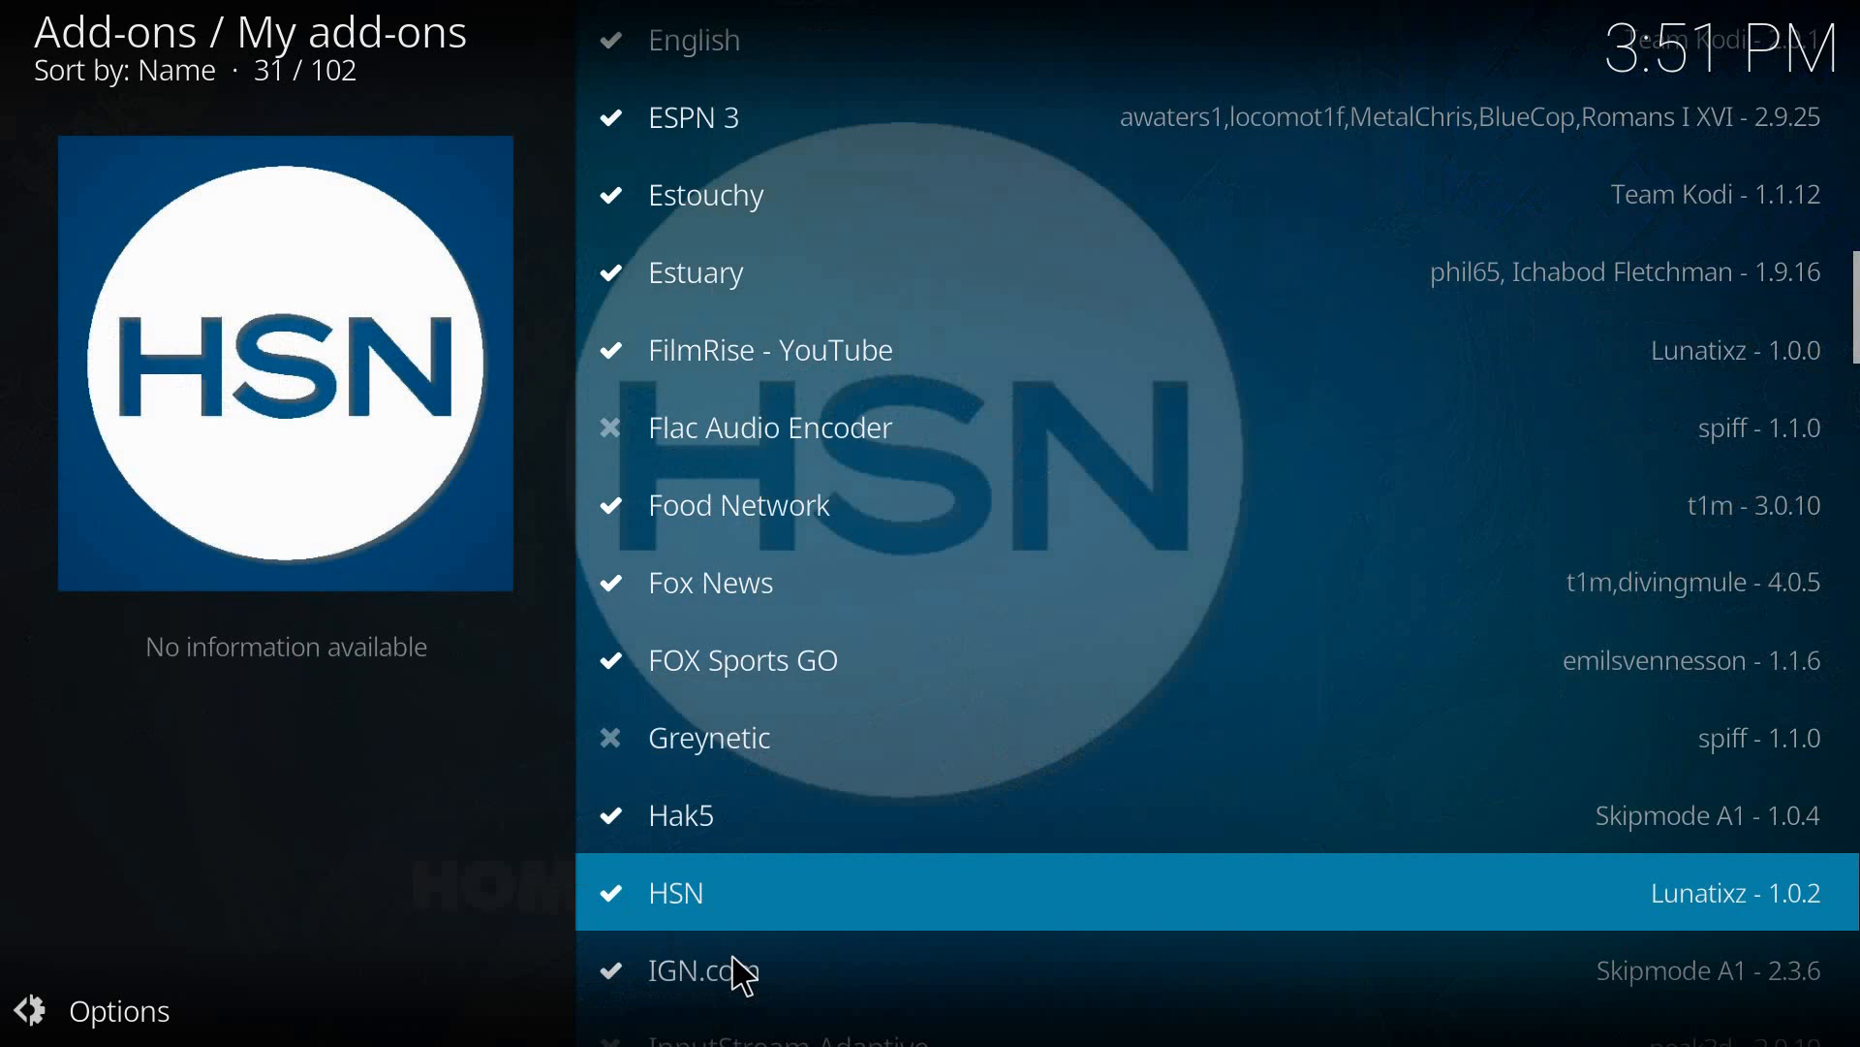
{"action": "mouse_move", "coordinate": [728, 958]}
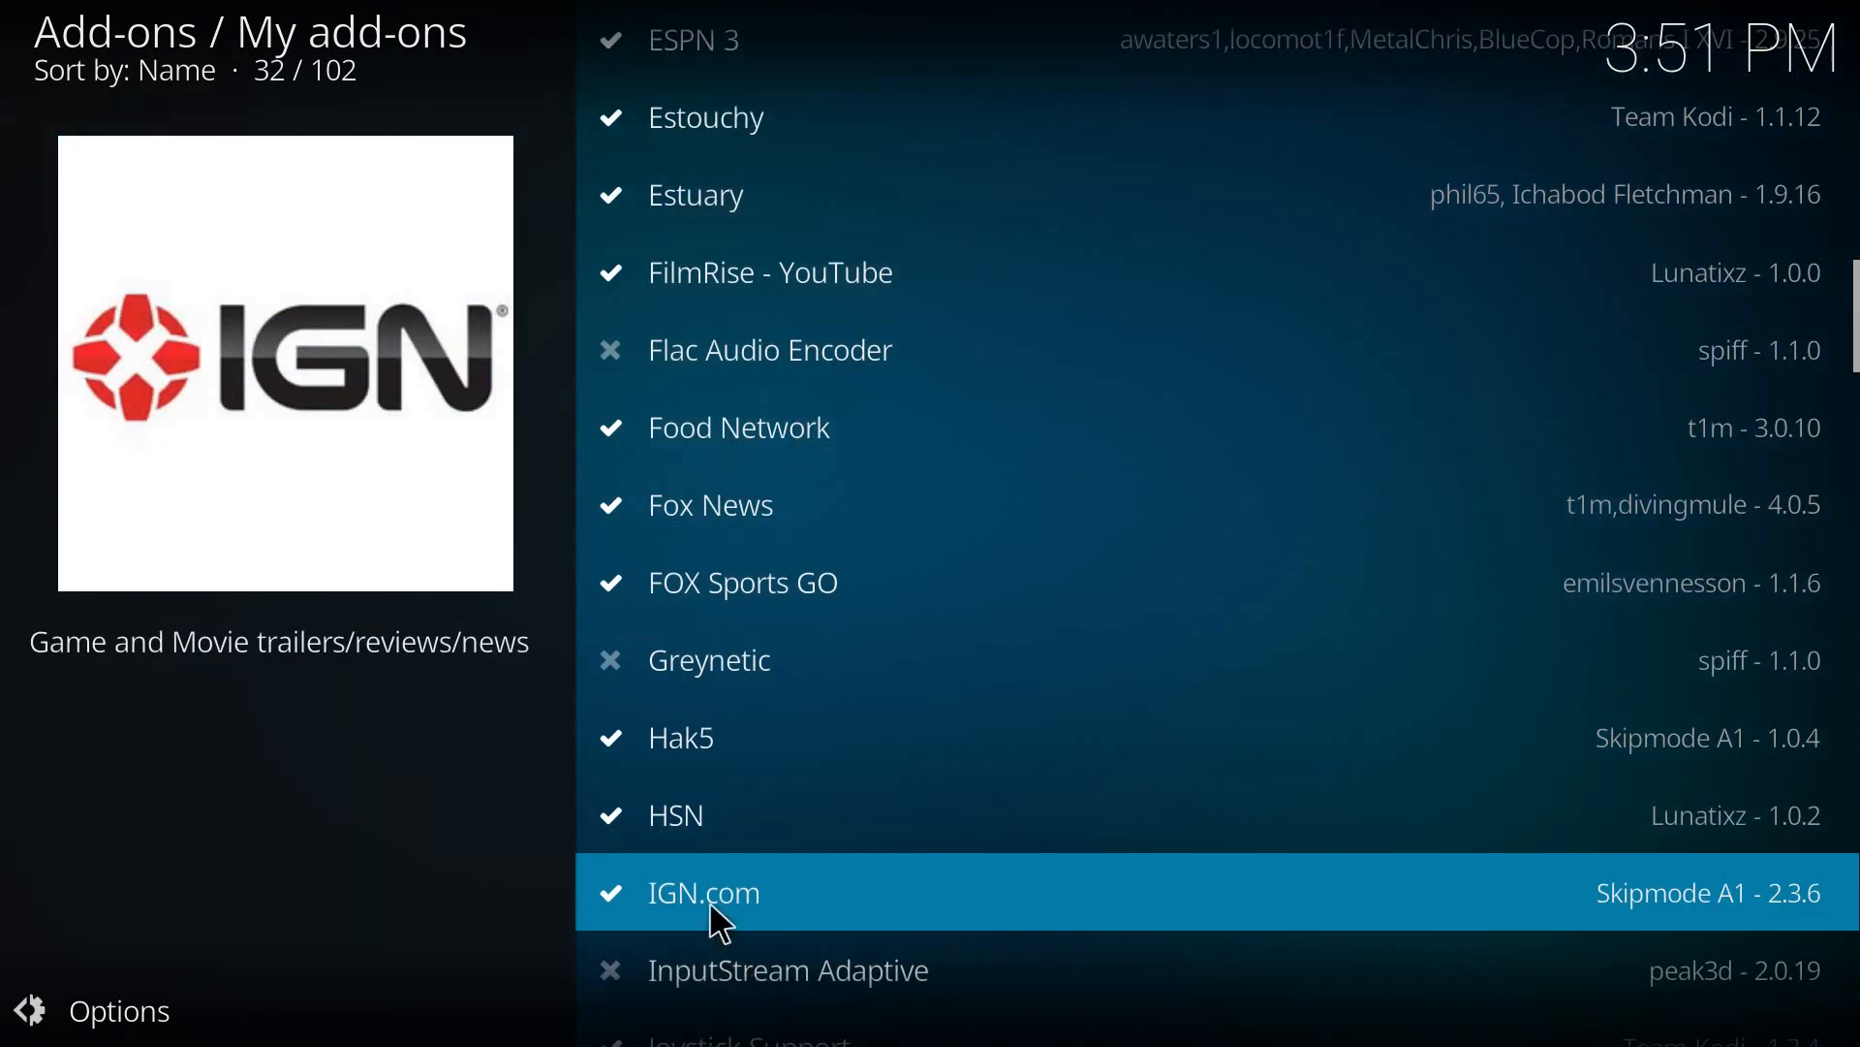
{"action": "mouse_move", "coordinate": [732, 949]}
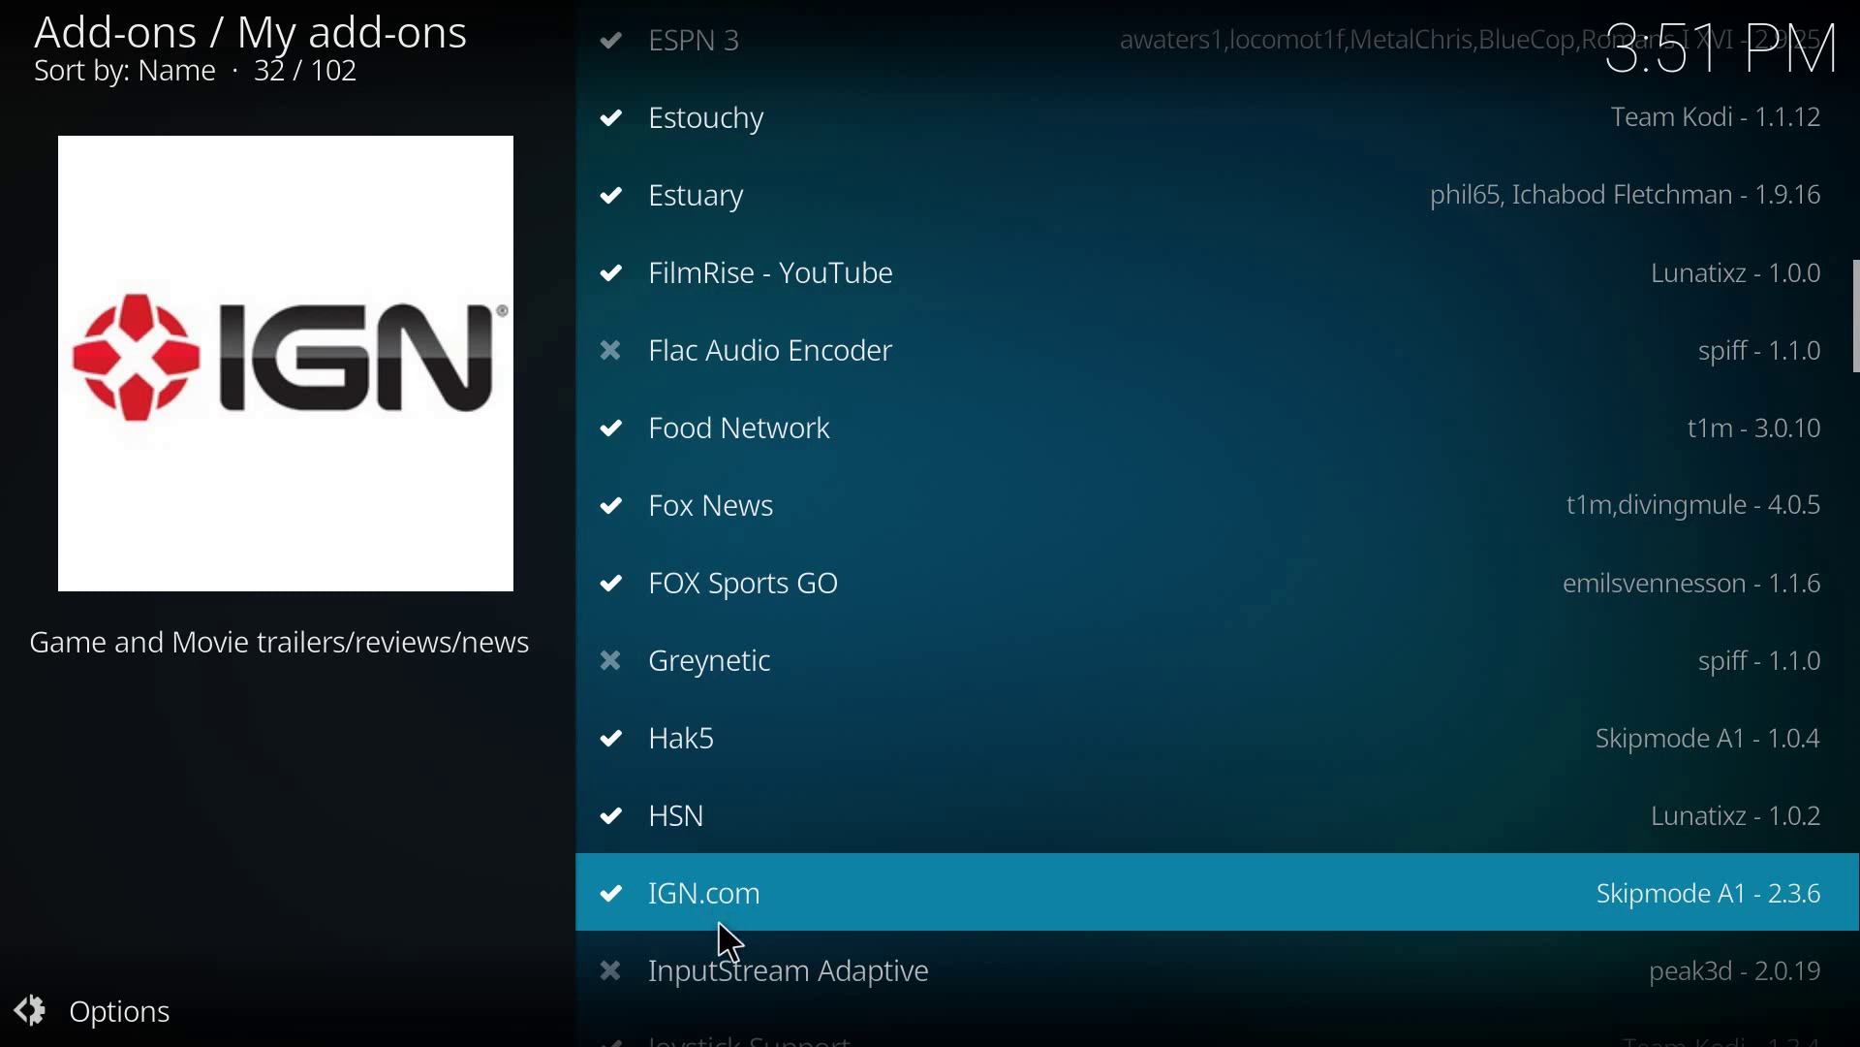
{"action": "scroll", "scroll_direction": "down", "scroll_amount": 3}
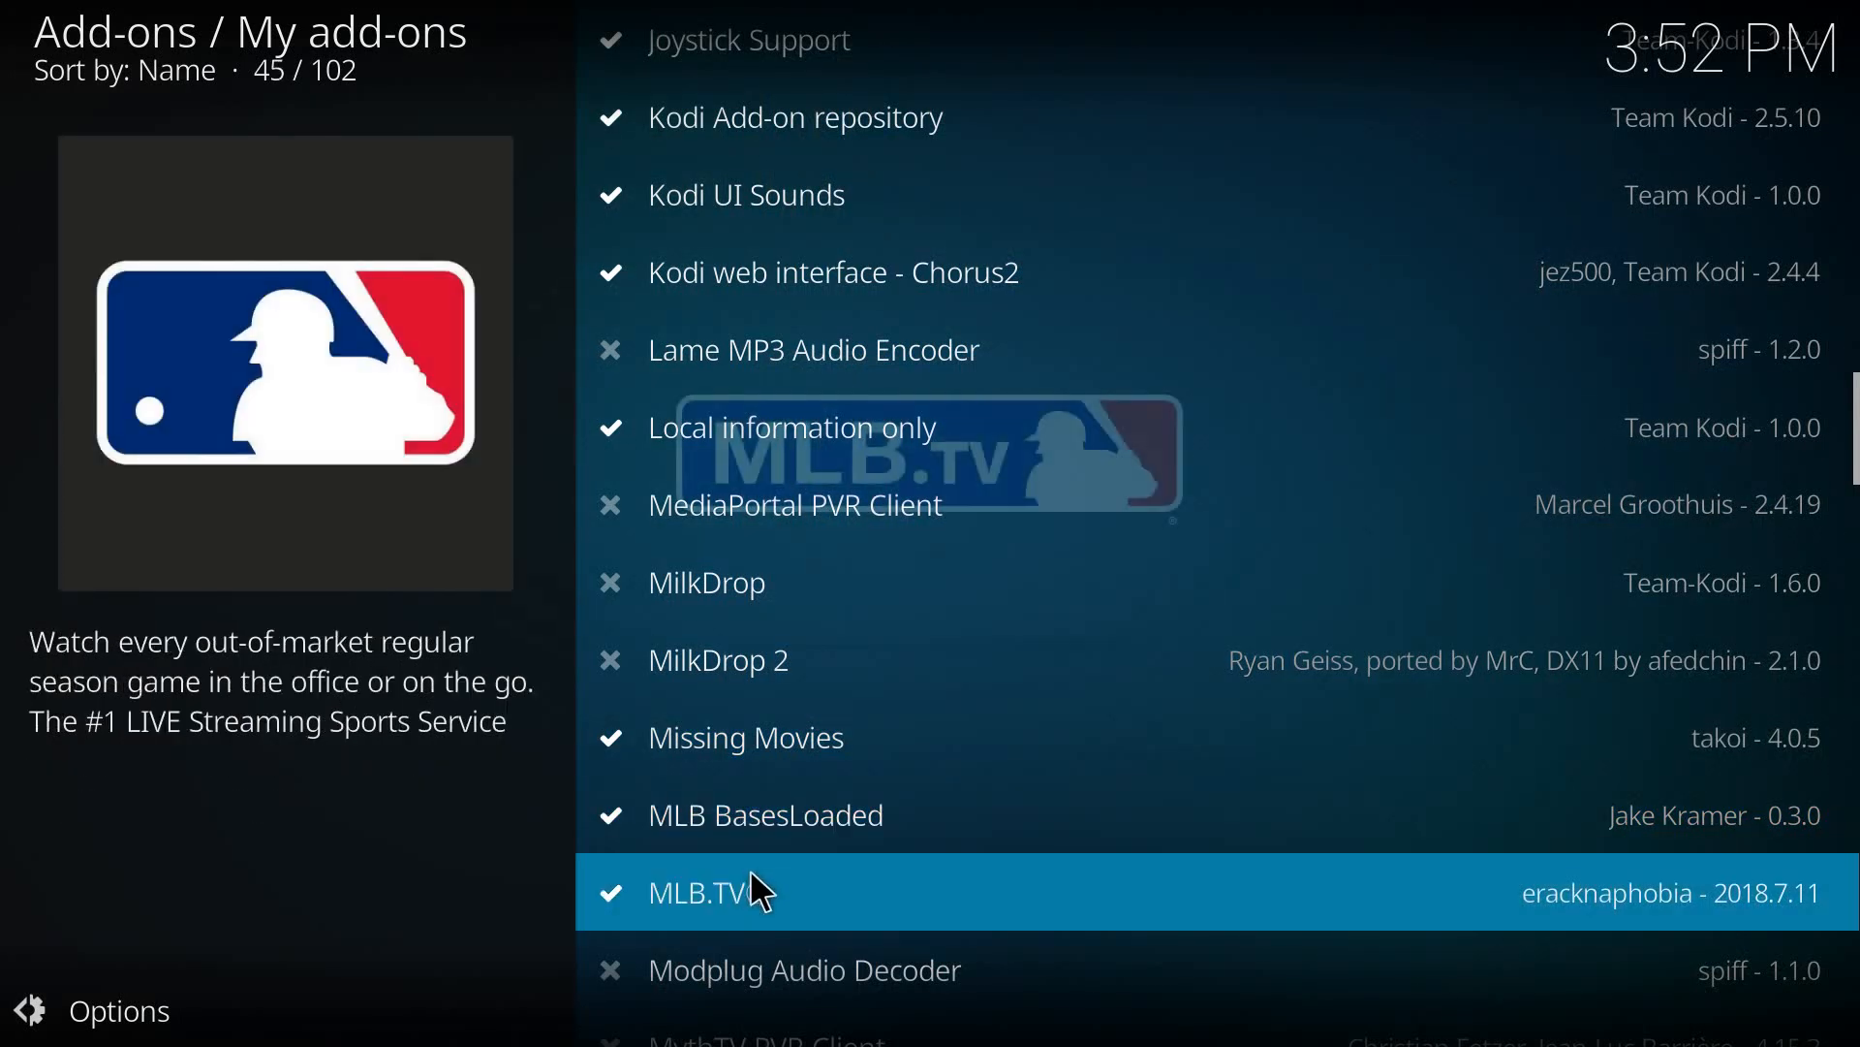
{"action": "mouse_move", "coordinate": [764, 988]}
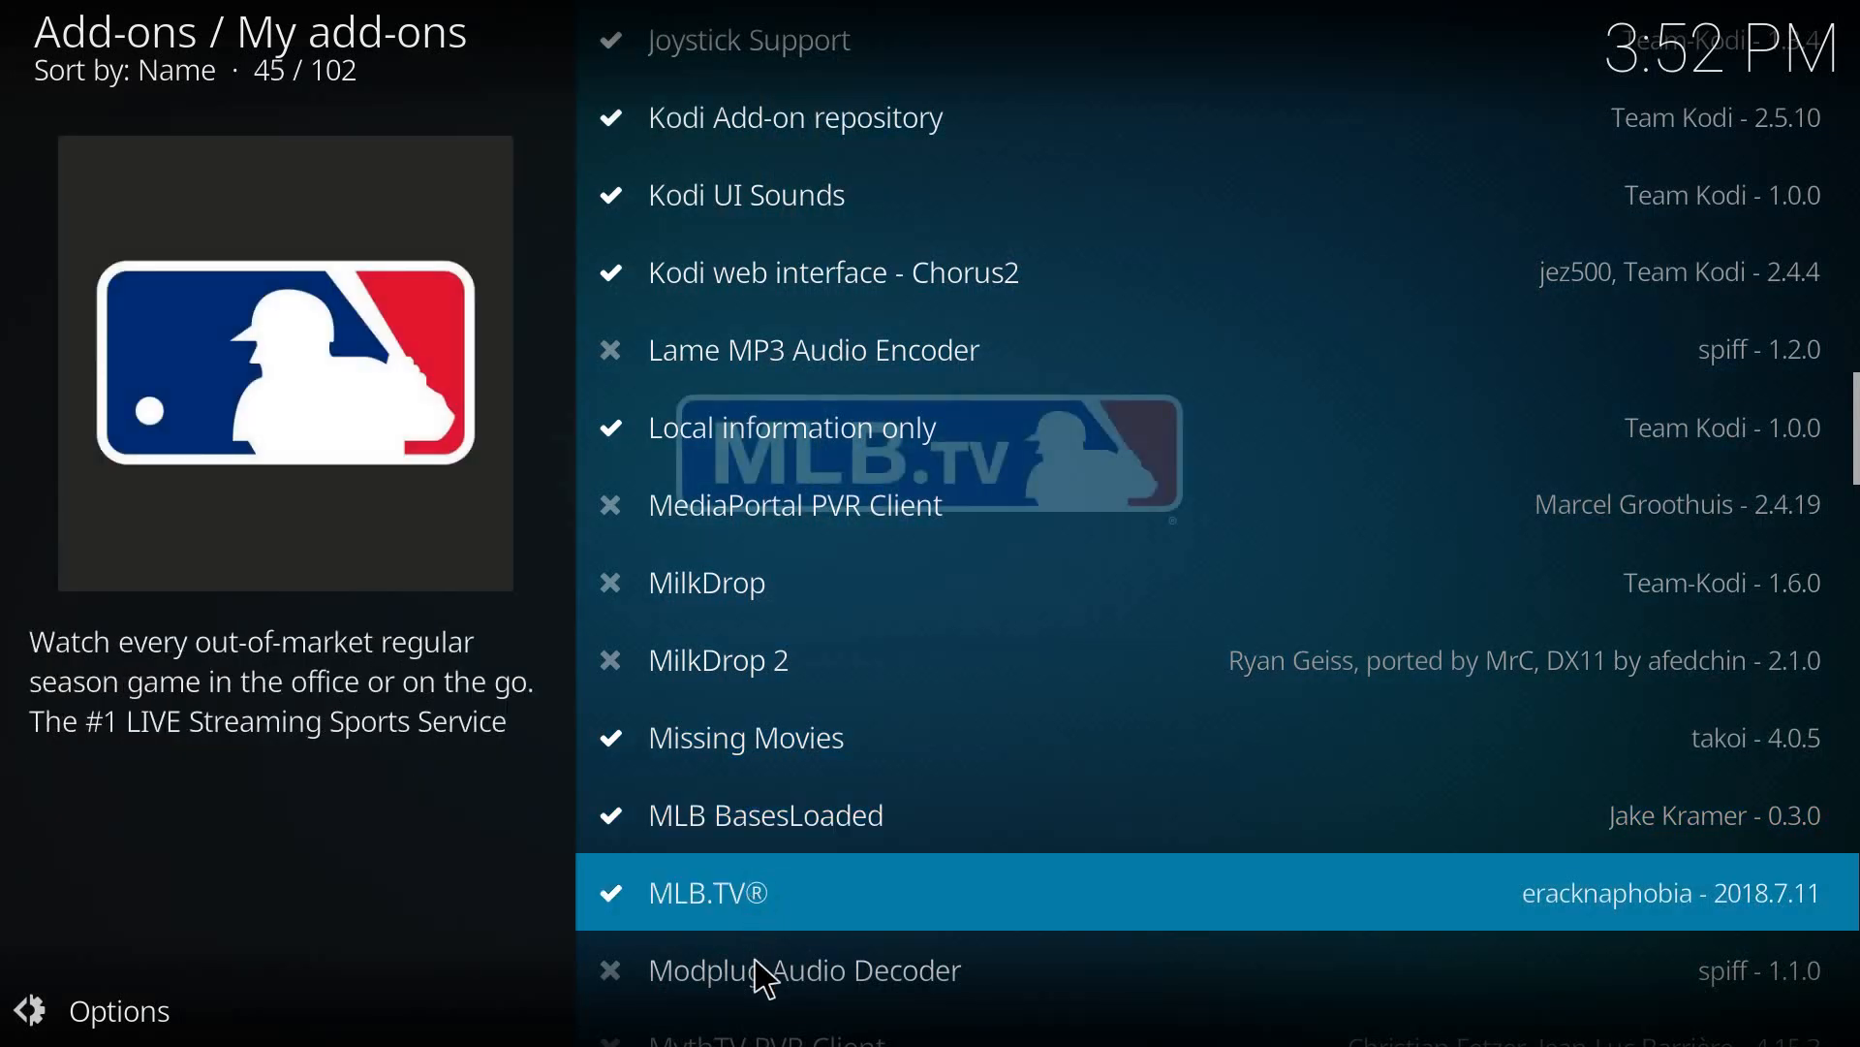
{"action": "scroll", "scroll_direction": "down", "scroll_amount": 3}
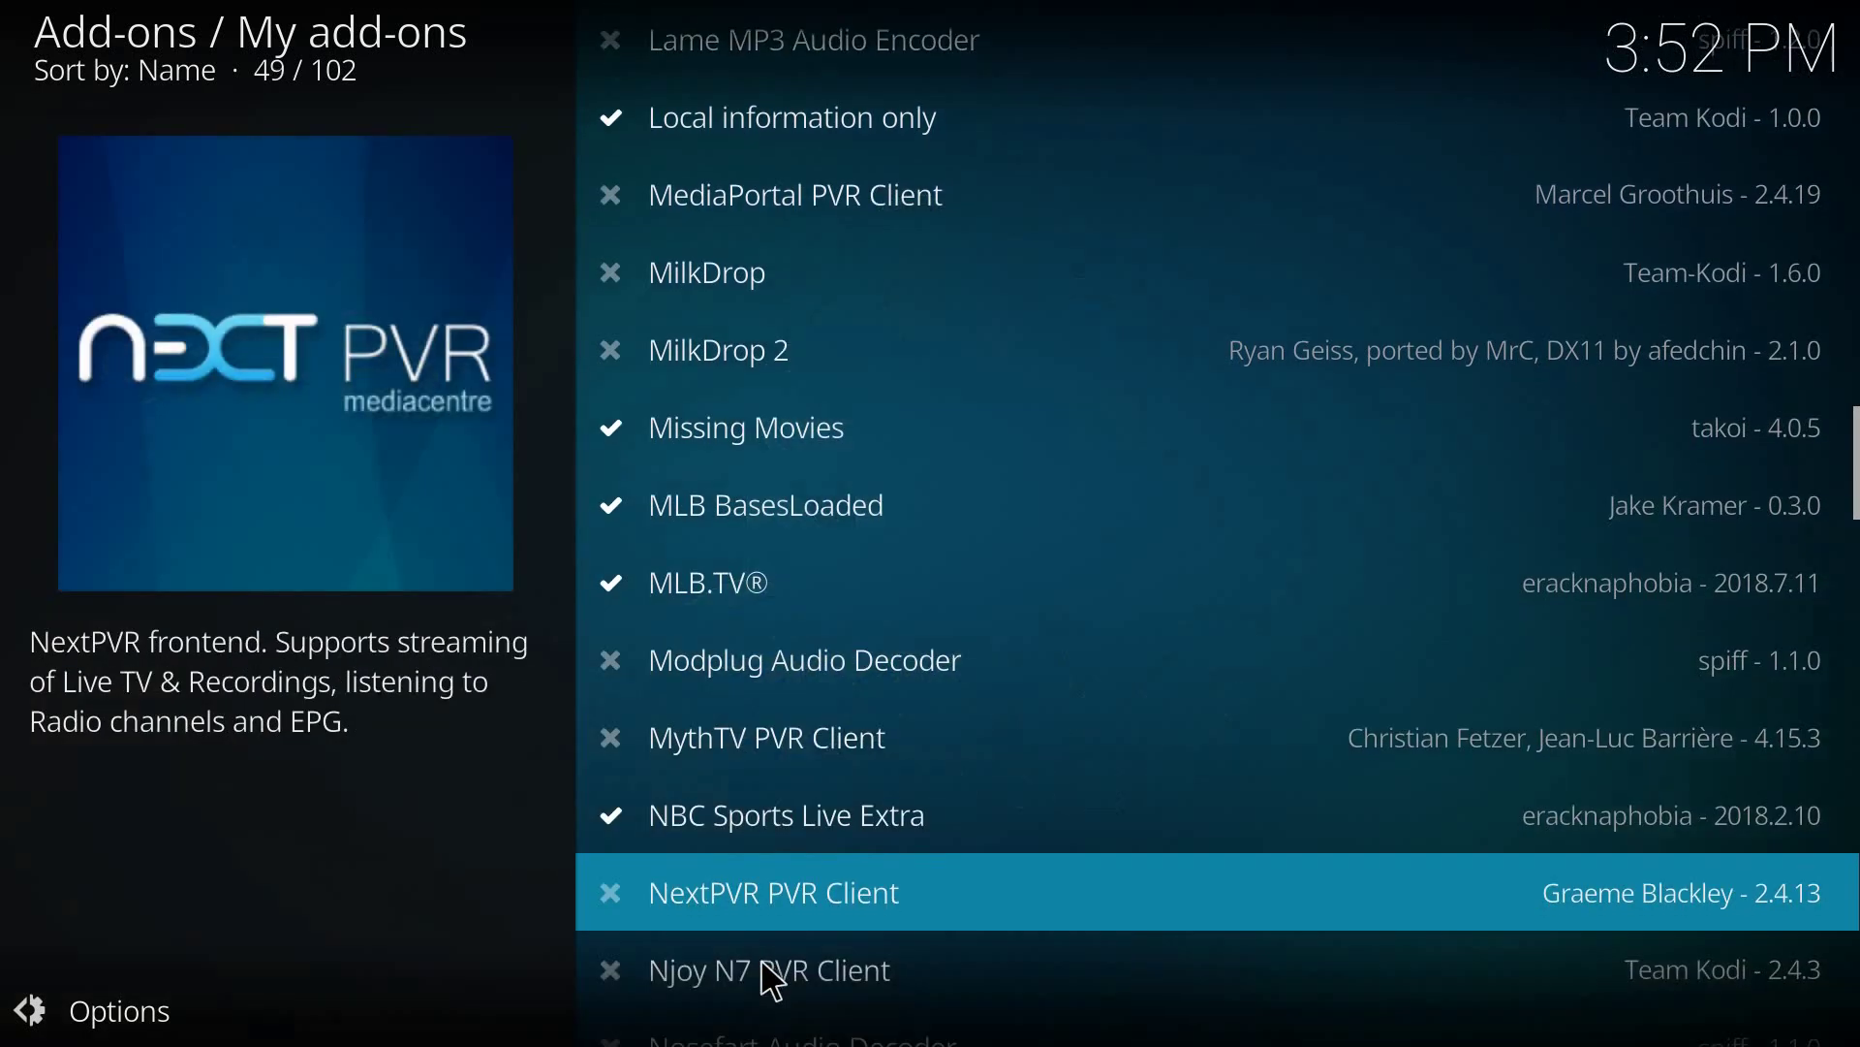
{"action": "scroll", "scroll_direction": "down", "scroll_amount": 3}
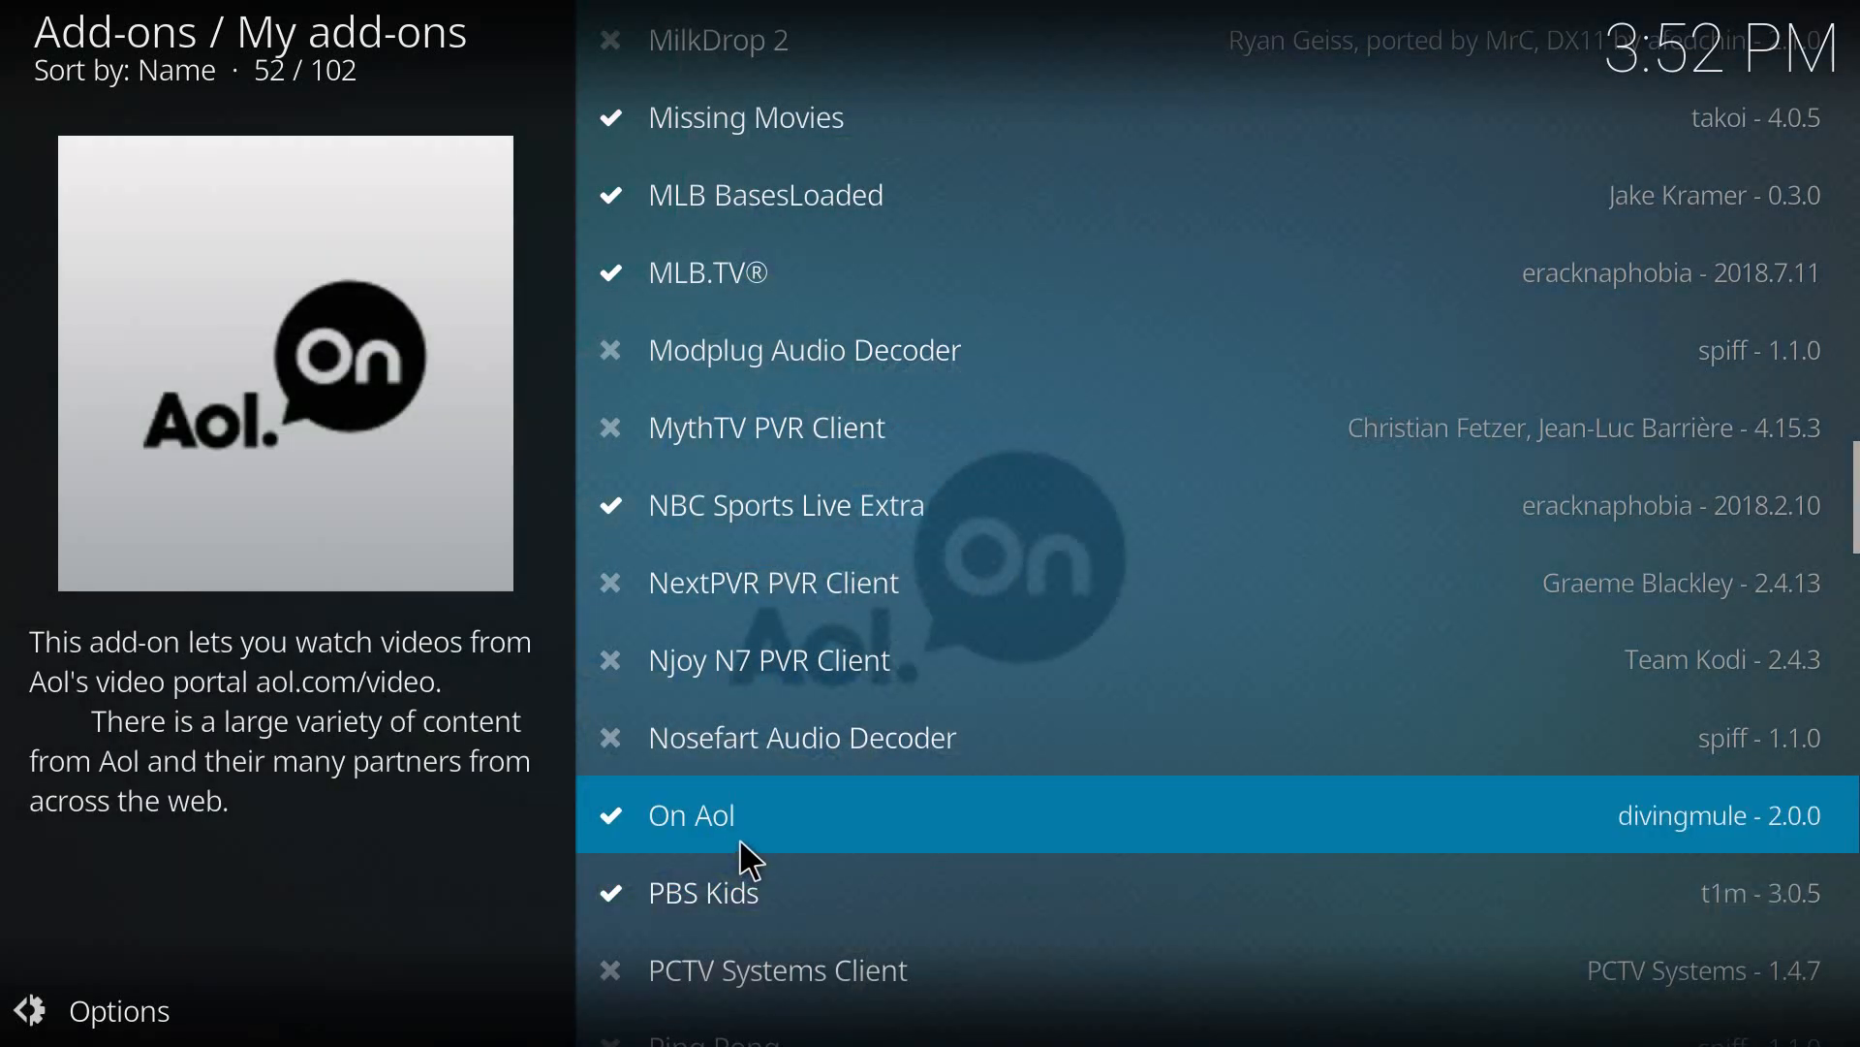
{"action": "mouse_move", "coordinate": [768, 826]}
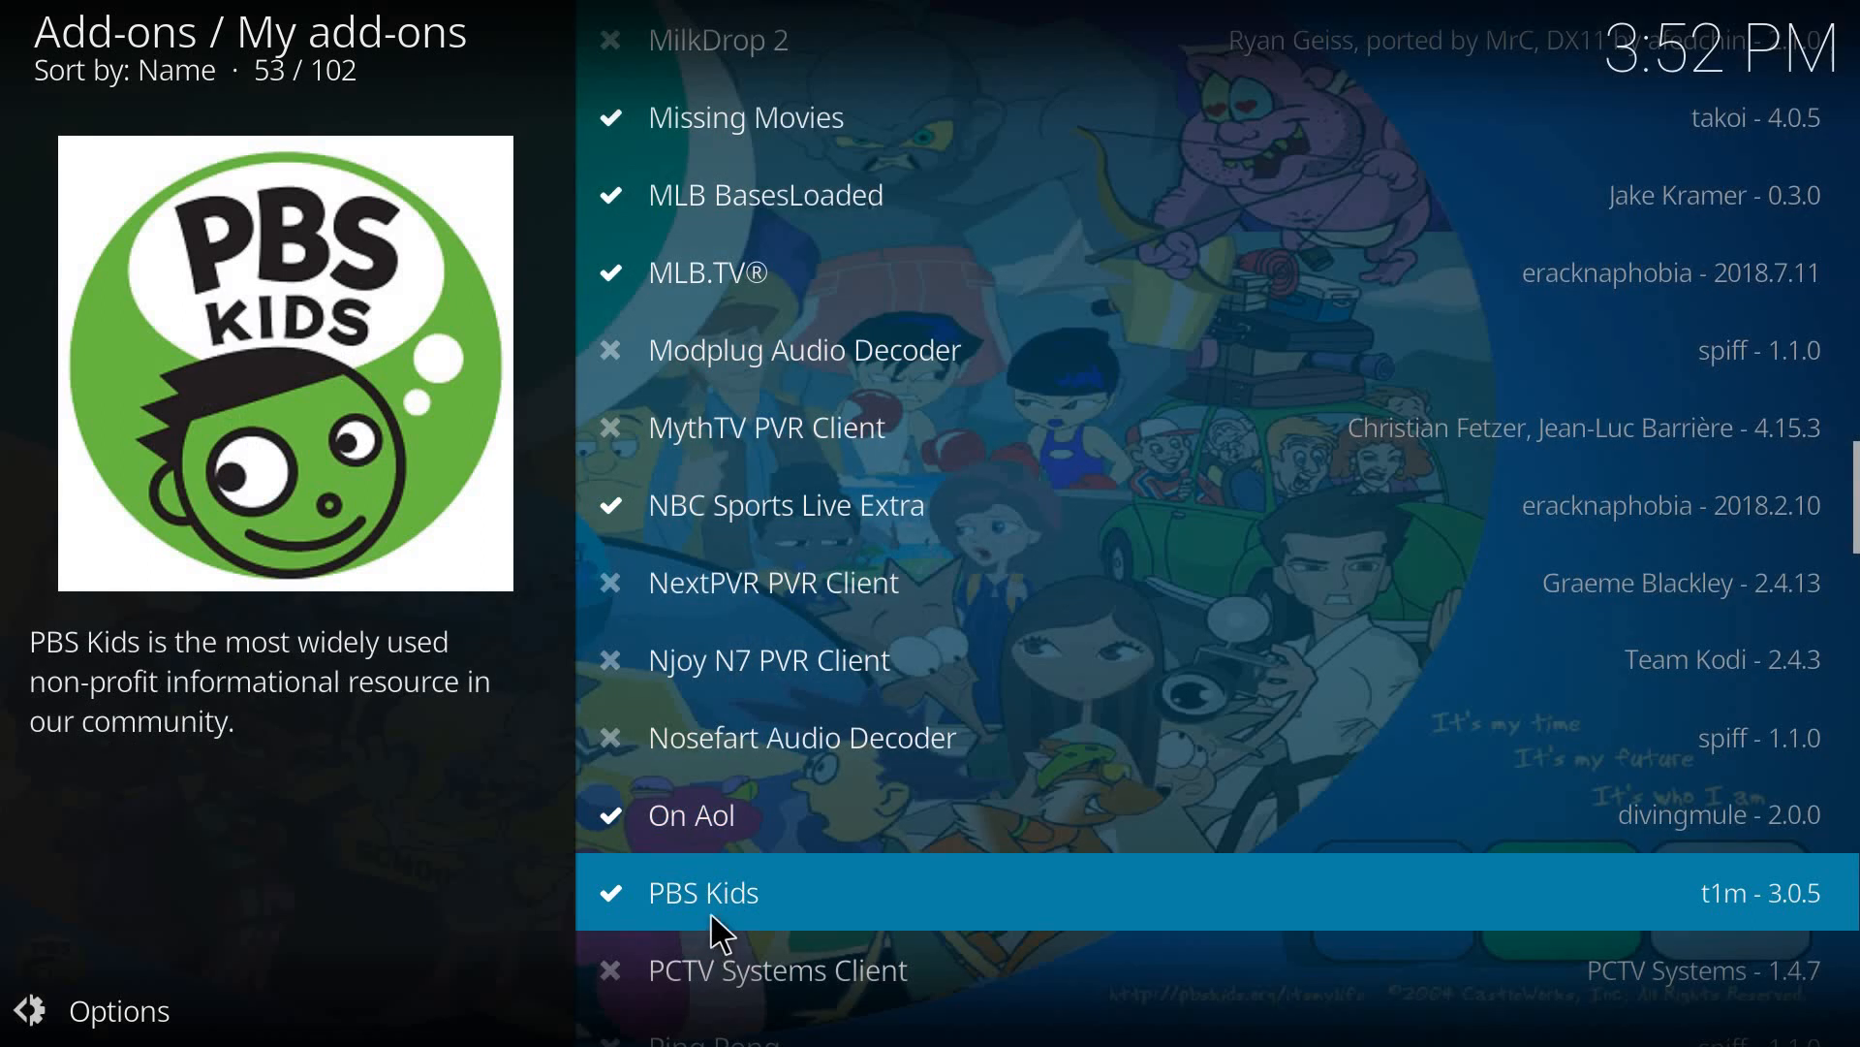
{"action": "scroll", "scroll_direction": "down", "scroll_amount": 3}
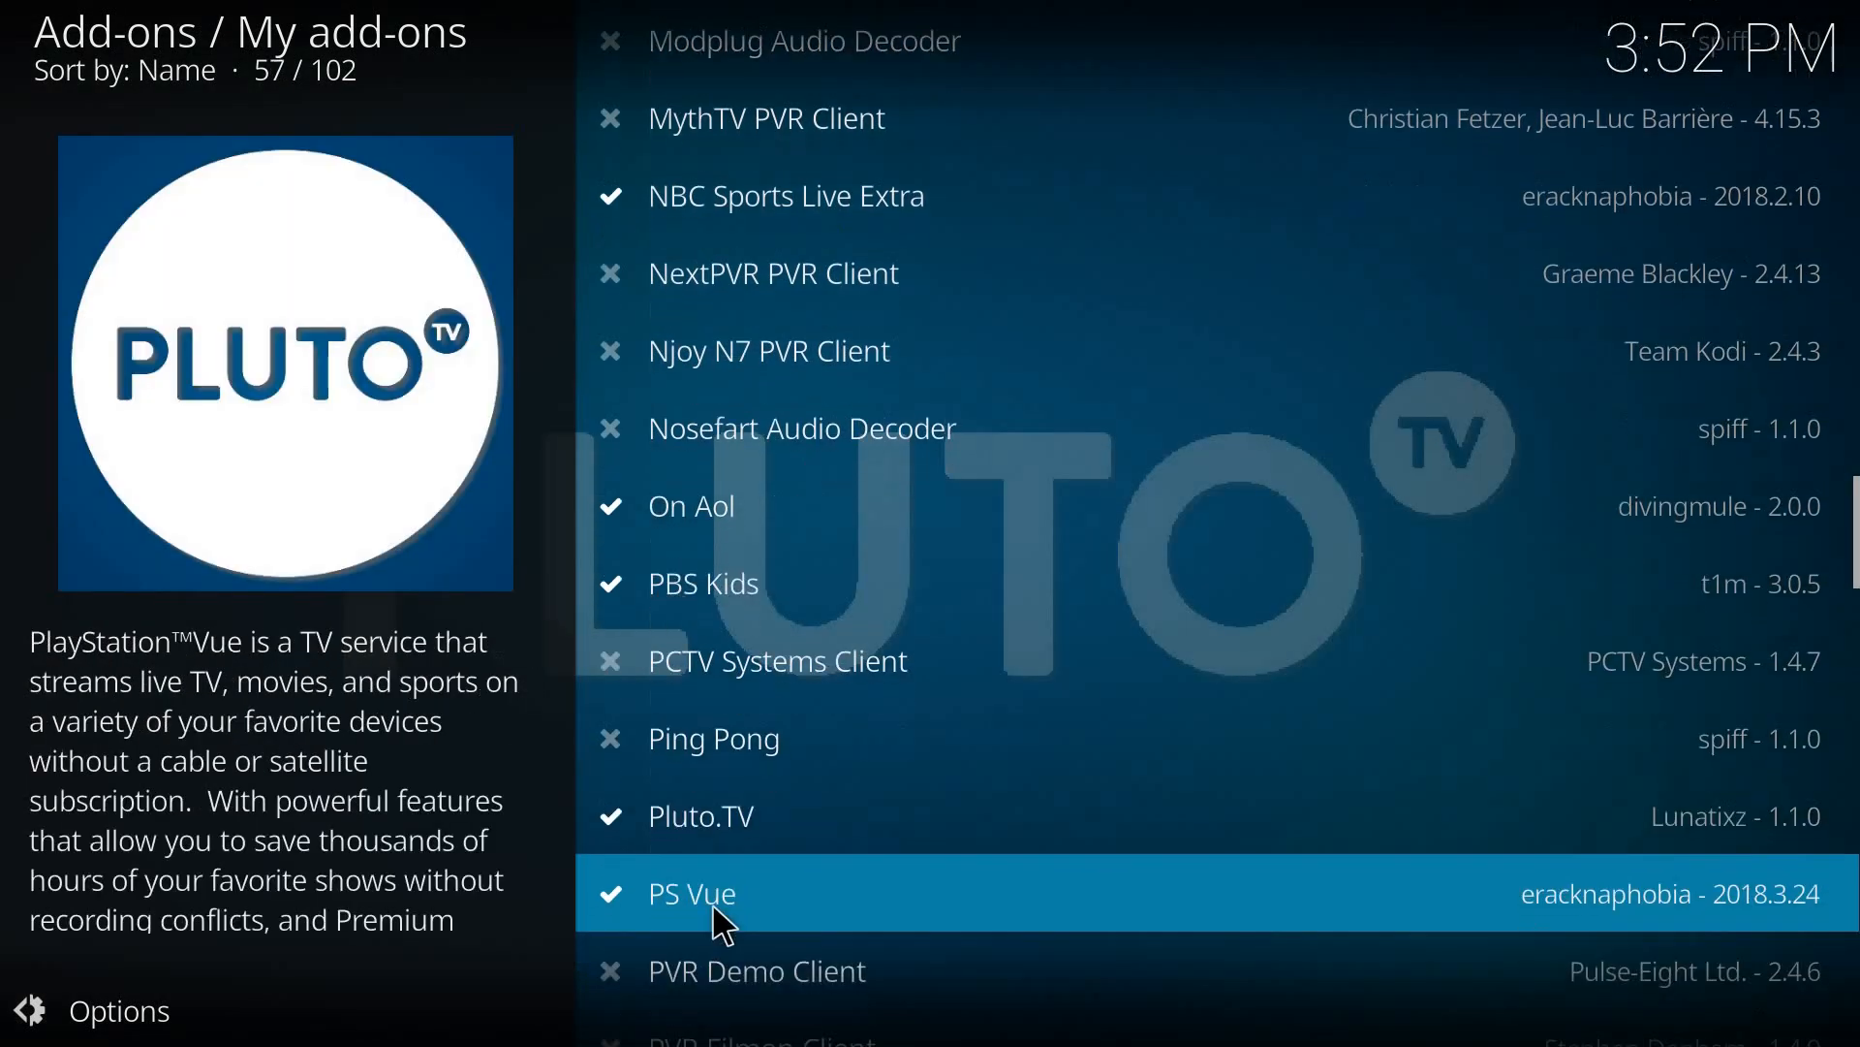
{"action": "key", "text": "Up"}
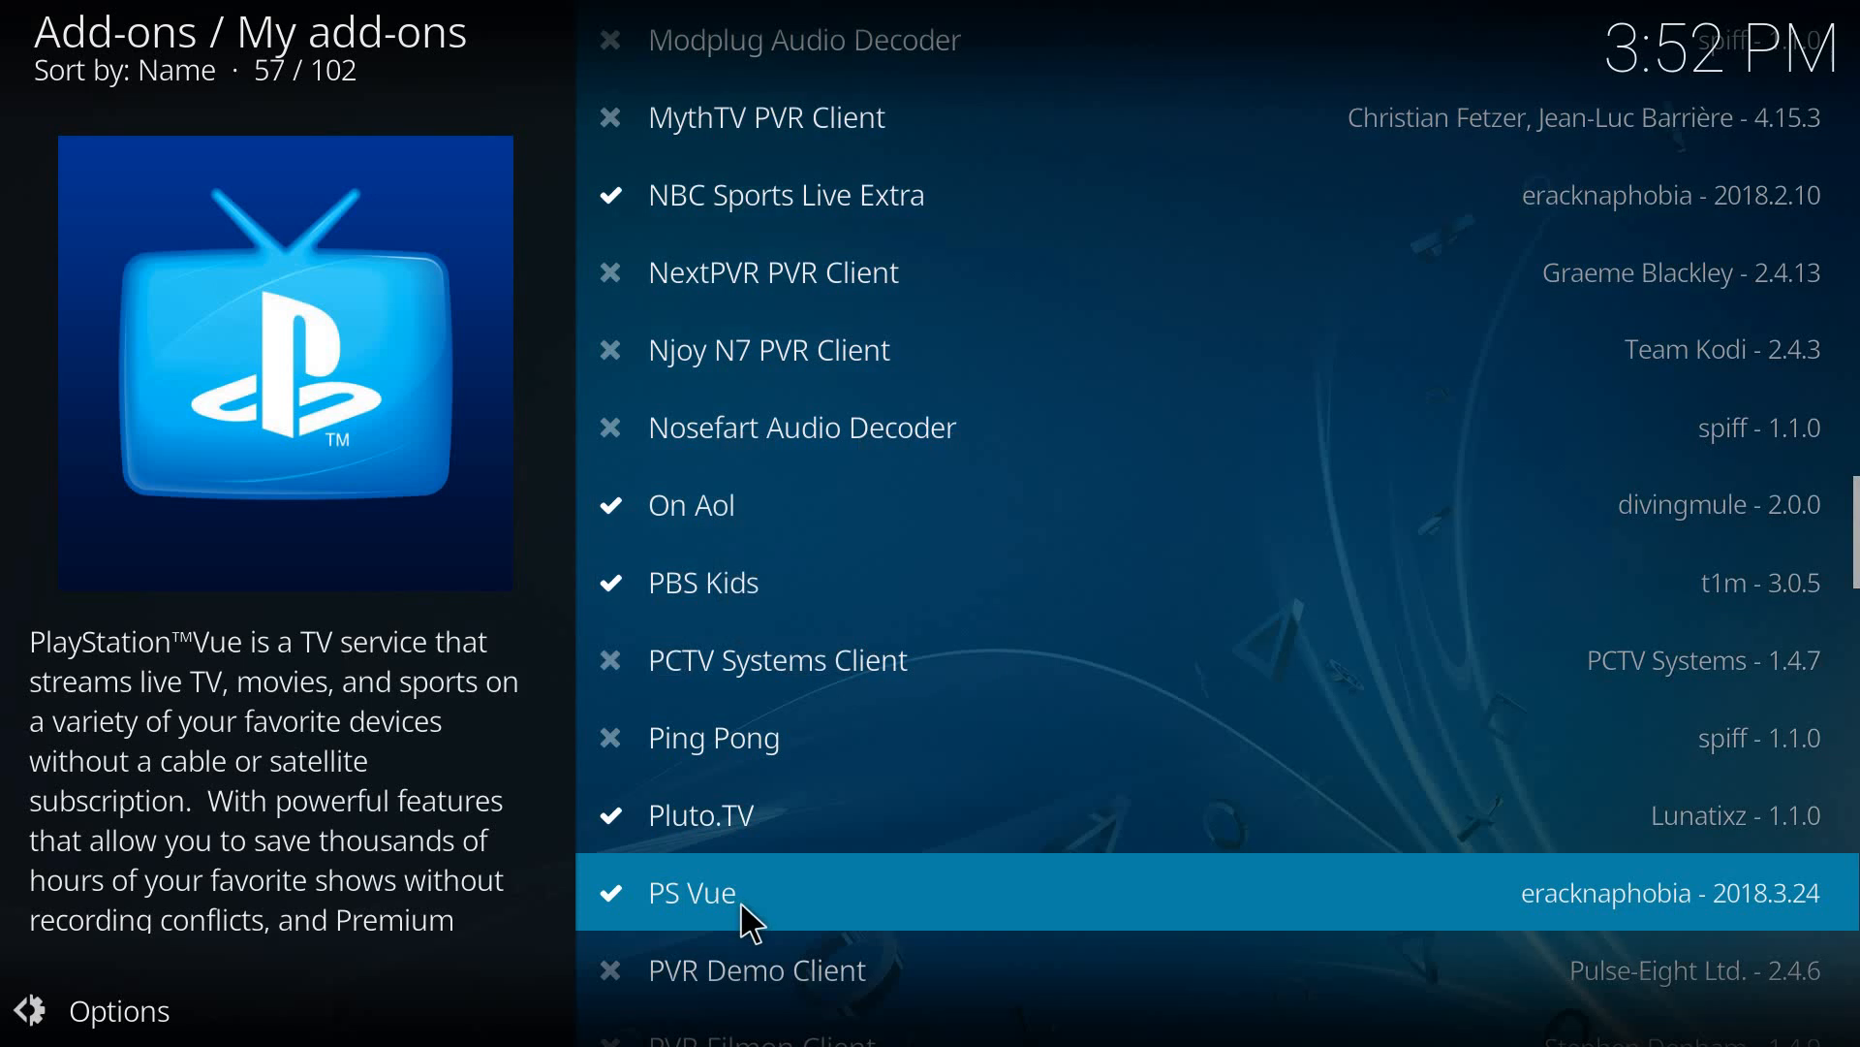
{"action": "mouse_move", "coordinate": [763, 965]}
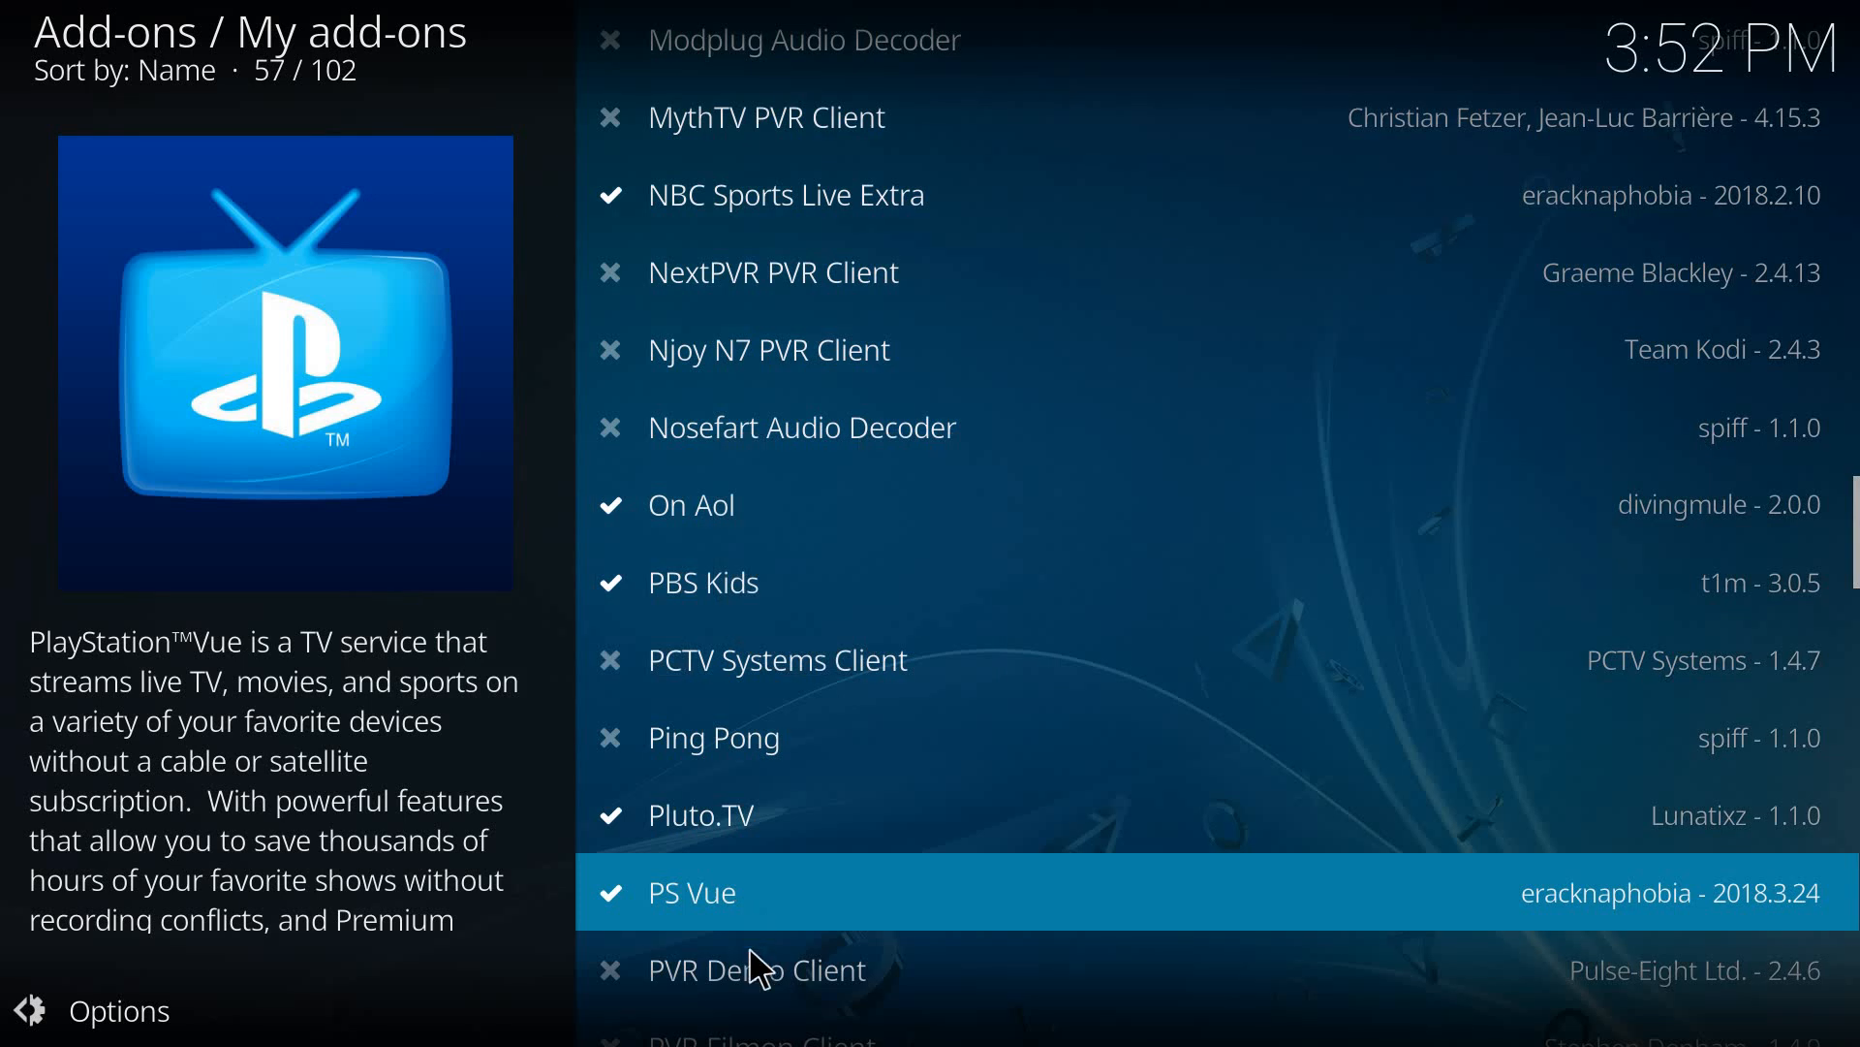
{"action": "scroll", "scroll_direction": "down", "scroll_amount": 3}
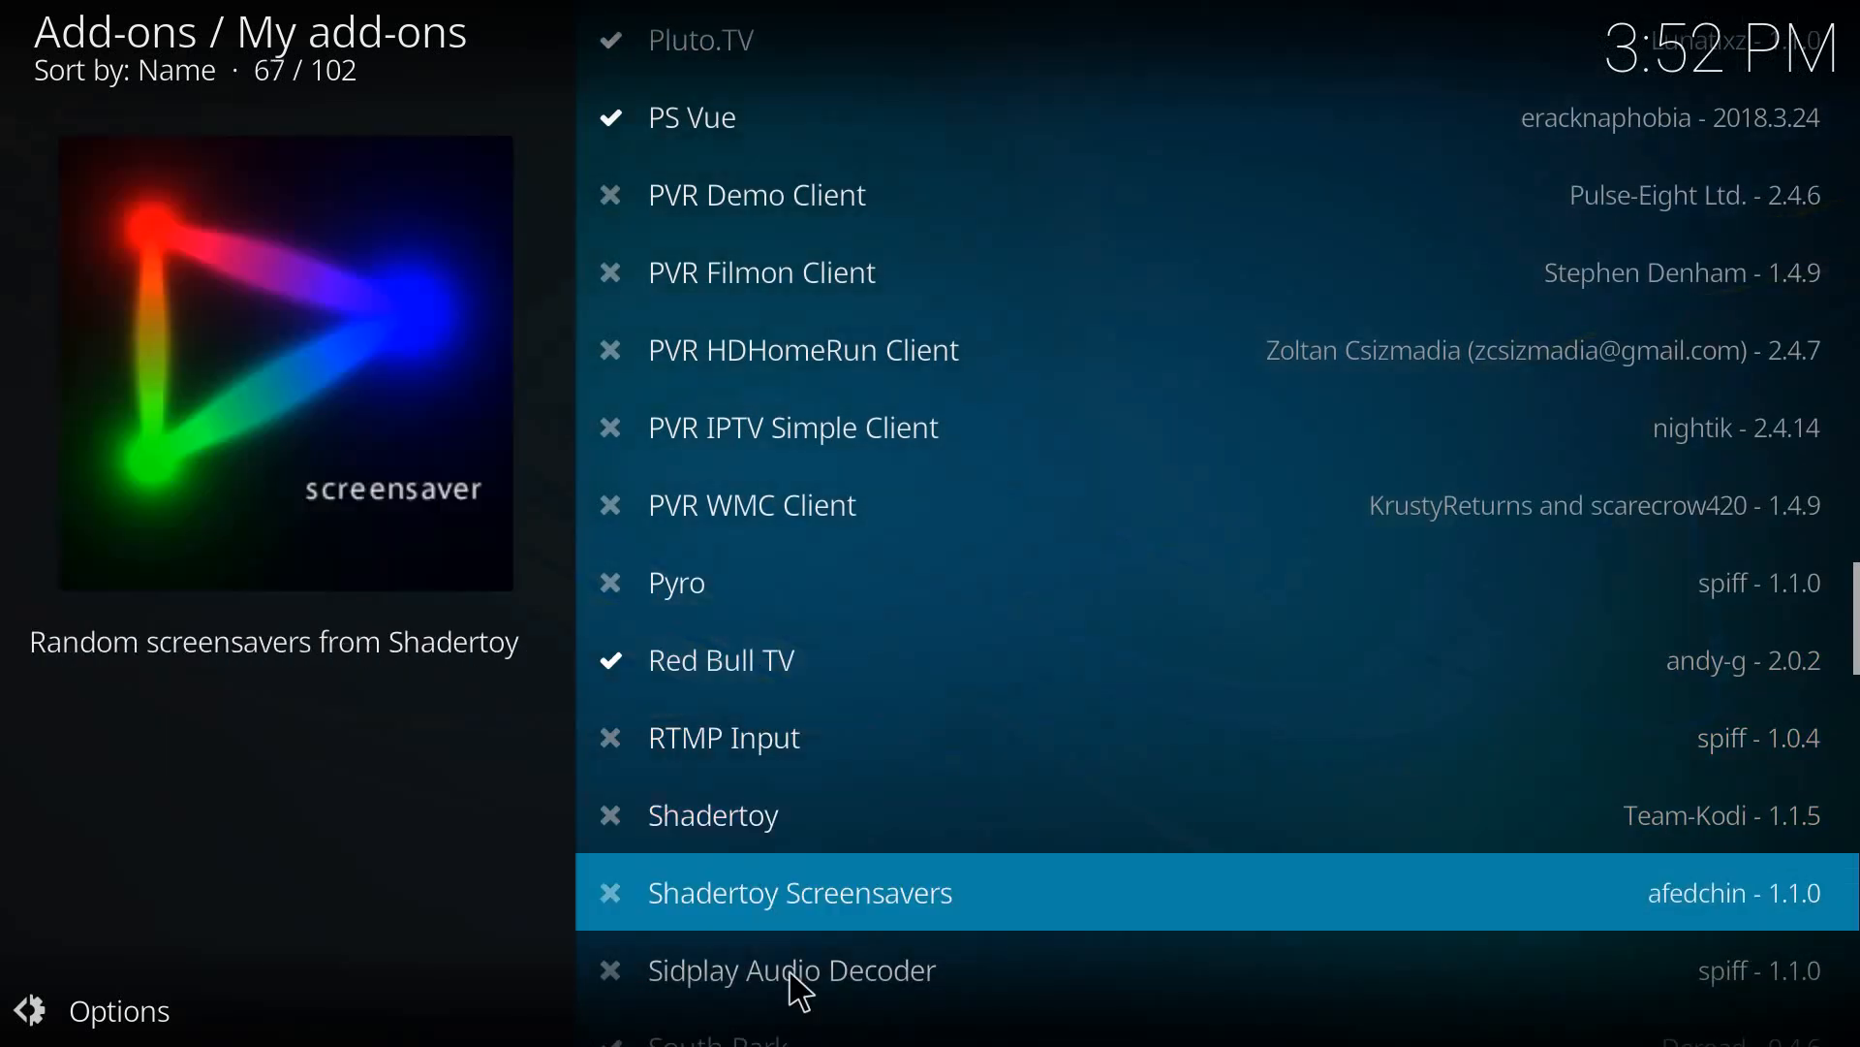
{"action": "scroll", "scroll_direction": "down", "scroll_amount": 3}
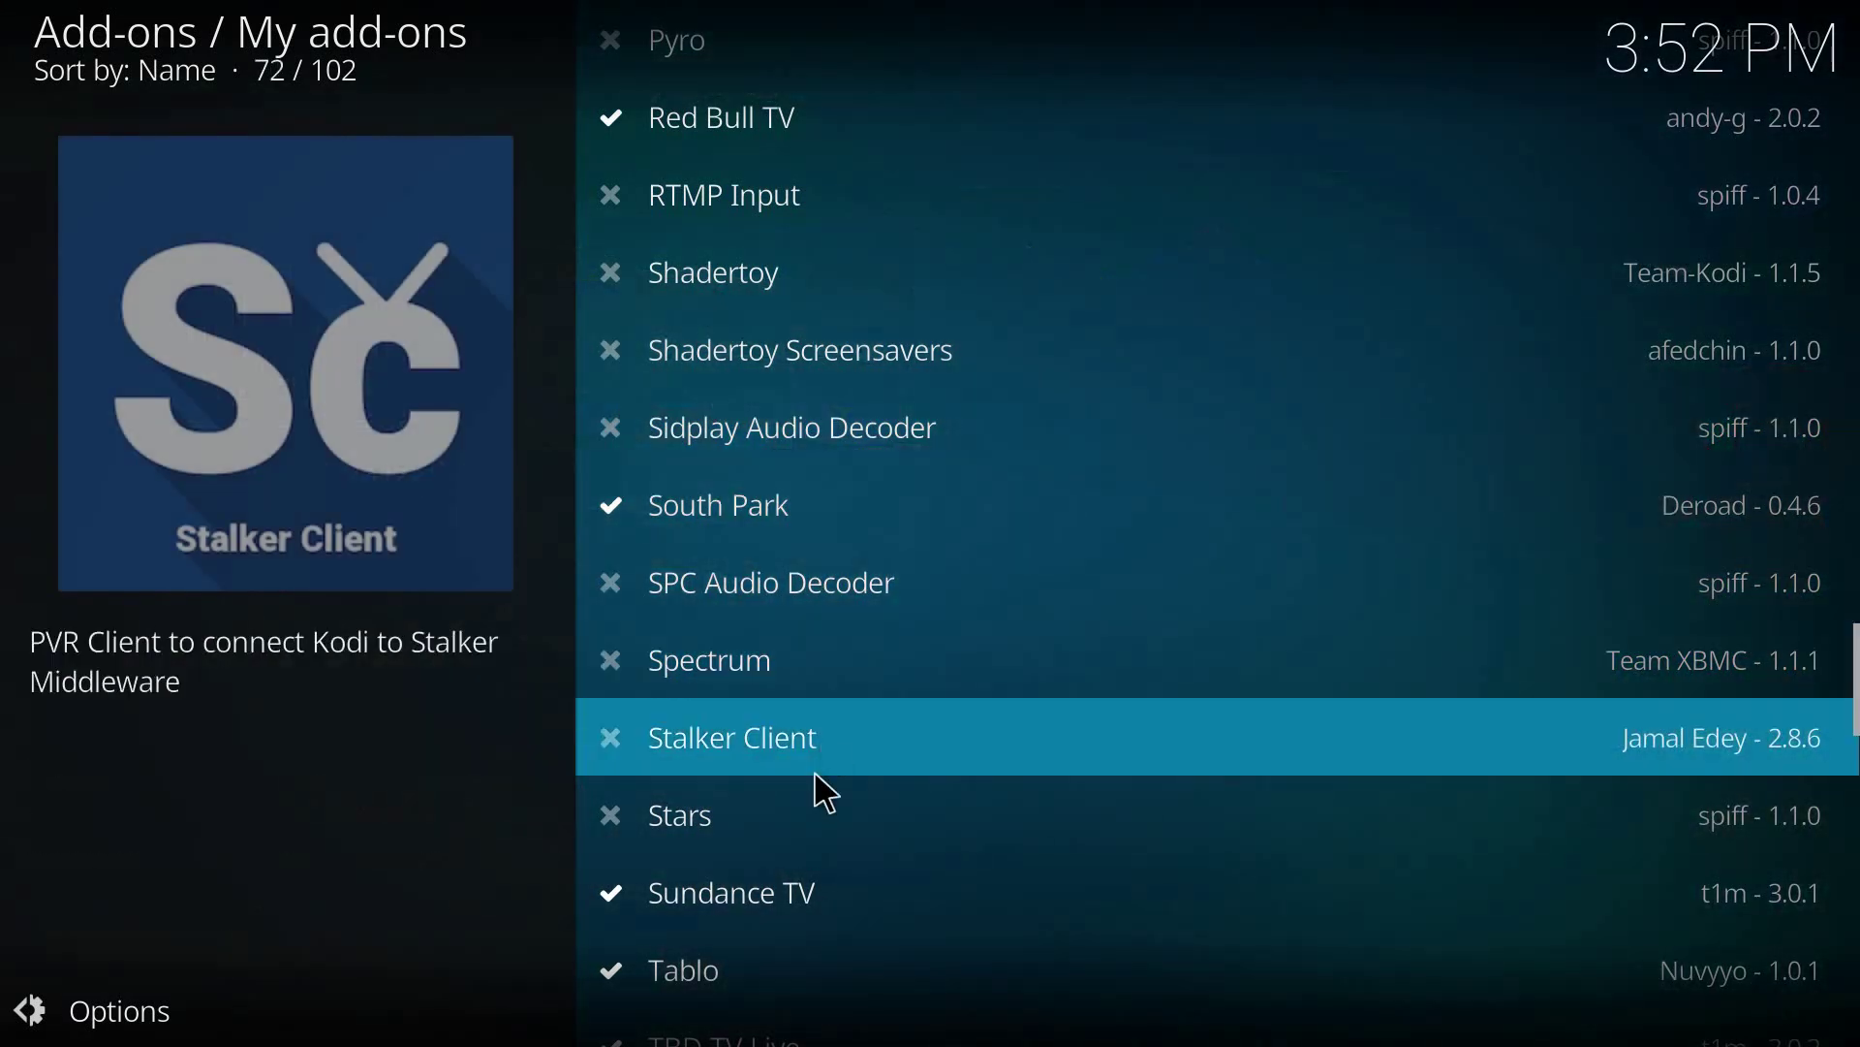
{"action": "left_click", "coordinate": [732, 891]}
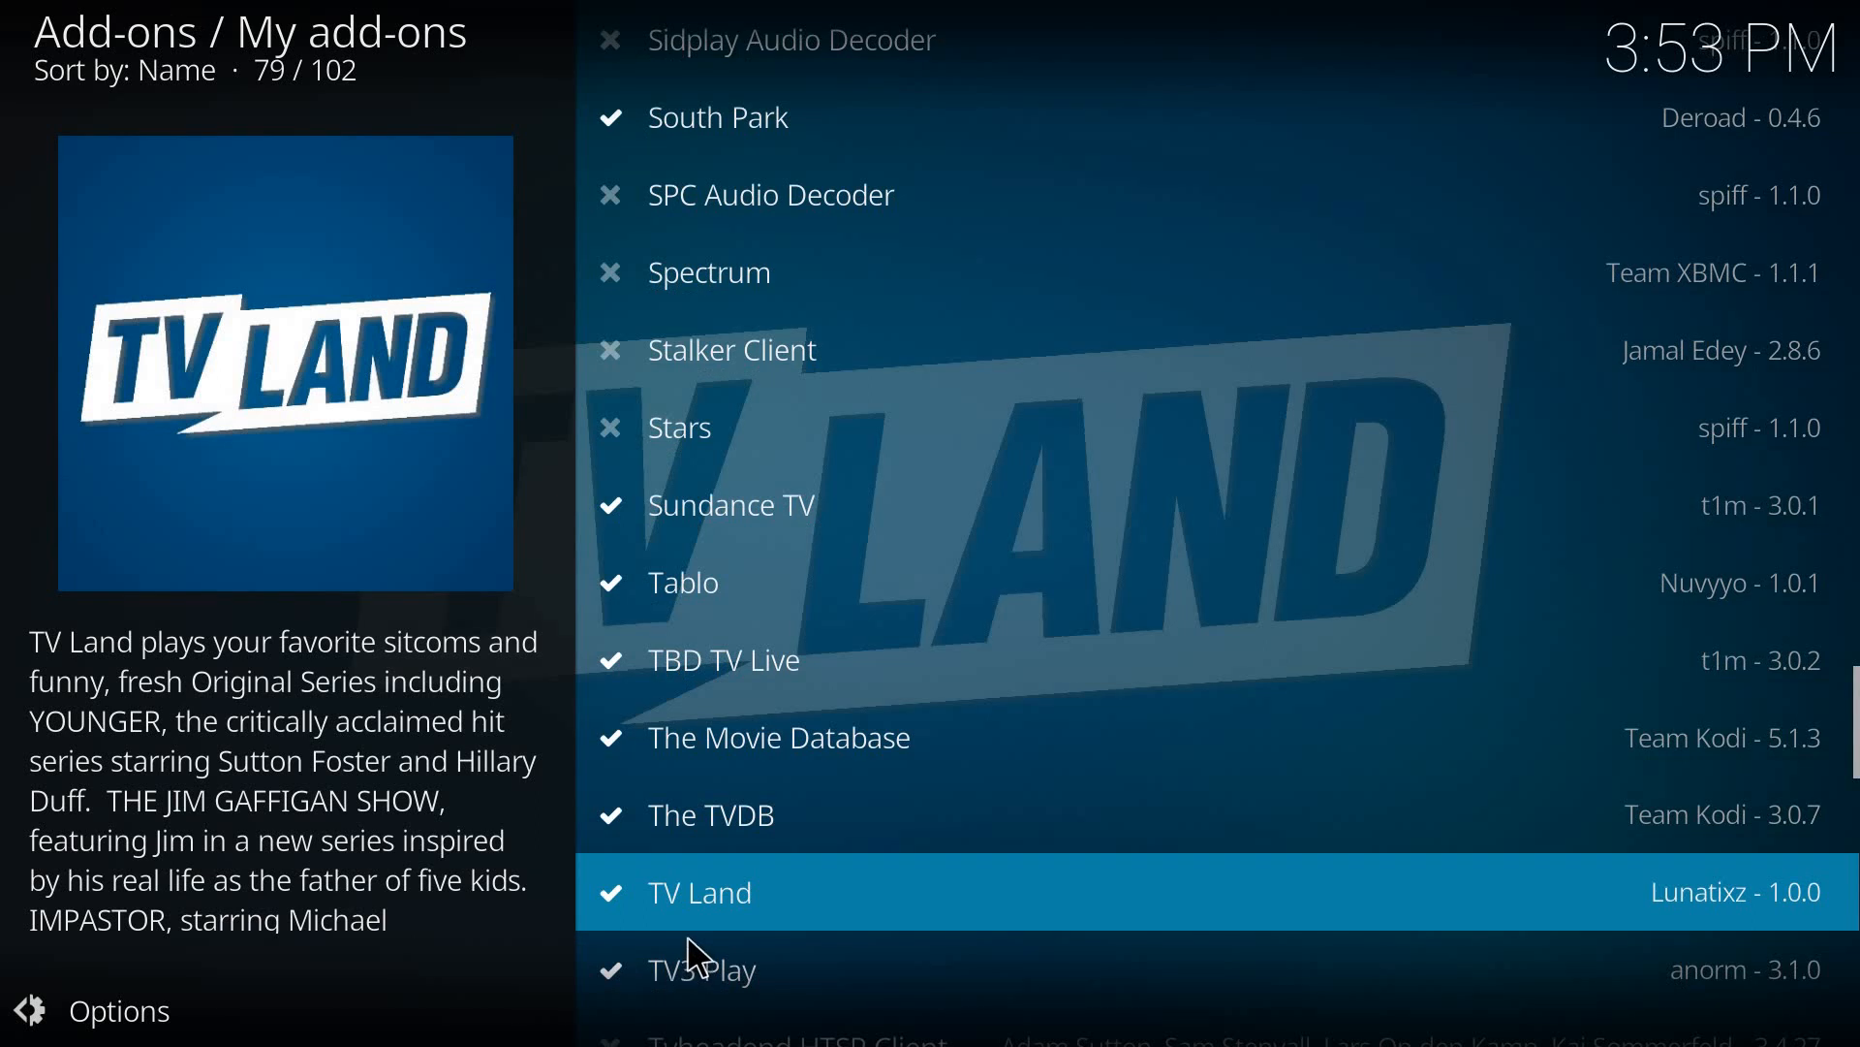
{"action": "scroll", "scroll_direction": "down", "scroll_amount": 3}
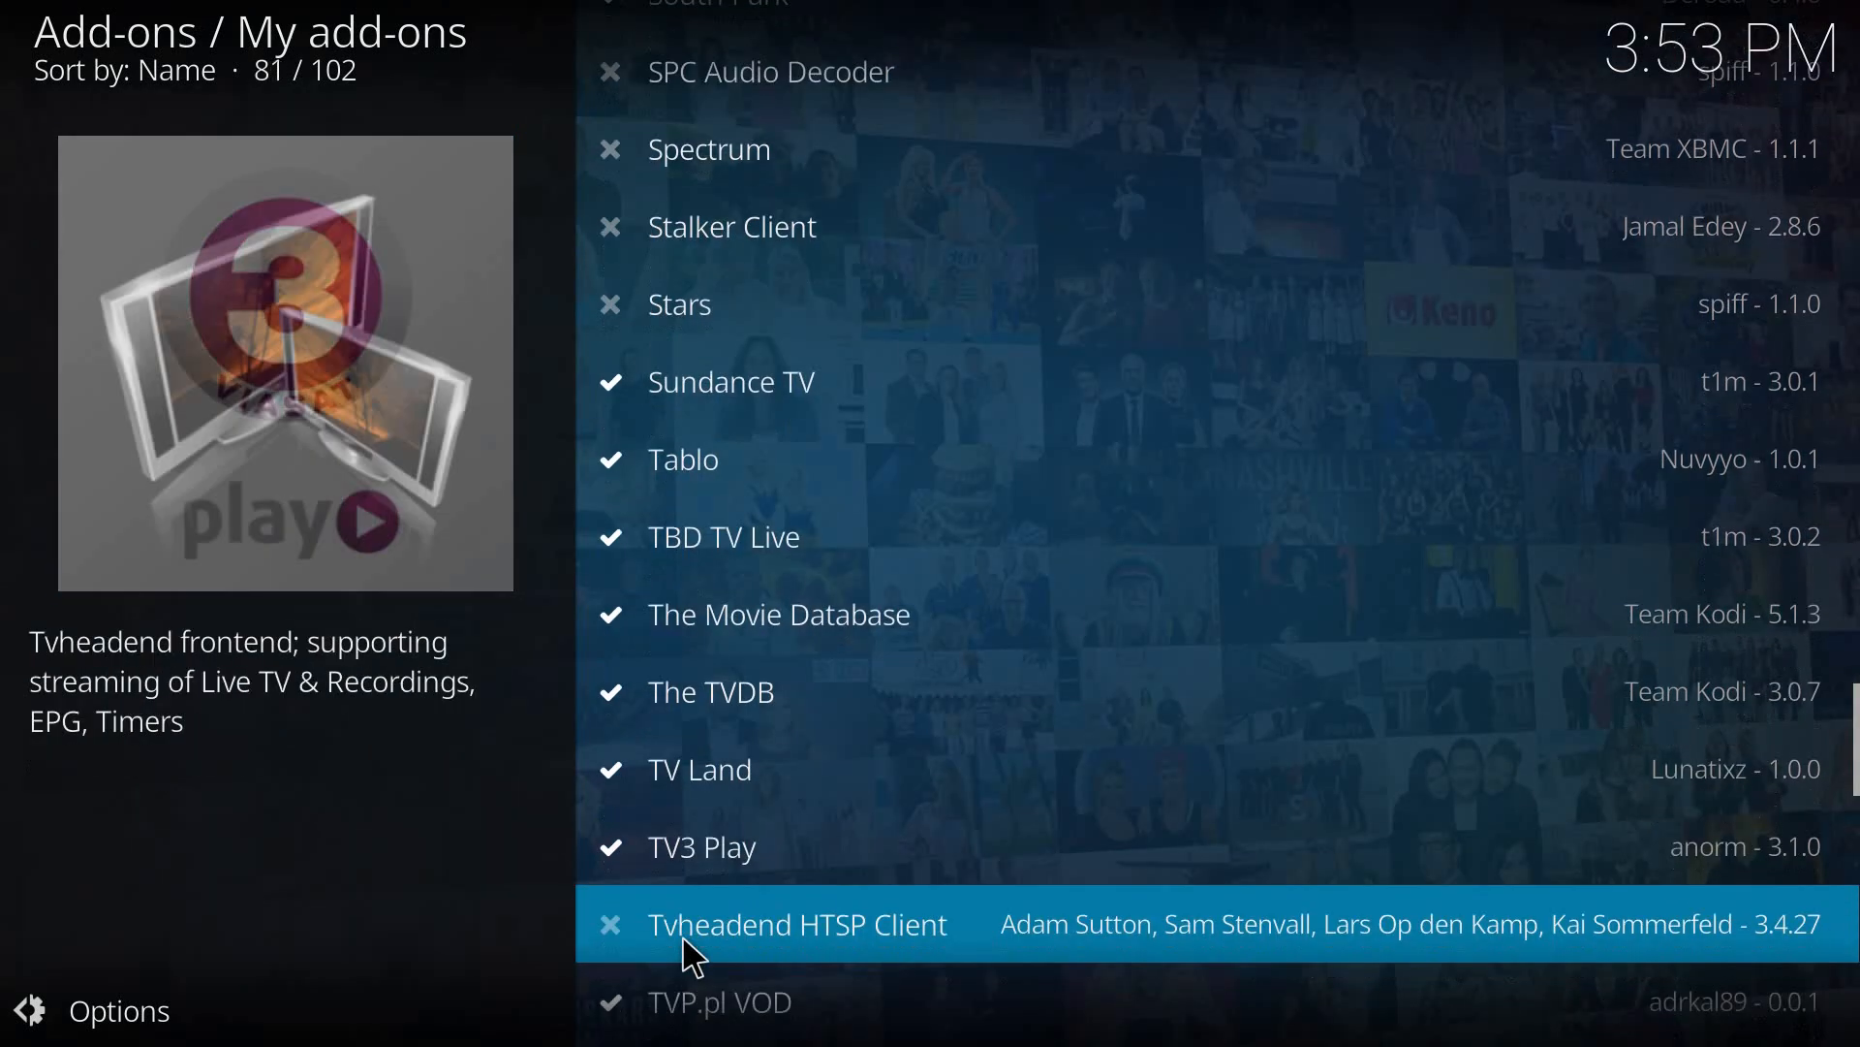
{"action": "scroll", "scroll_direction": "down", "scroll_amount": 3}
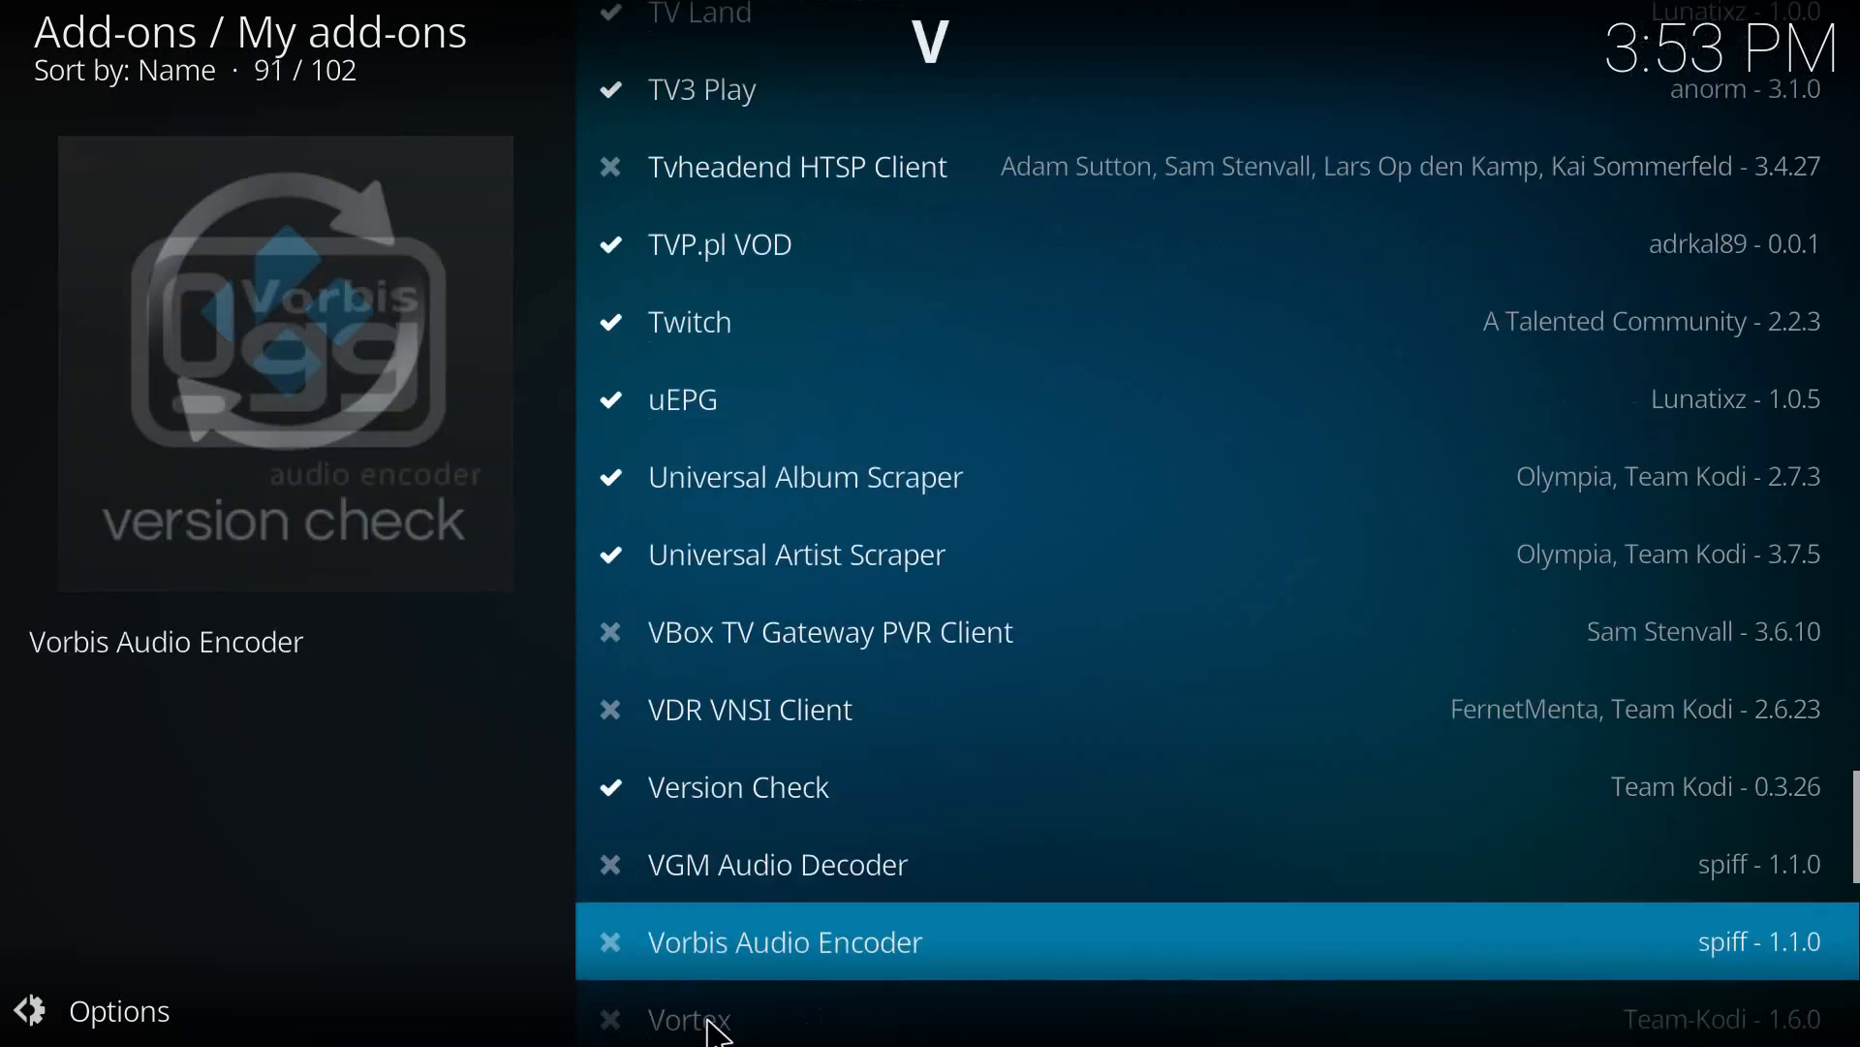
{"action": "scroll", "scroll_direction": "down", "scroll_amount": 3}
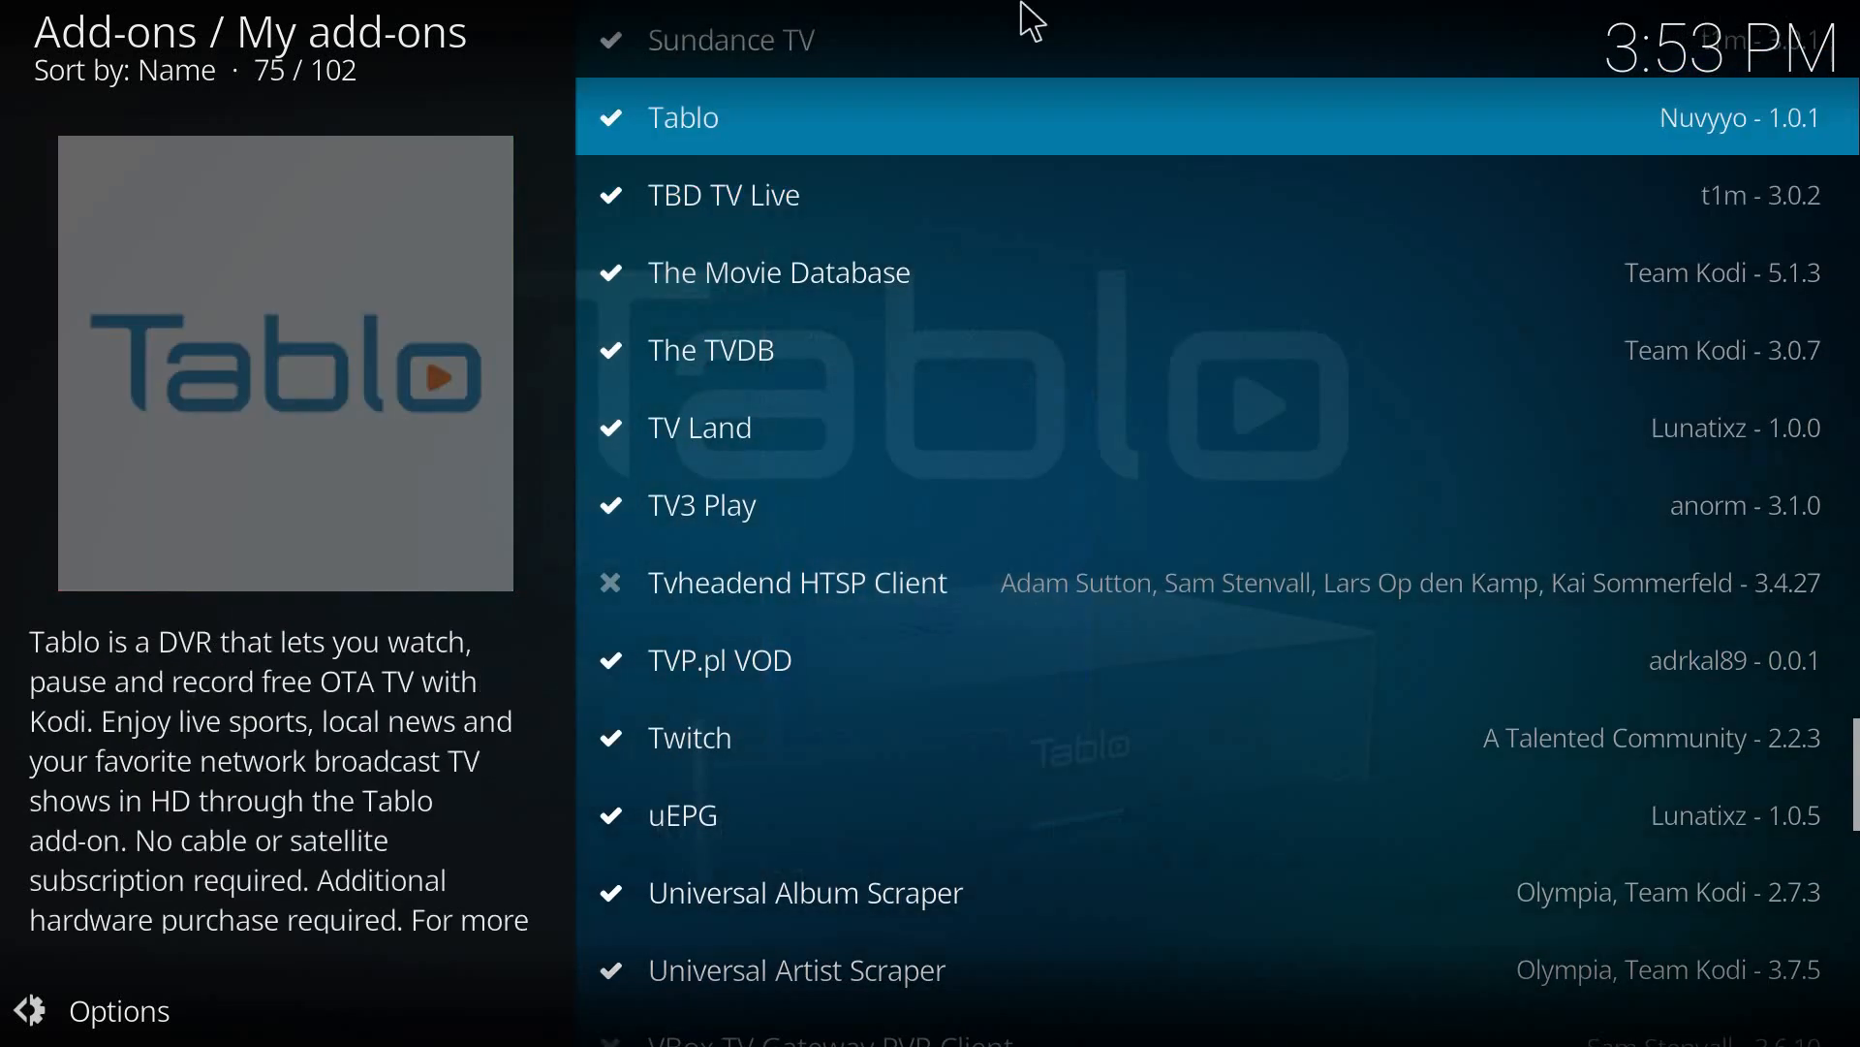
{"action": "left_click", "coordinate": [113, 1012]}
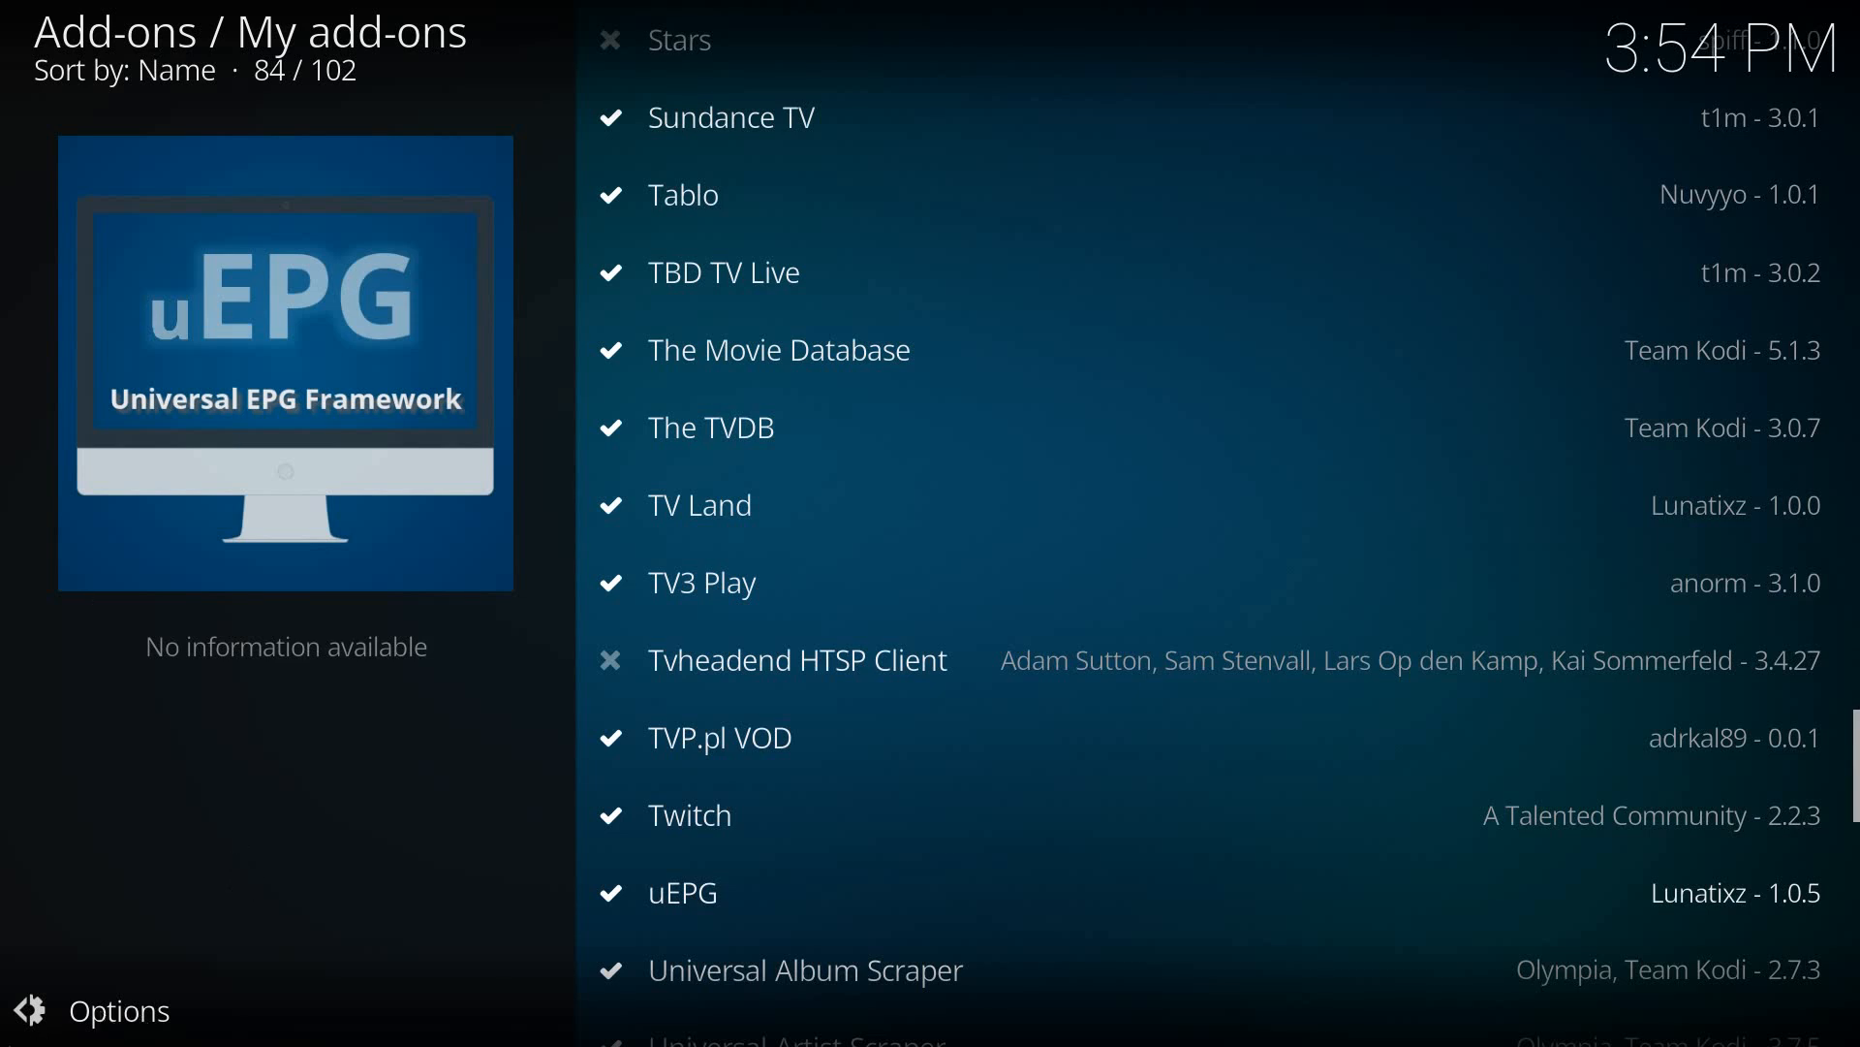
{"action": "mouse_move", "coordinate": [29, 1031]}
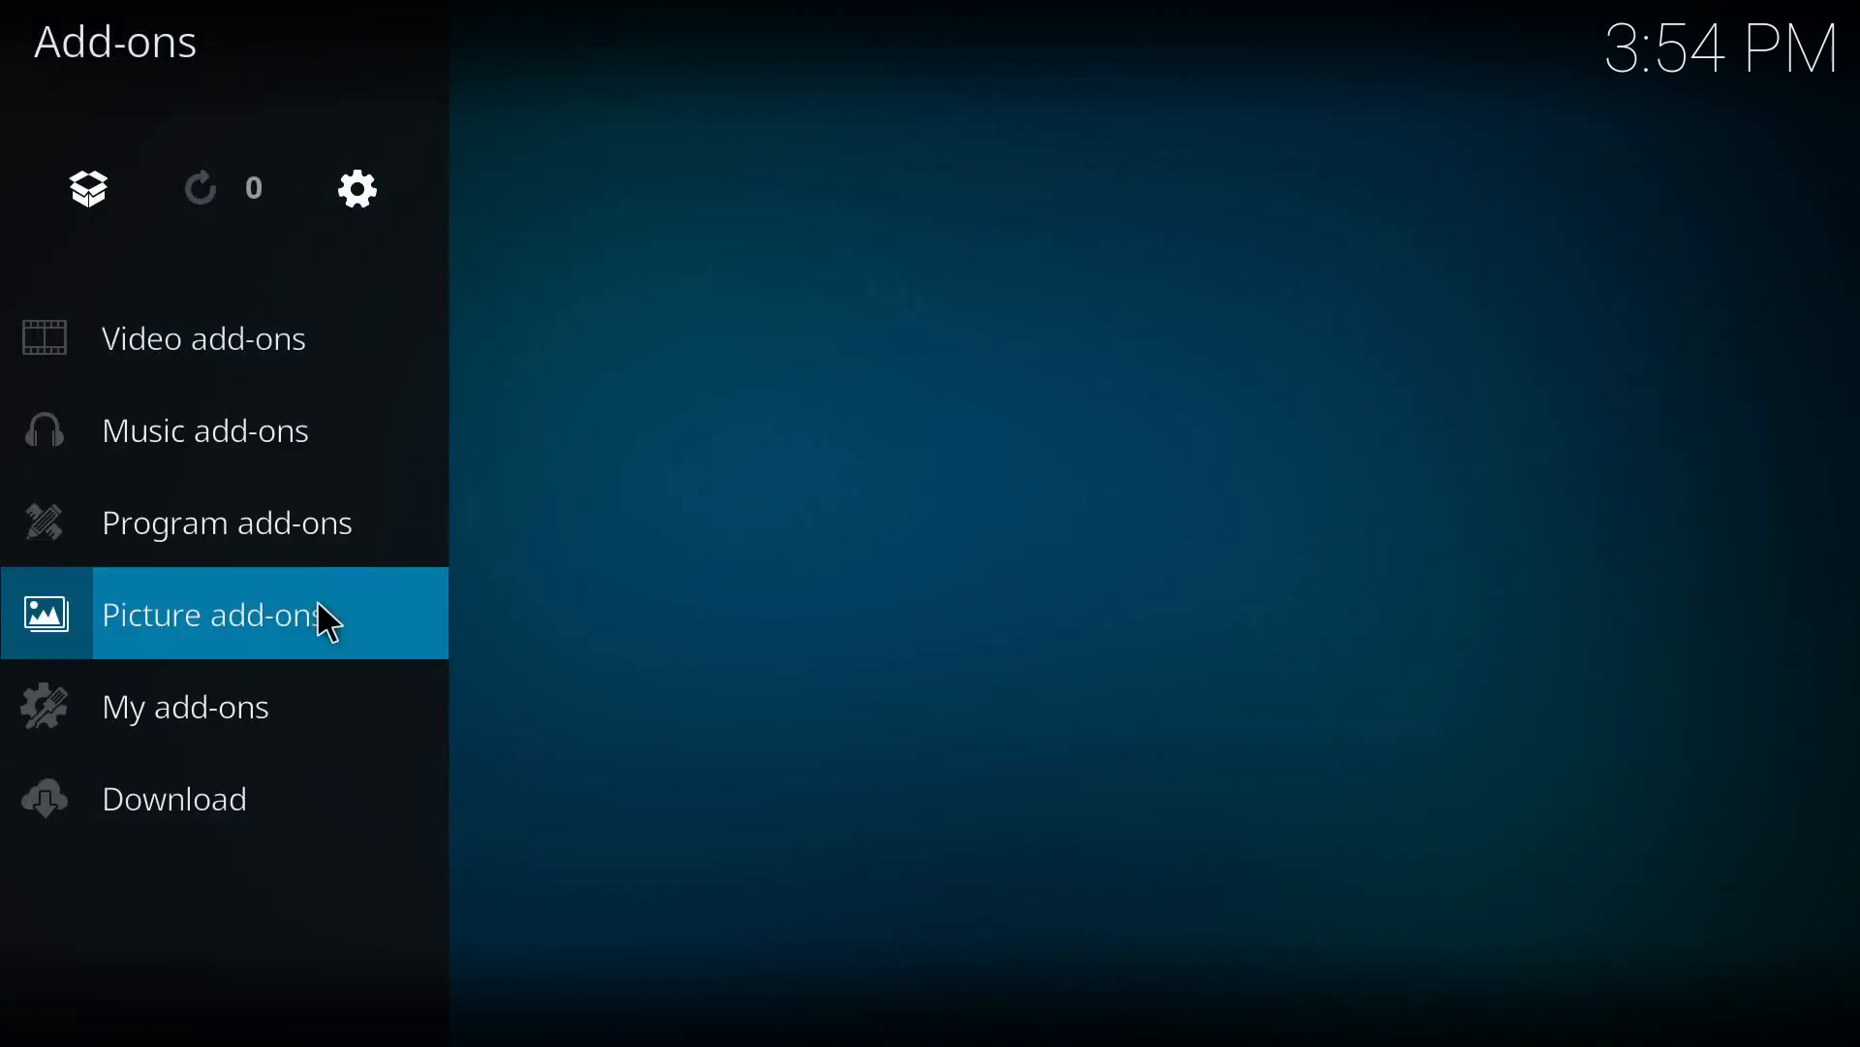
- Back in the Add-ons section, check the Picture add-ons category (none installed)
{"action": "left_click", "coordinate": [223, 612]}
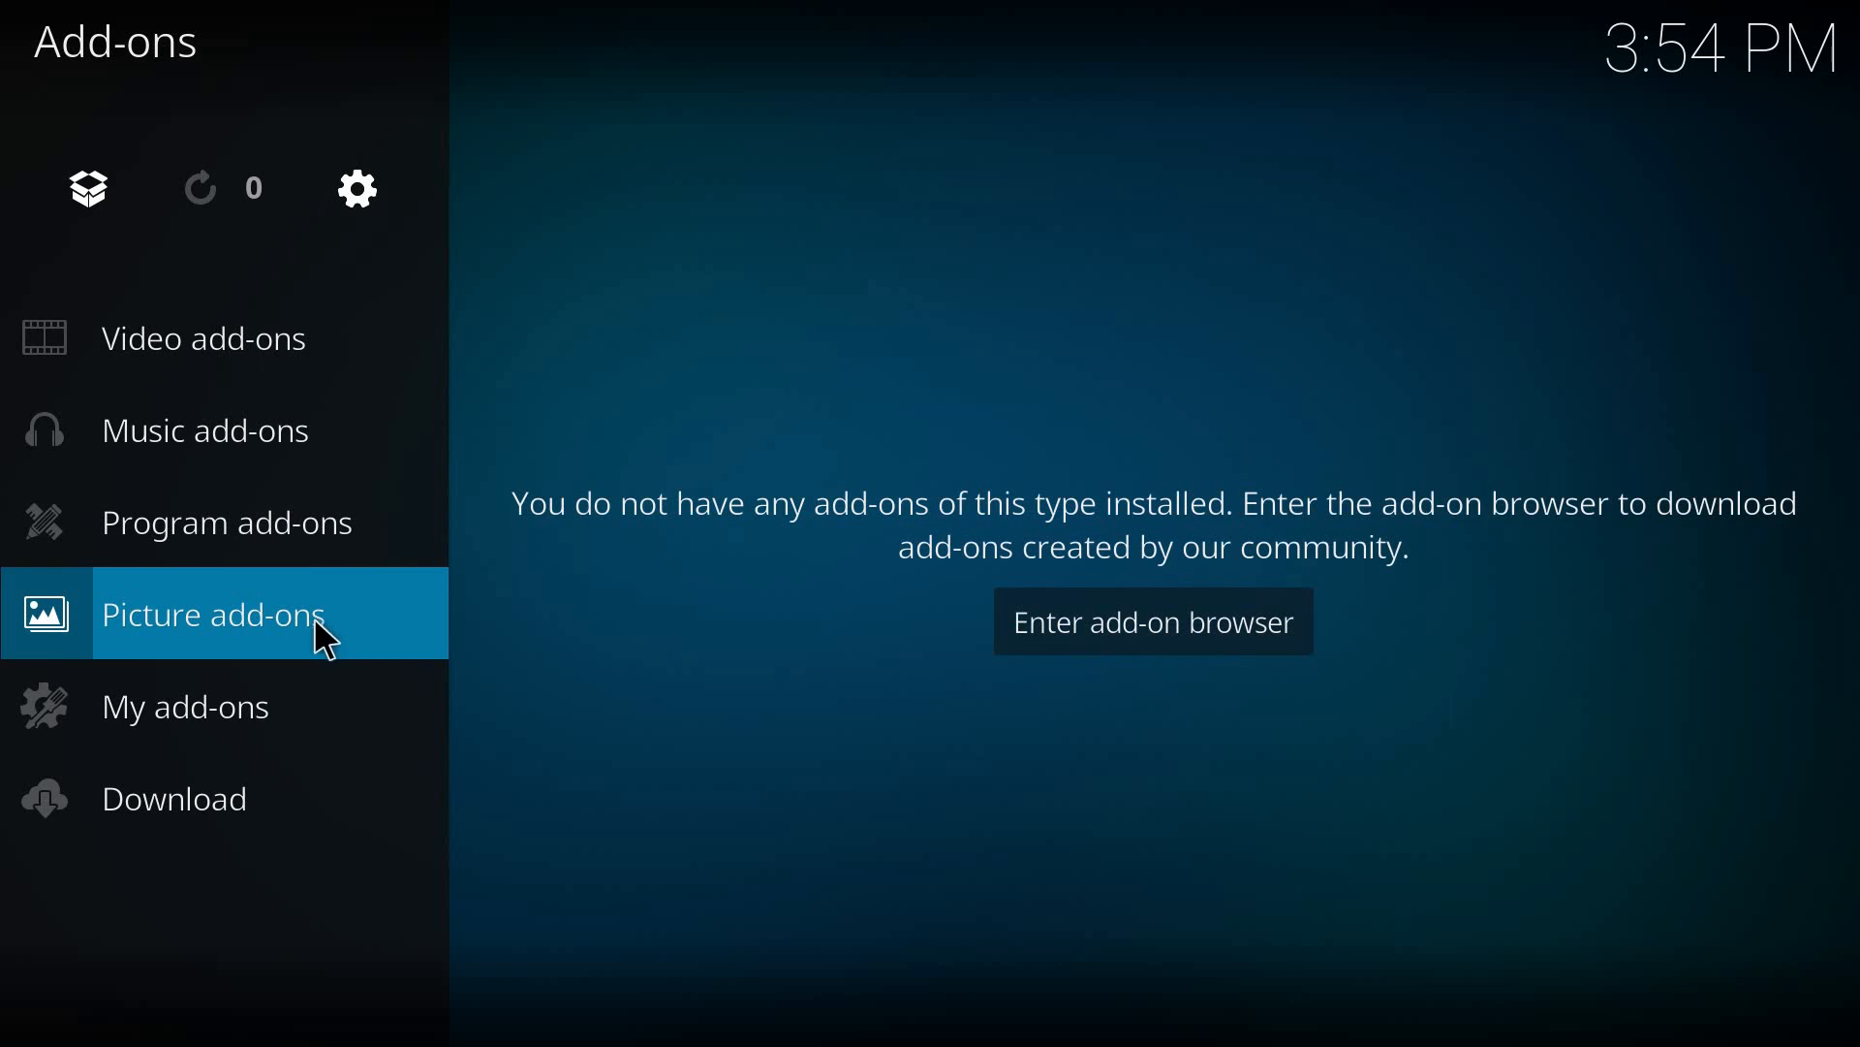
- Browse the installed video add-ons down past PS Vue and Red Bull TV and launch Twitch
{"action": "left_click", "coordinate": [204, 338]}
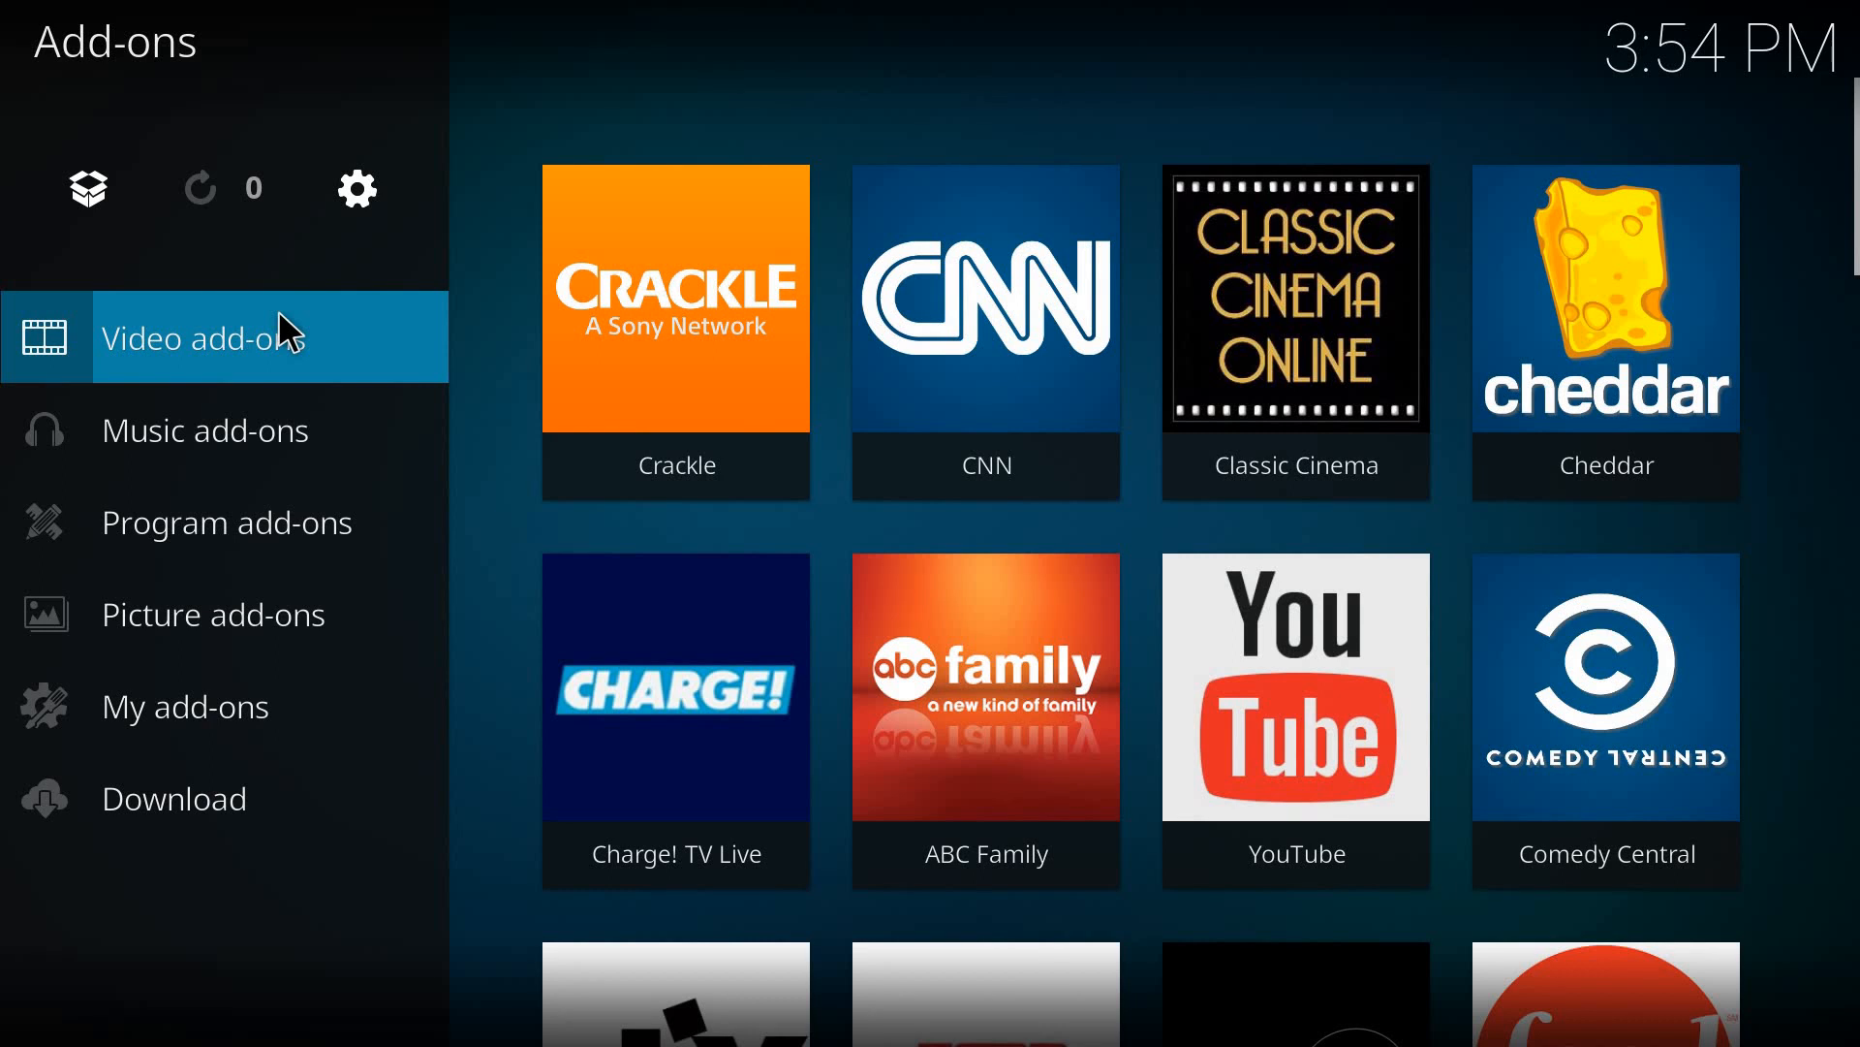
{"action": "scroll", "scroll_direction": "down", "scroll_amount": 3}
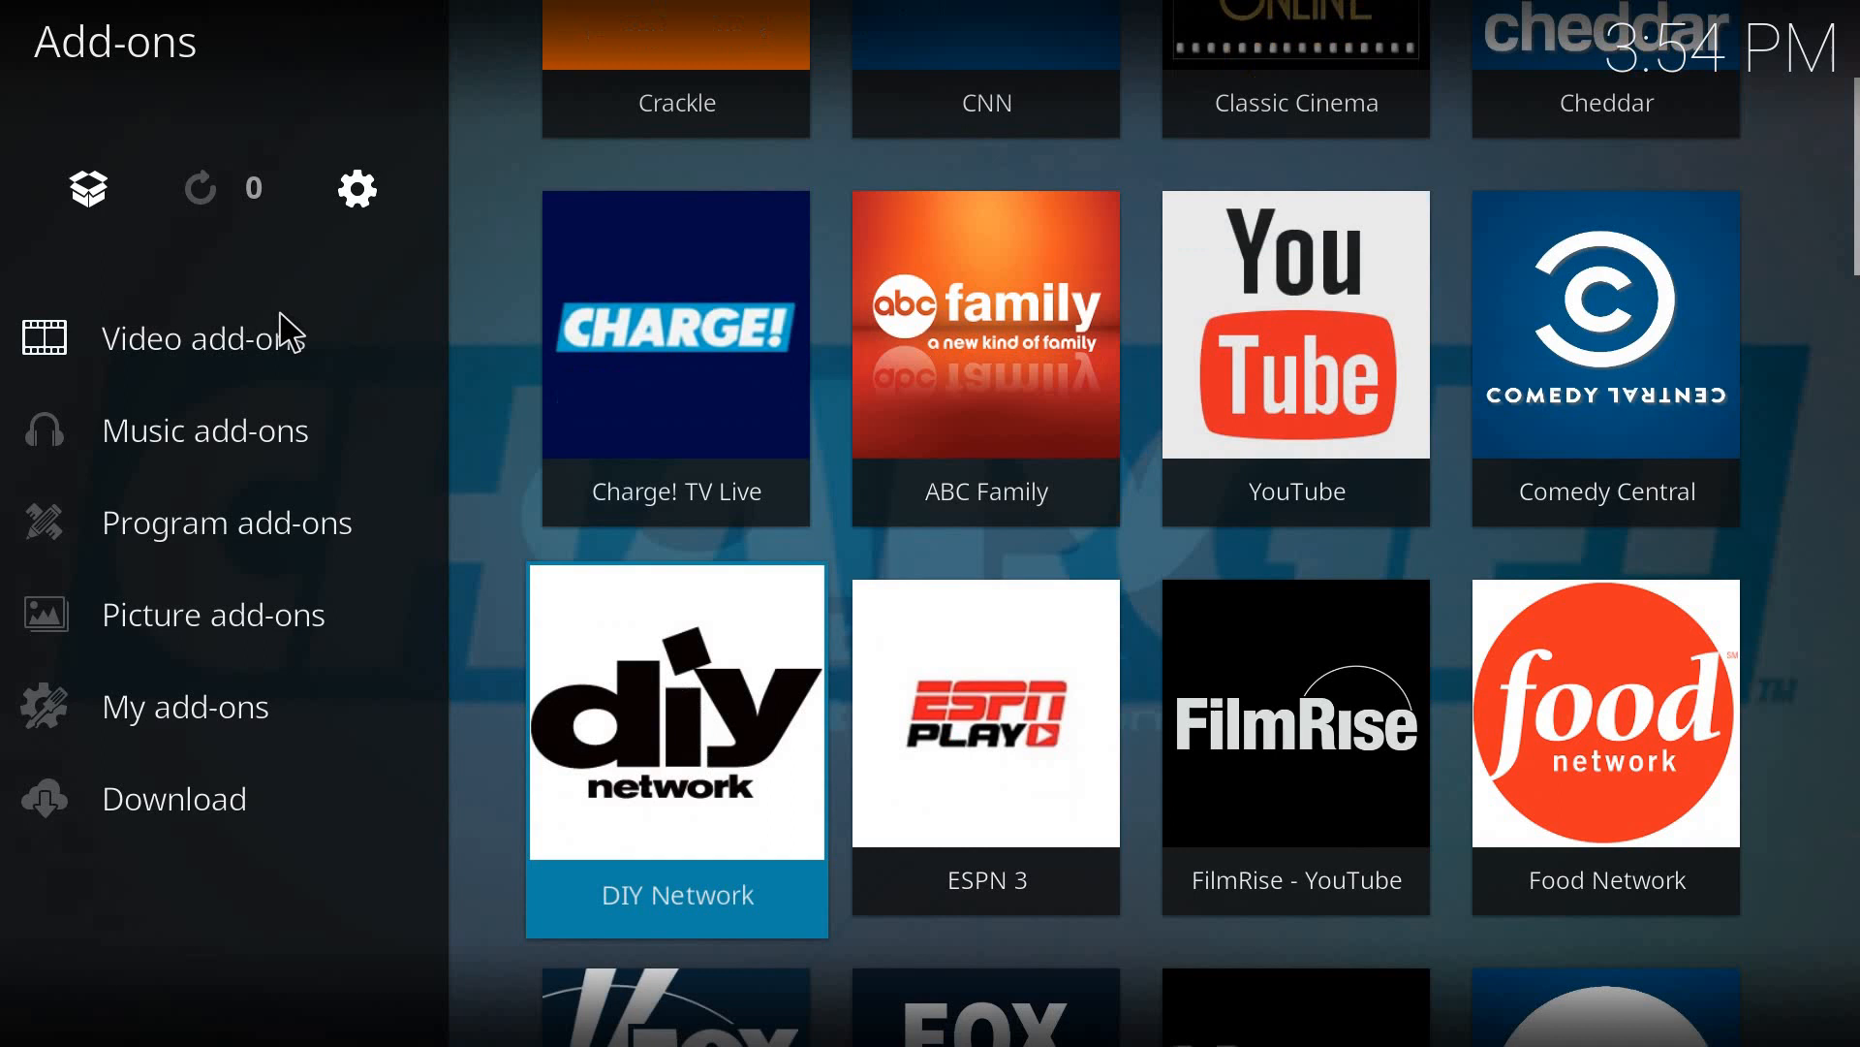
{"action": "scroll", "scroll_direction": "down", "scroll_amount": 3}
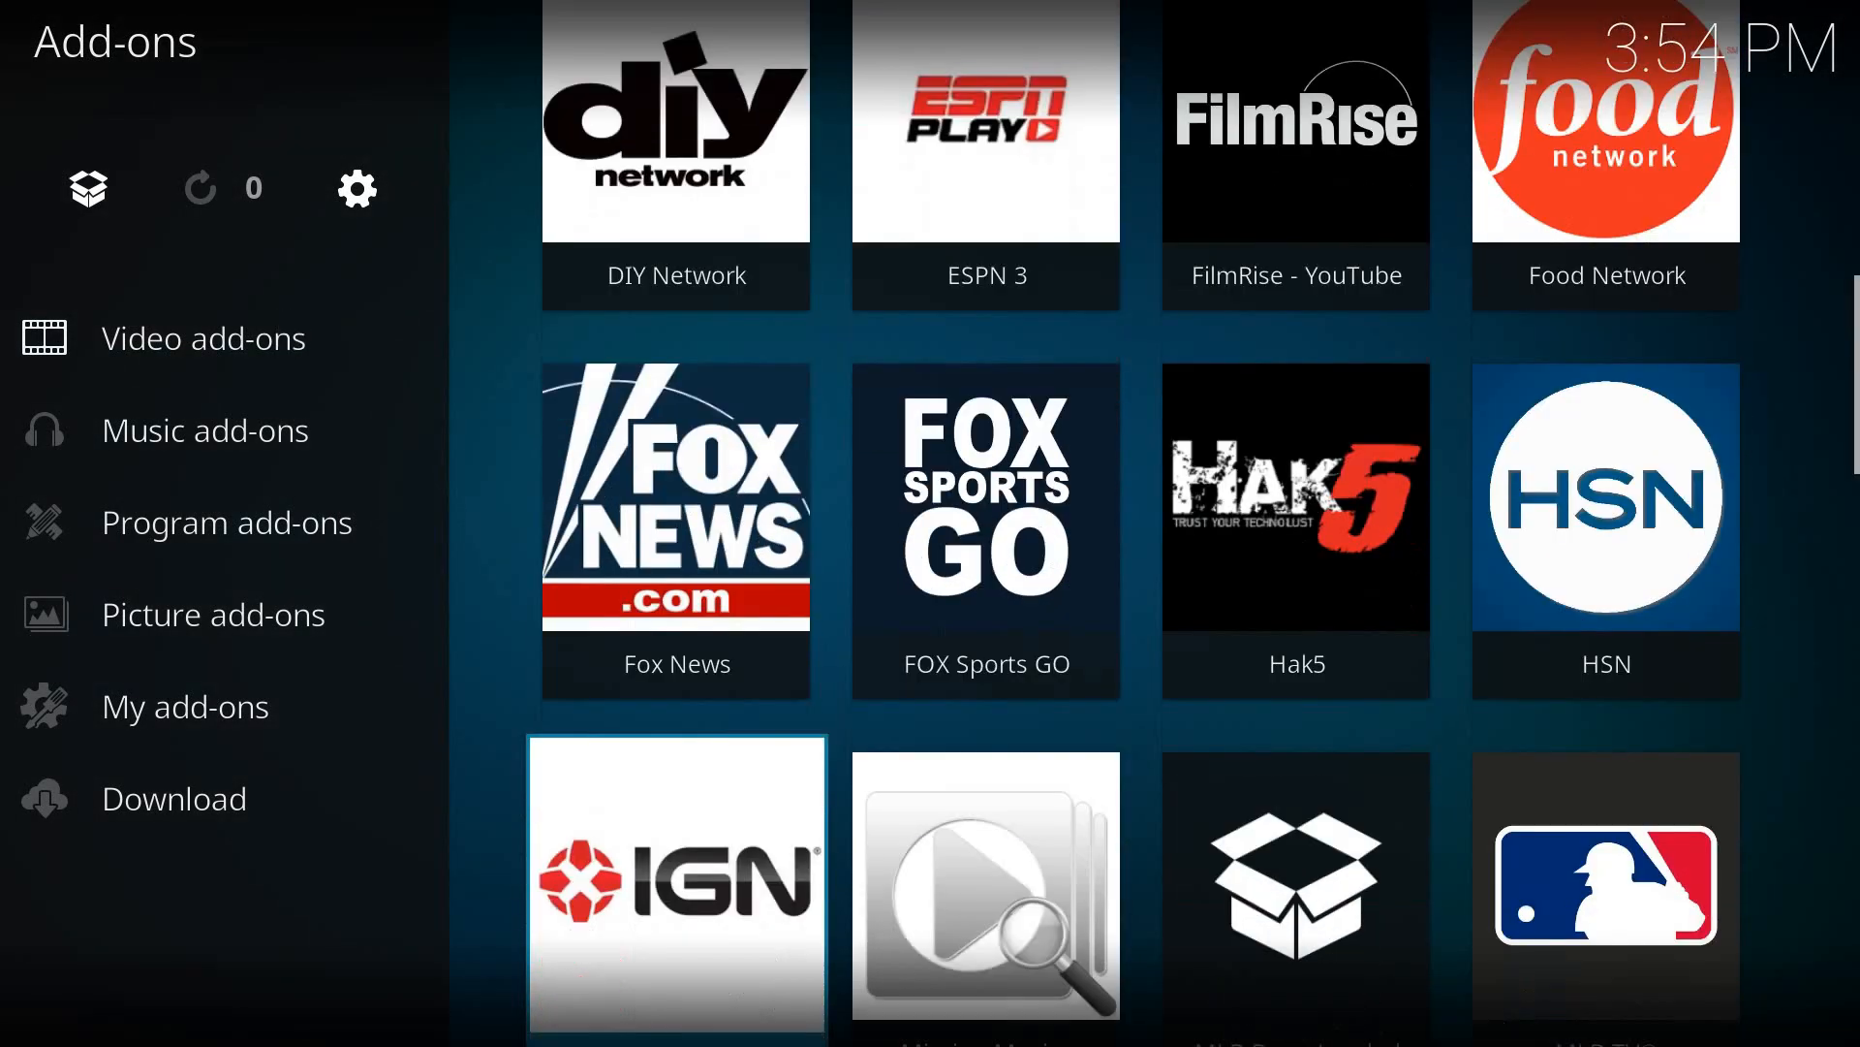
{"action": "scroll", "scroll_direction": "down", "scroll_amount": 3}
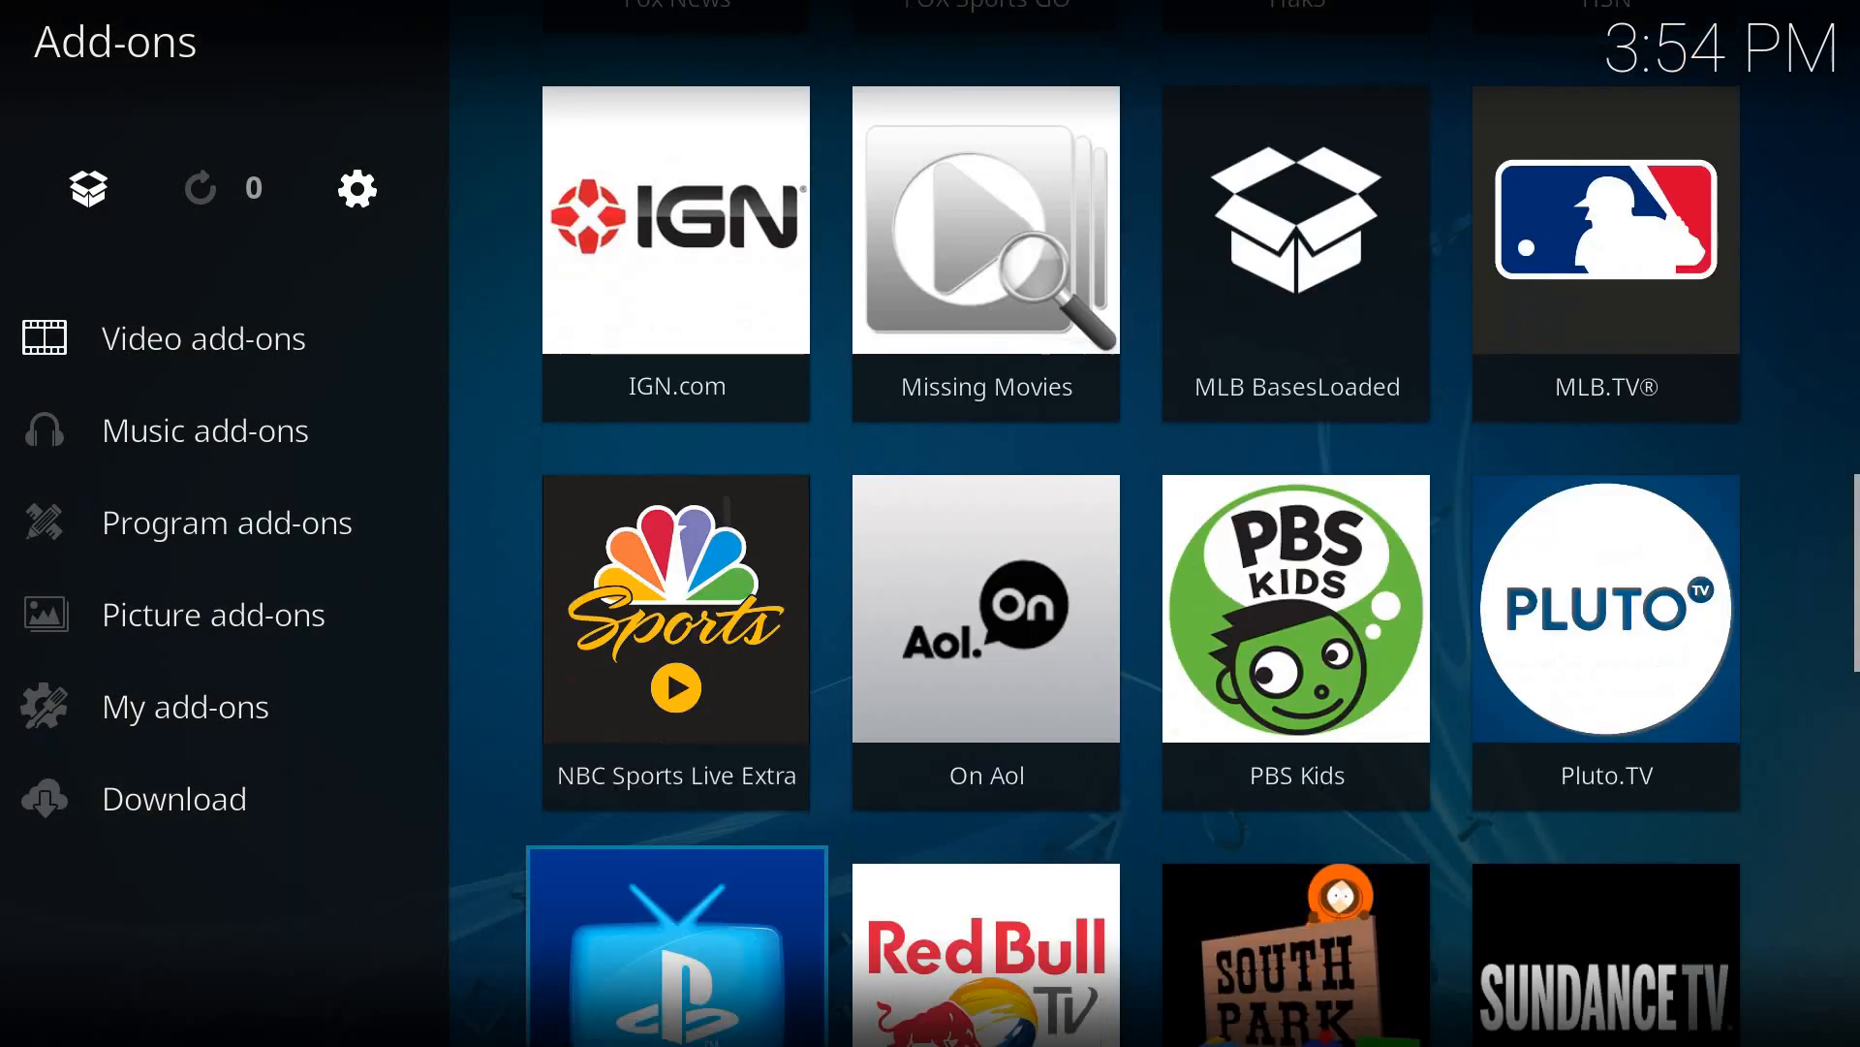
{"action": "scroll", "scroll_direction": "down", "scroll_amount": 3}
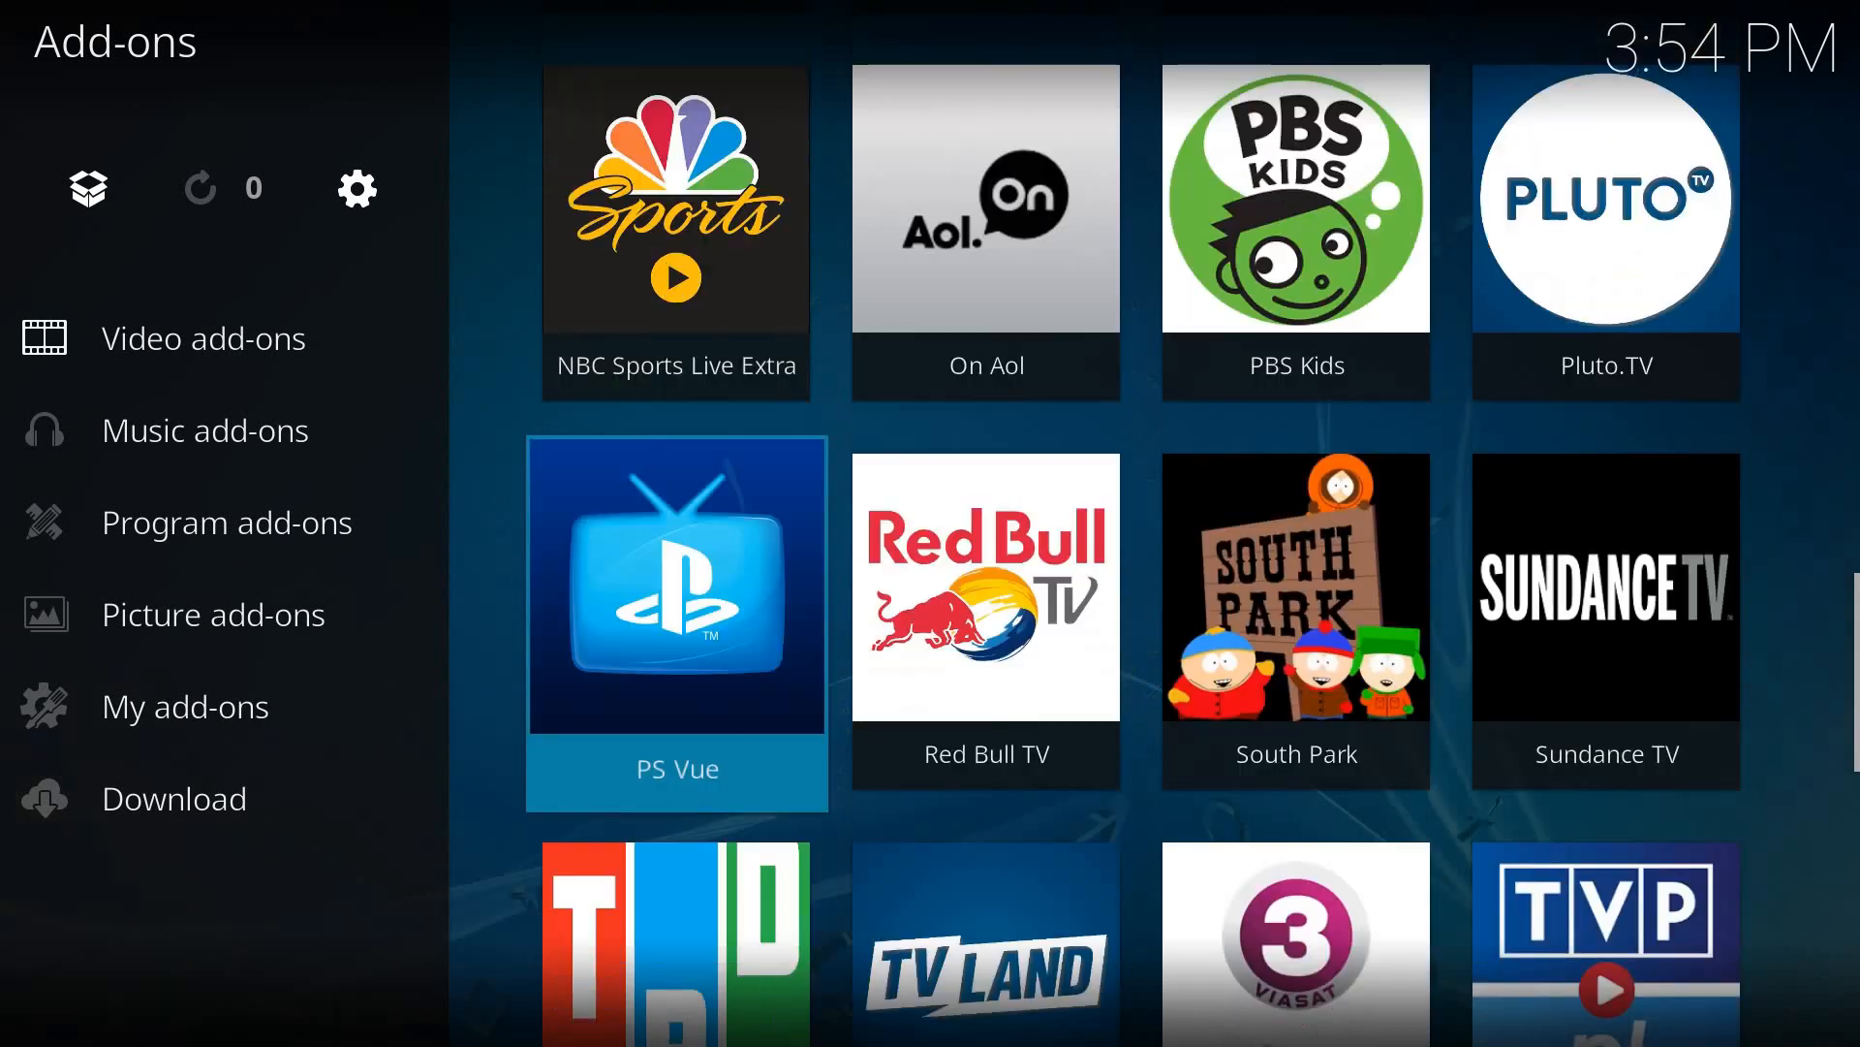
{"action": "scroll", "scroll_direction": "down", "scroll_amount": 3}
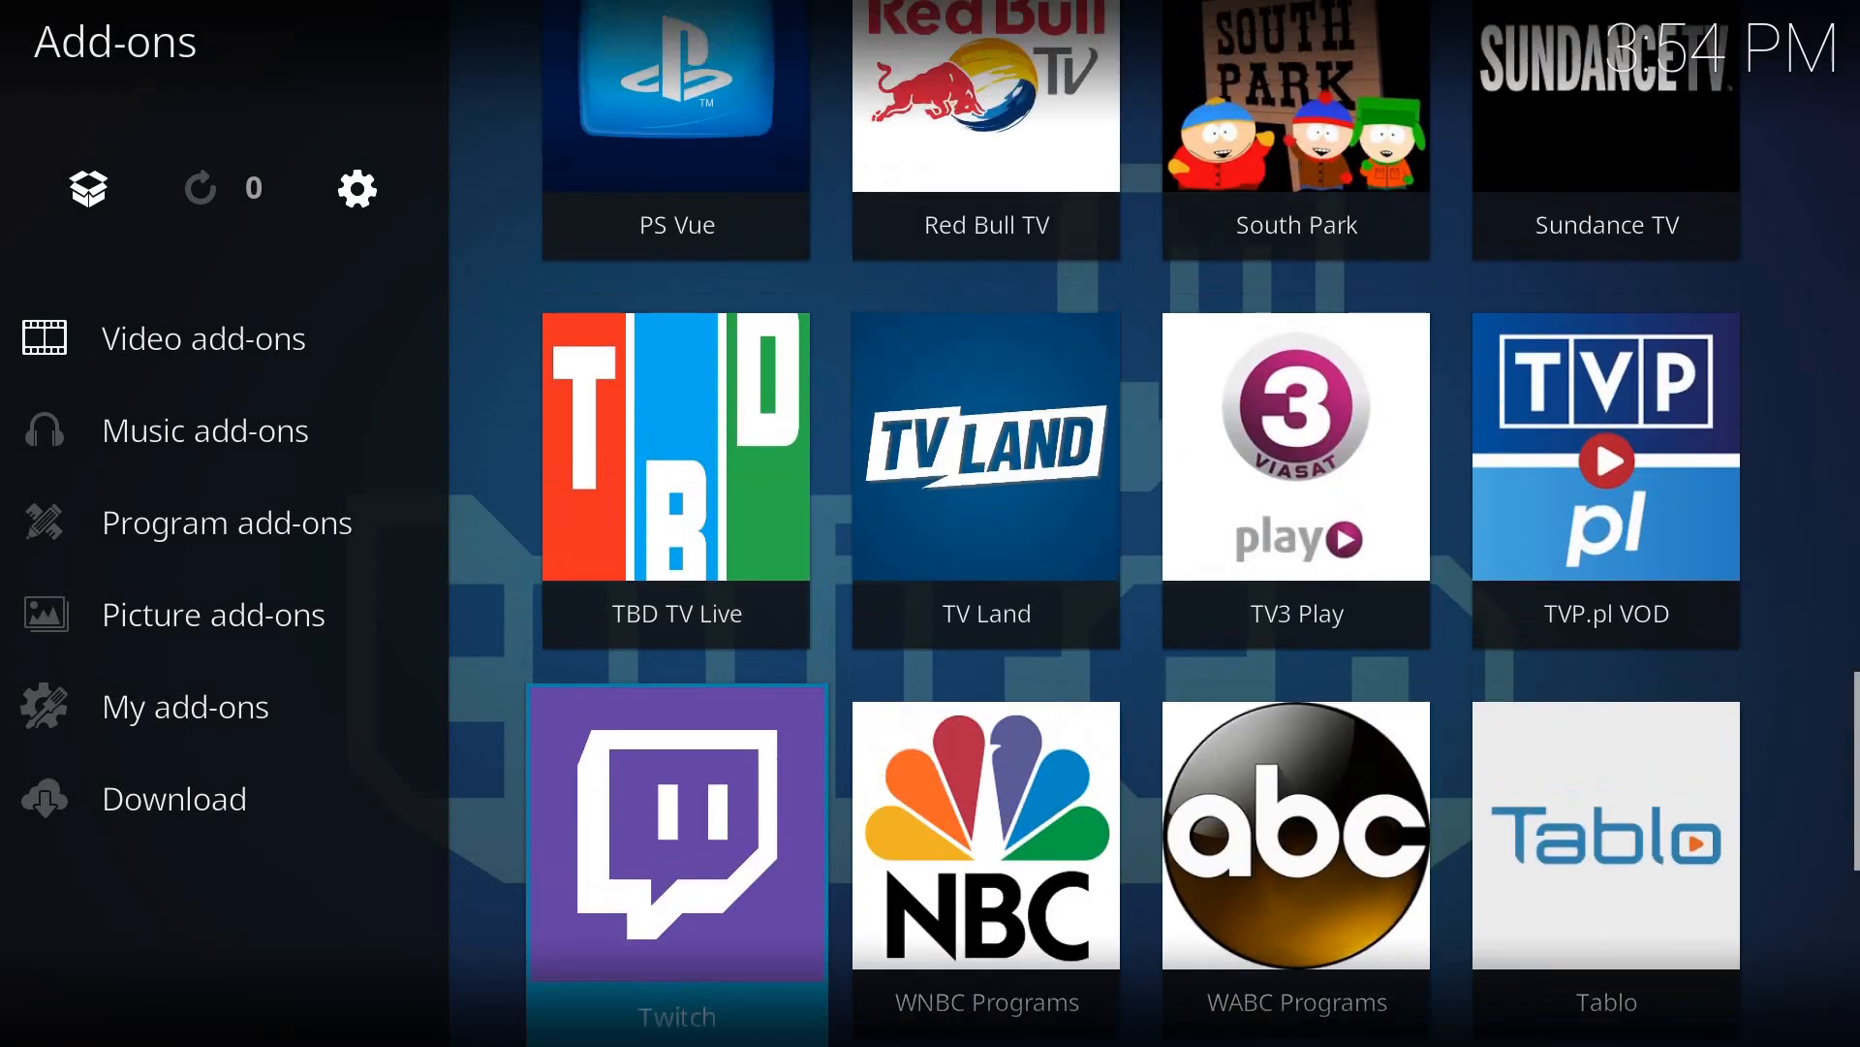
{"action": "left_click", "coordinate": [674, 833]}
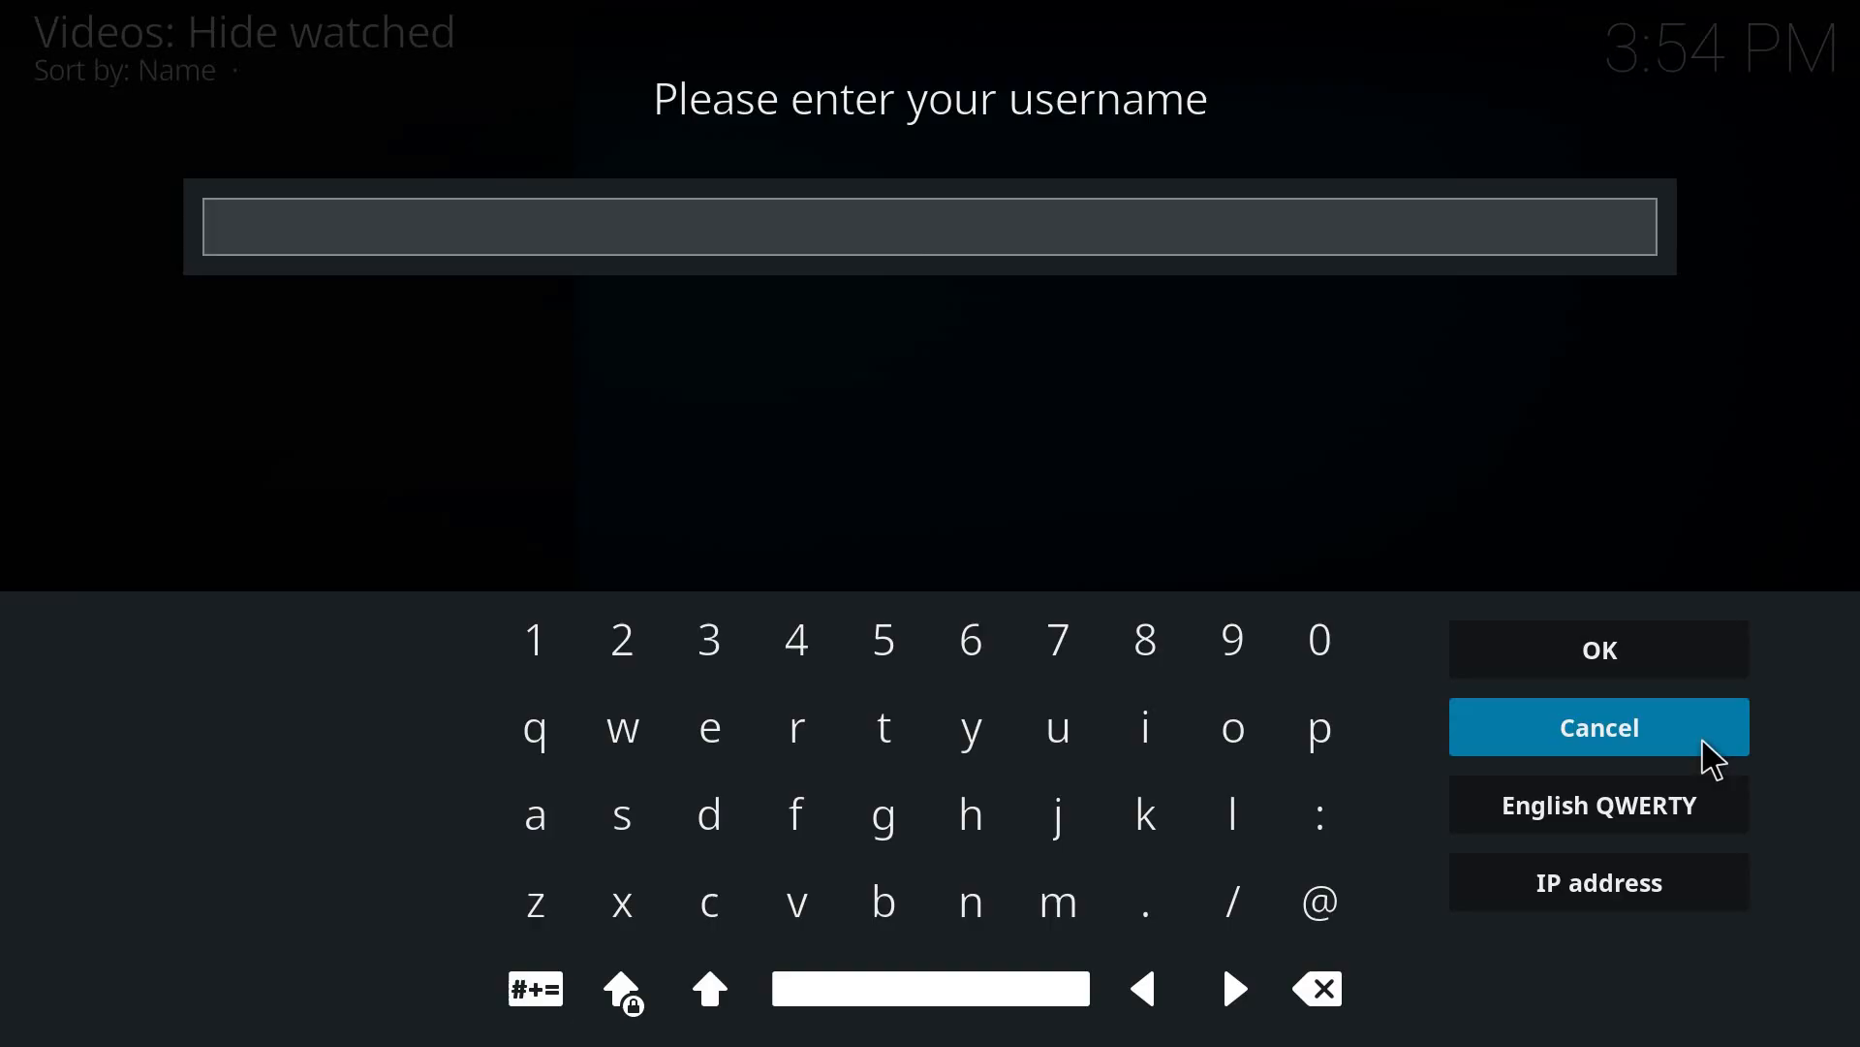
- Cancel the Twitch username prompt and show the Video add-ons grid of installed channels
{"action": "left_click", "coordinate": [1598, 727]}
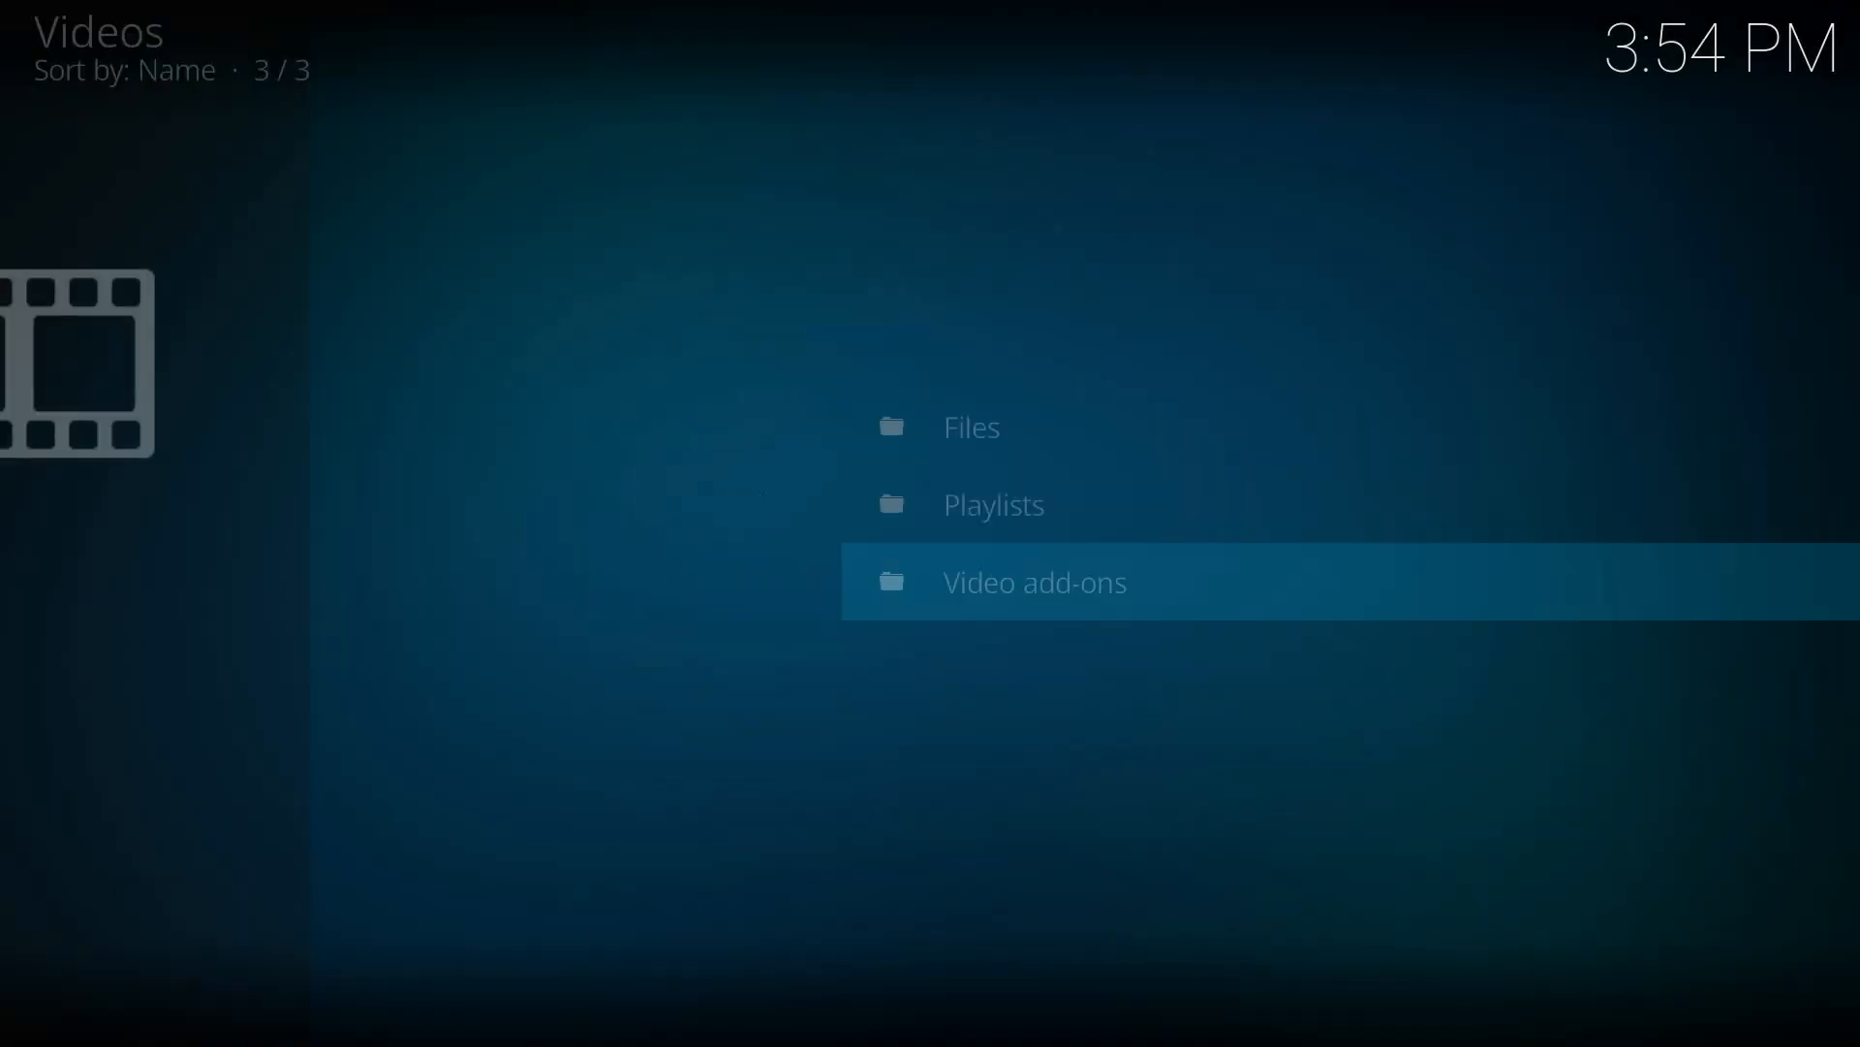
{"action": "left_click", "coordinate": [1035, 581]}
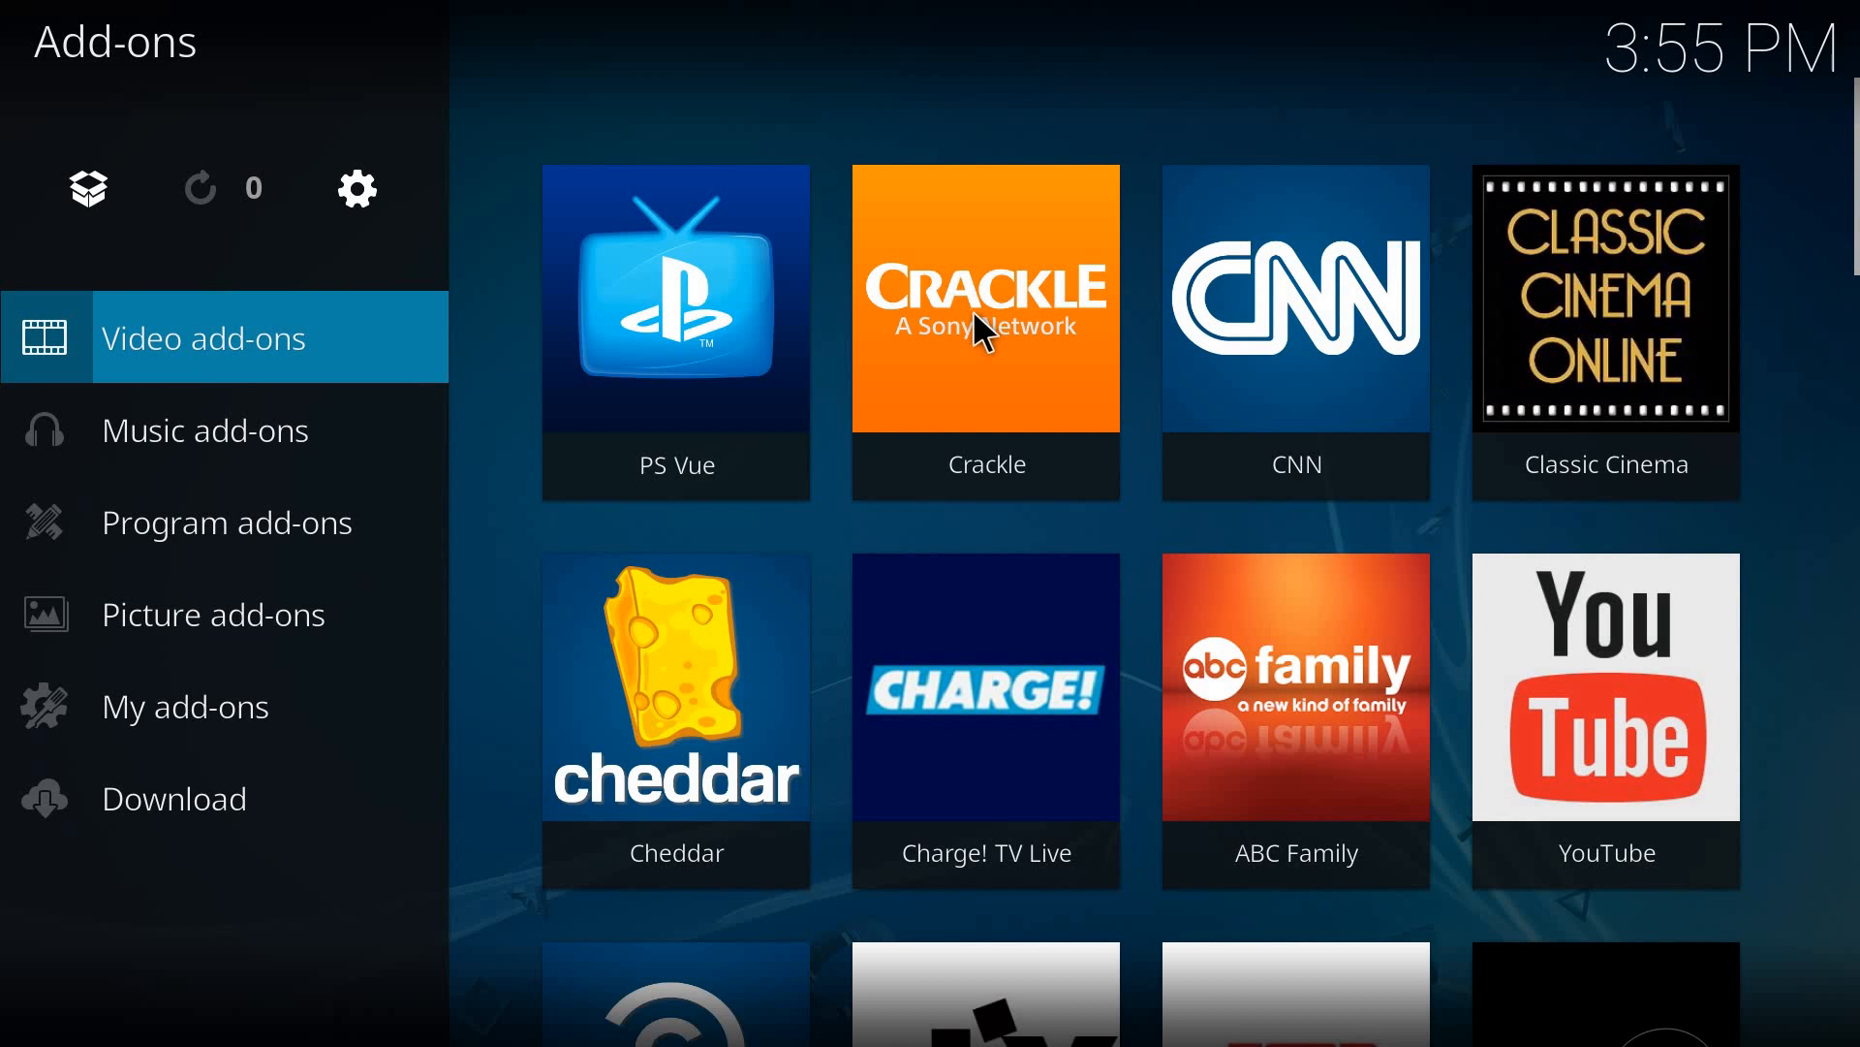
{"action": "mouse_move", "coordinate": [996, 345]}
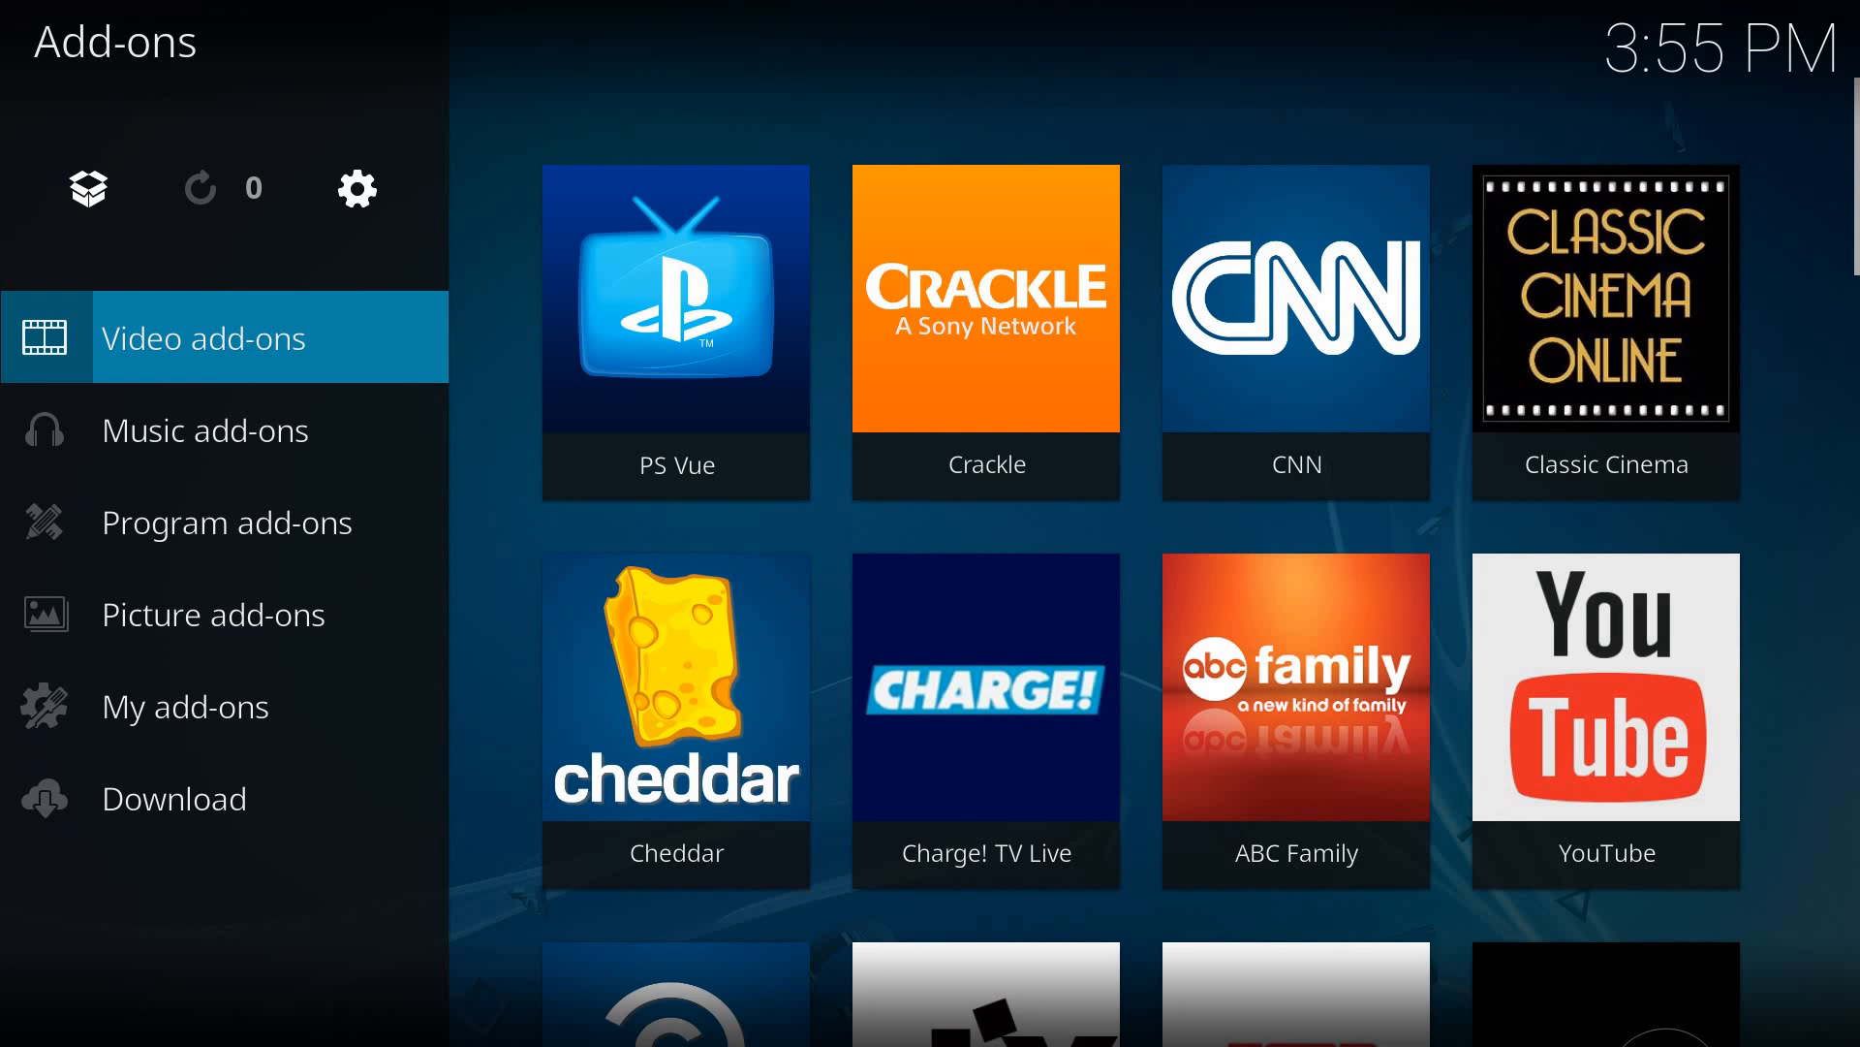
{"action": "mouse_move", "coordinate": [1298, 888]}
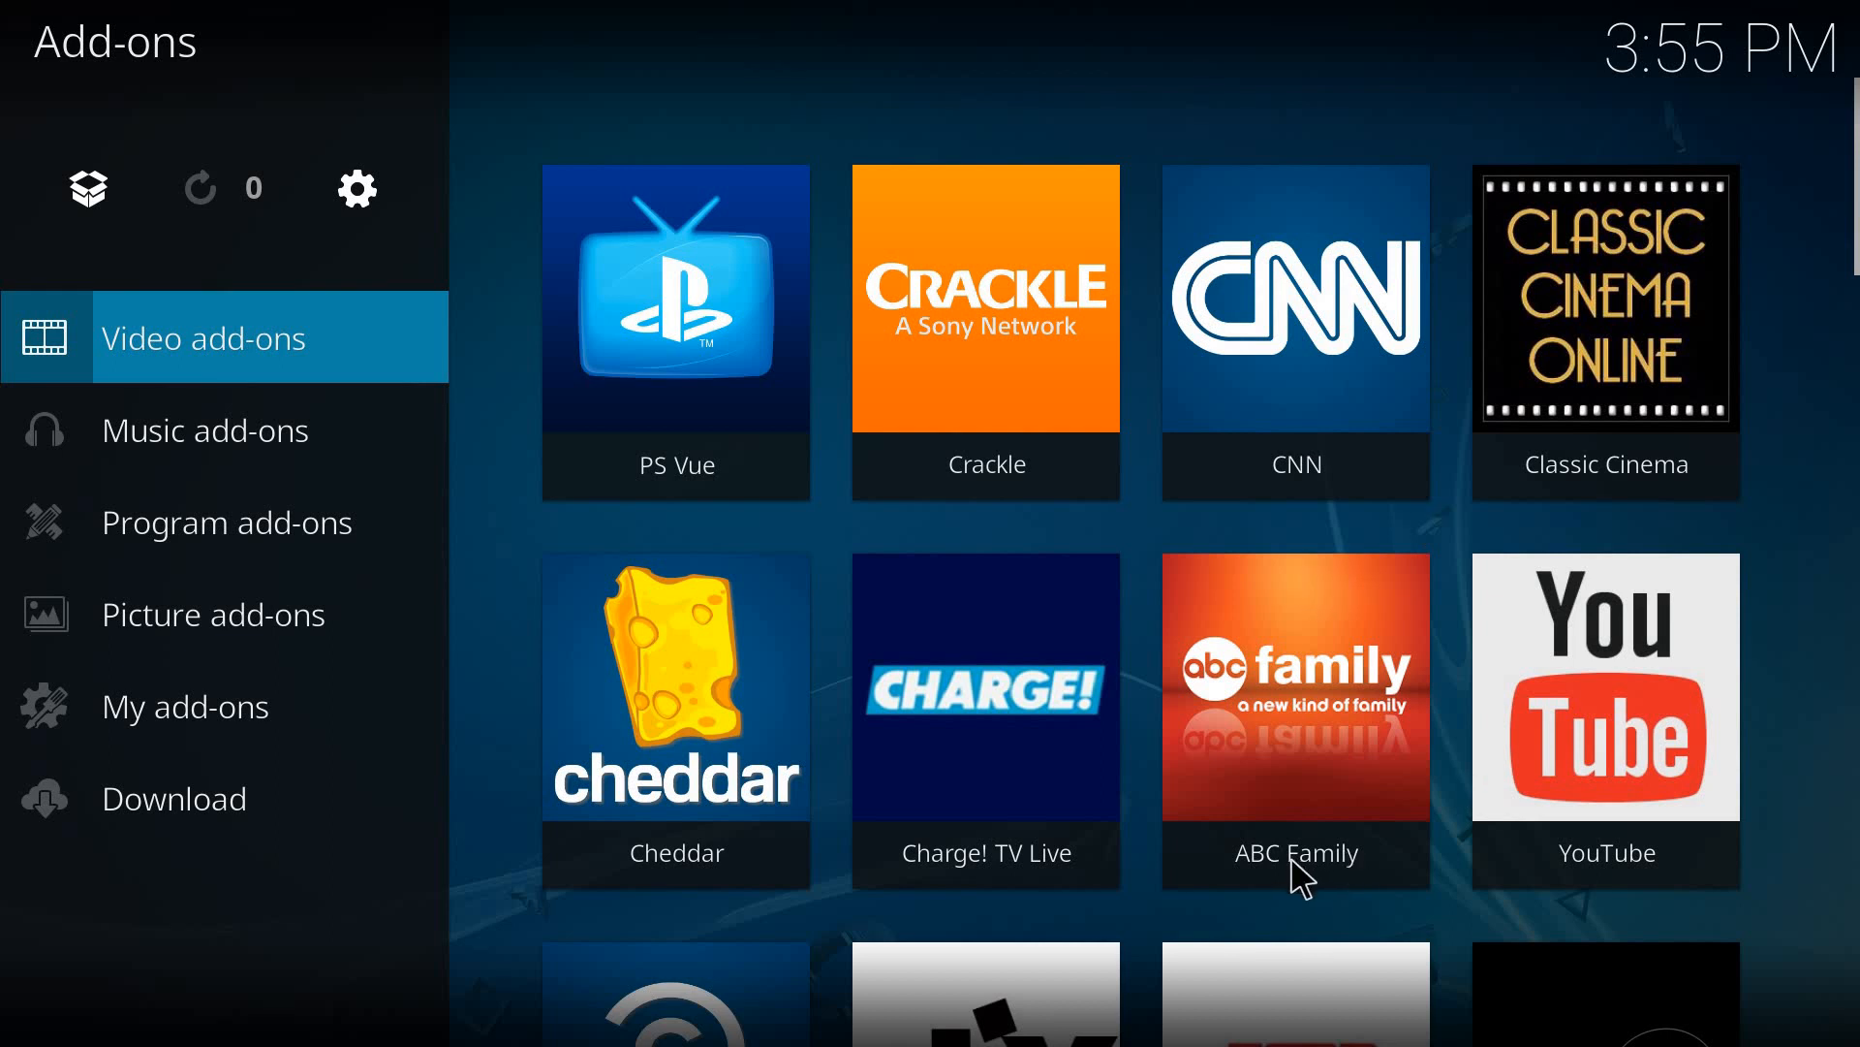
{"action": "mouse_move", "coordinate": [1329, 417]}
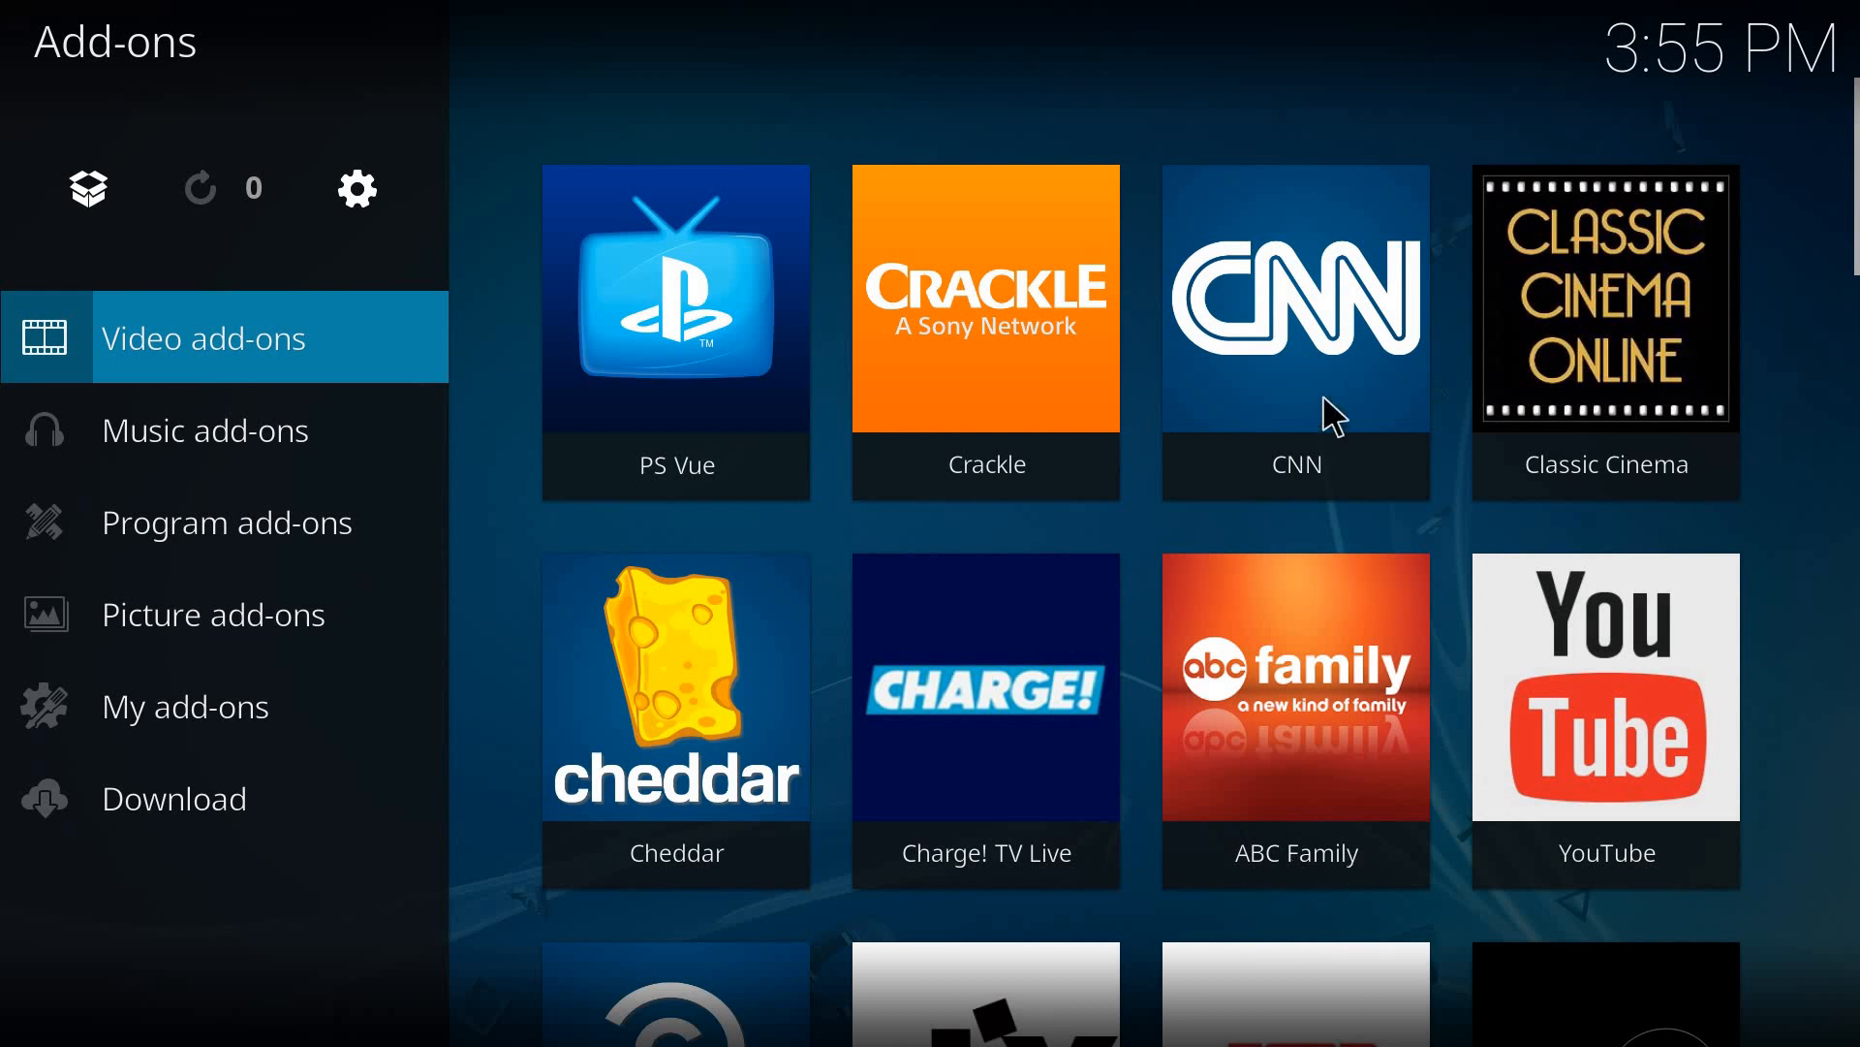
{"action": "mouse_move", "coordinate": [1399, 504]}
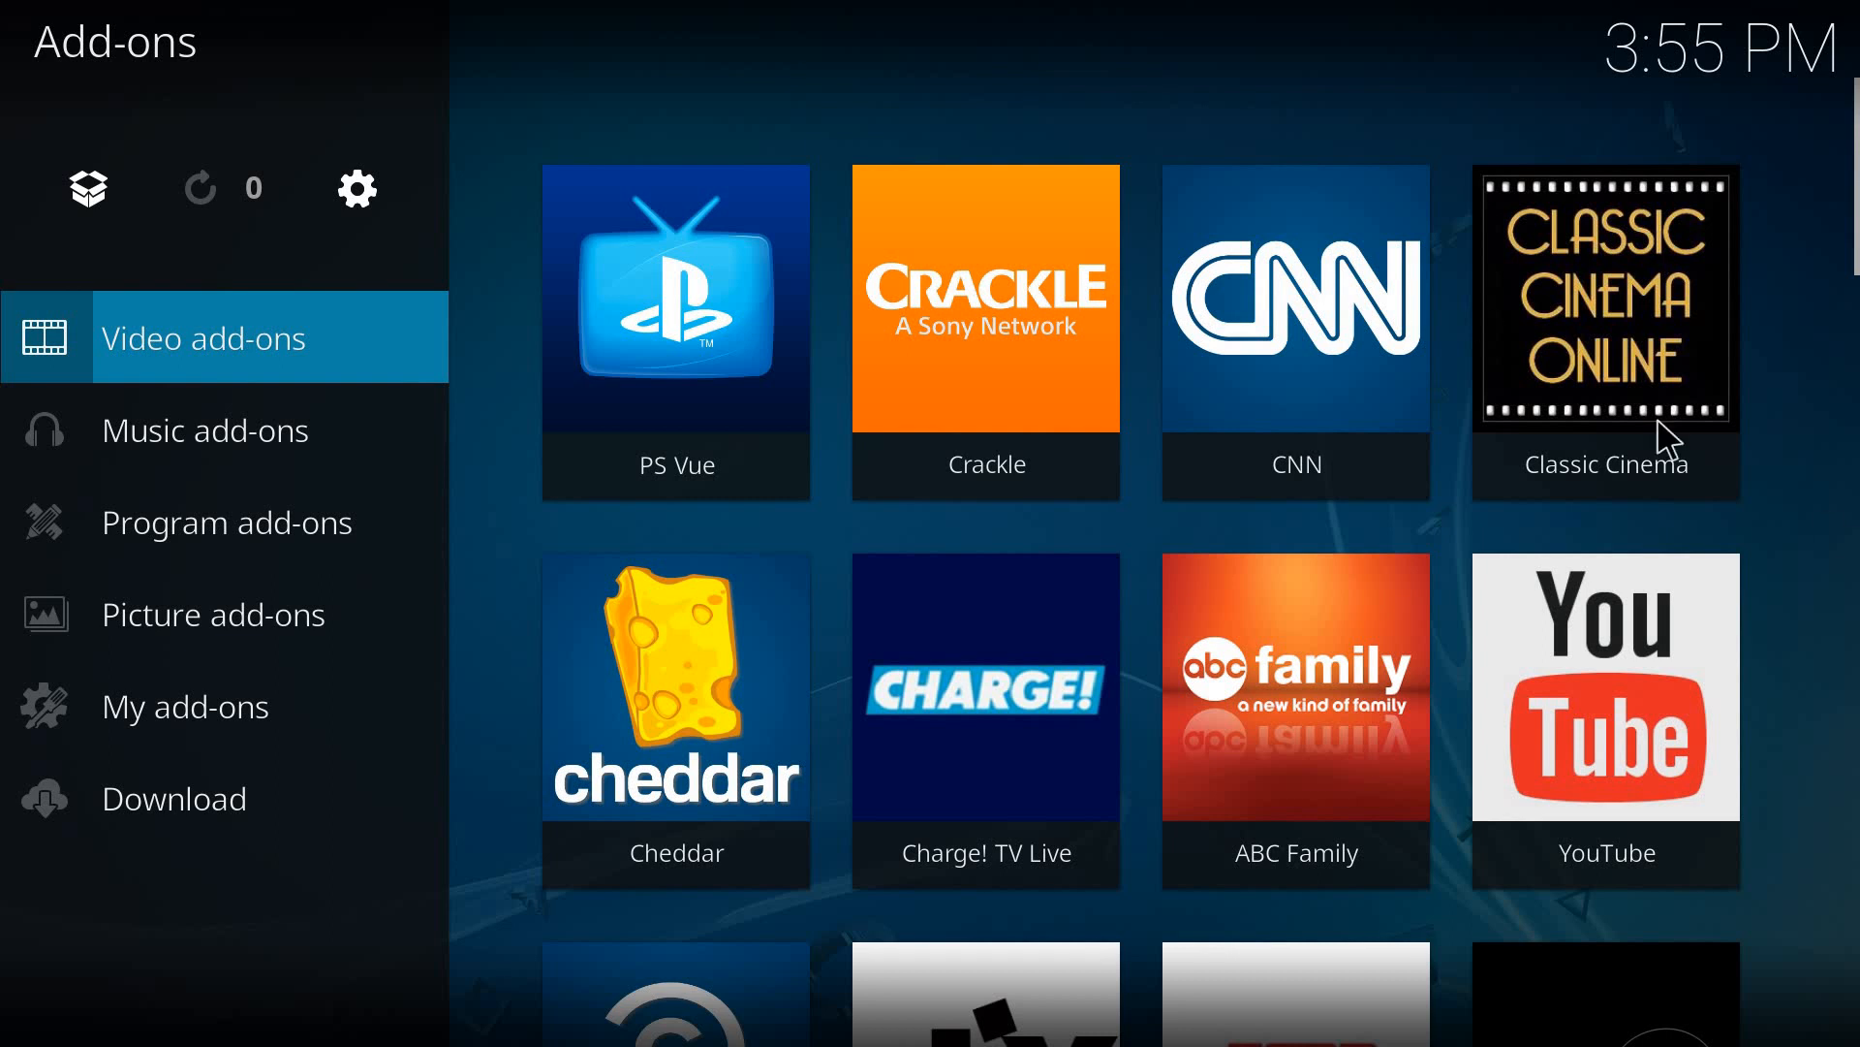
{"action": "mouse_move", "coordinate": [1383, 614]}
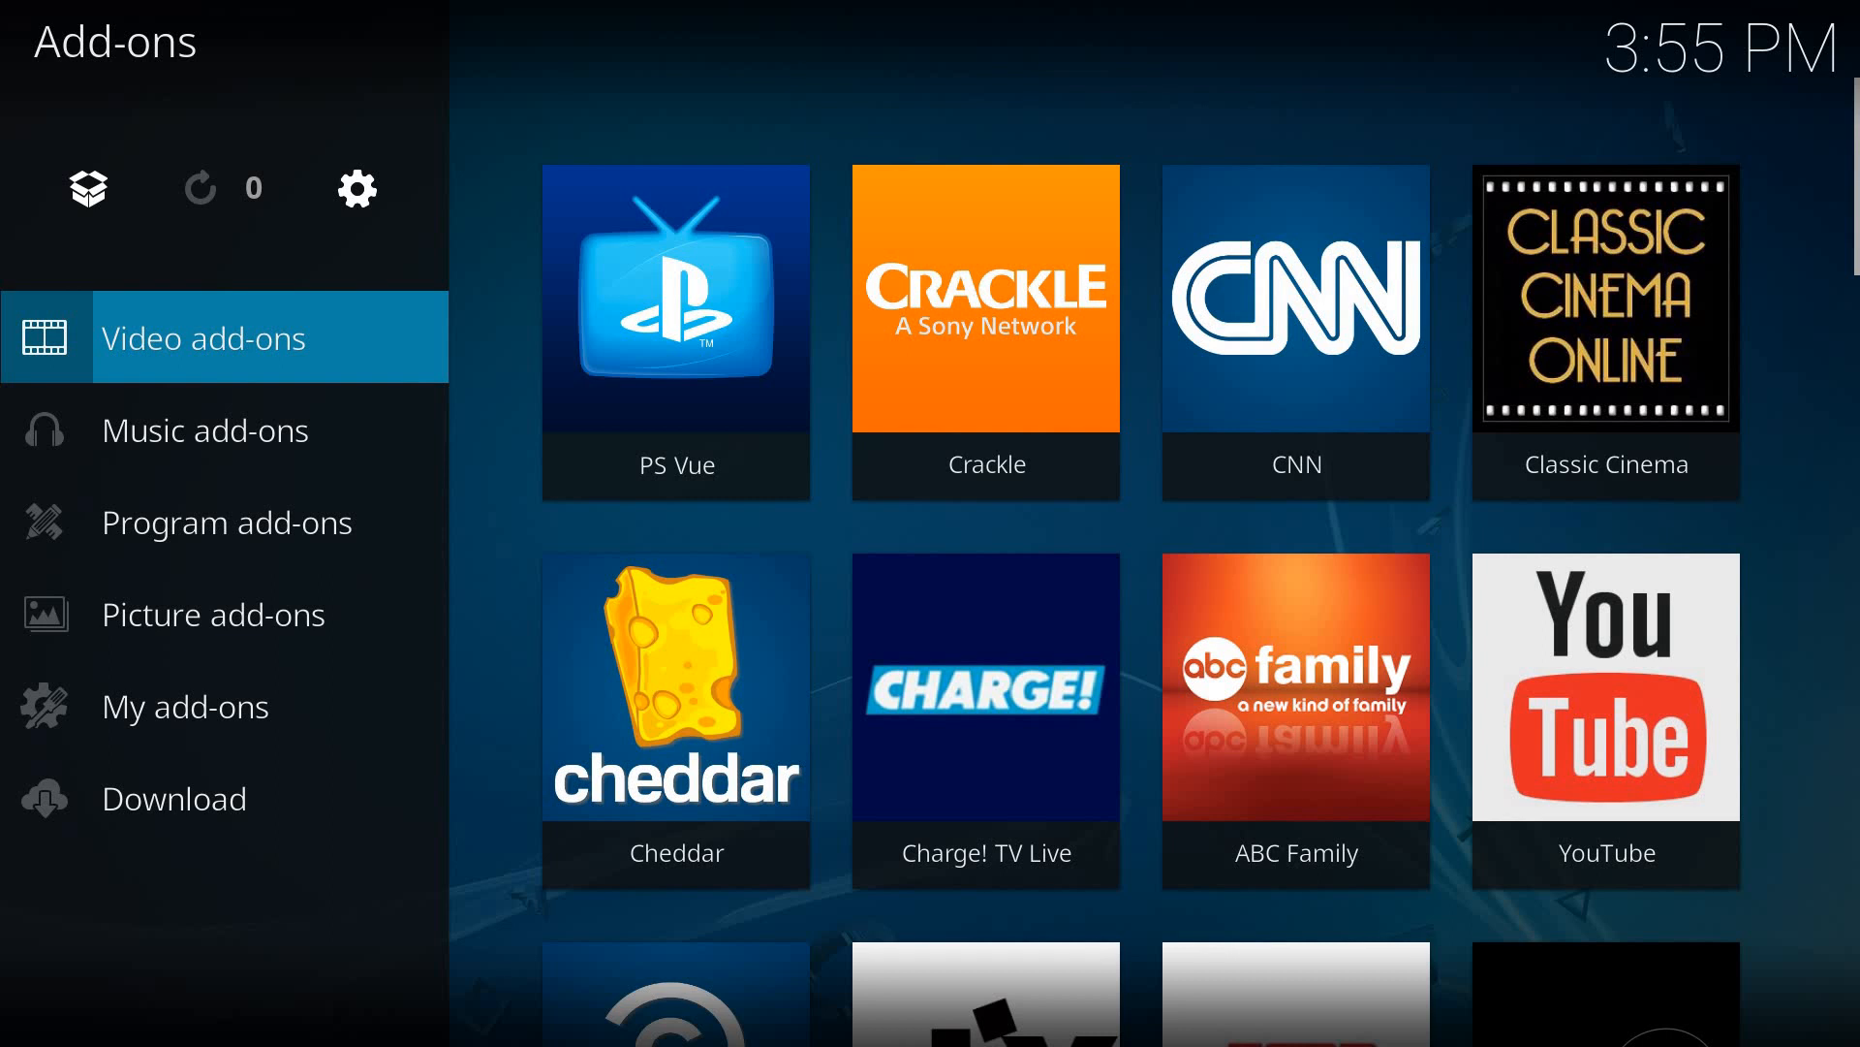
{"action": "mouse_move", "coordinate": [1139, 590]}
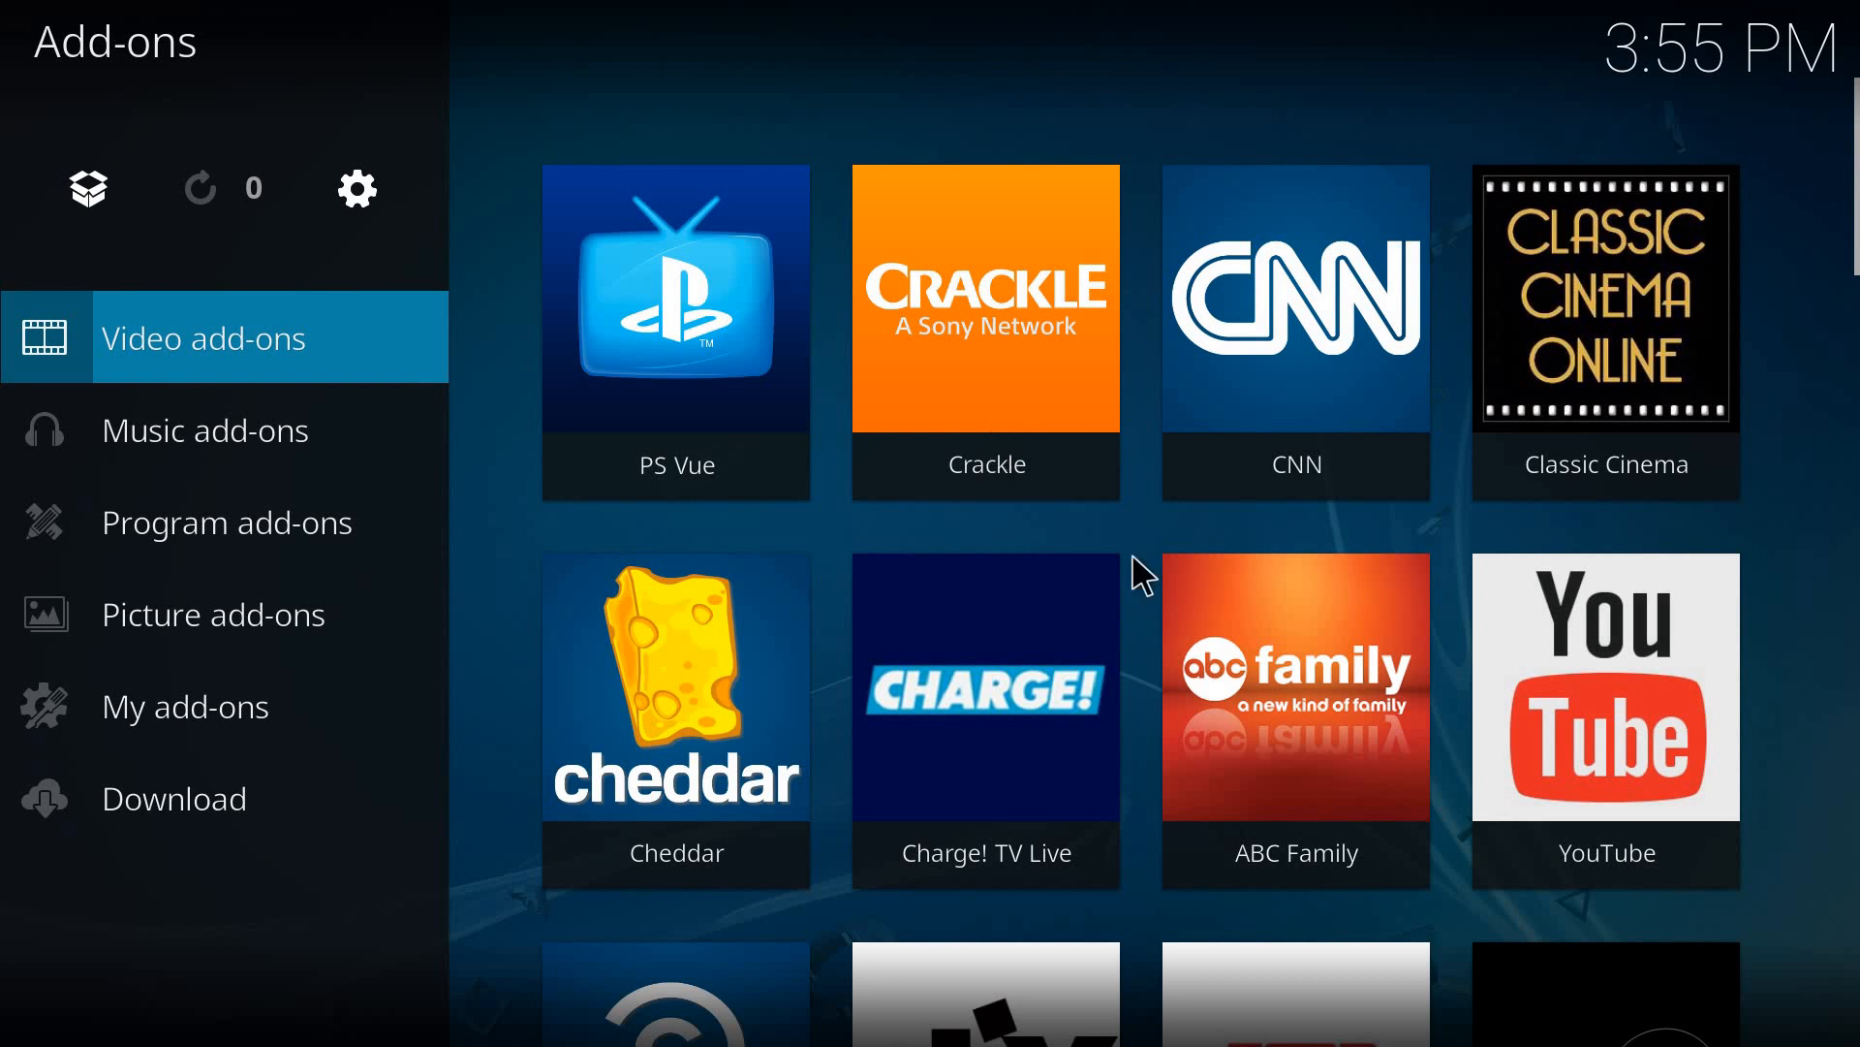
{"action": "mouse_move", "coordinate": [949, 534]}
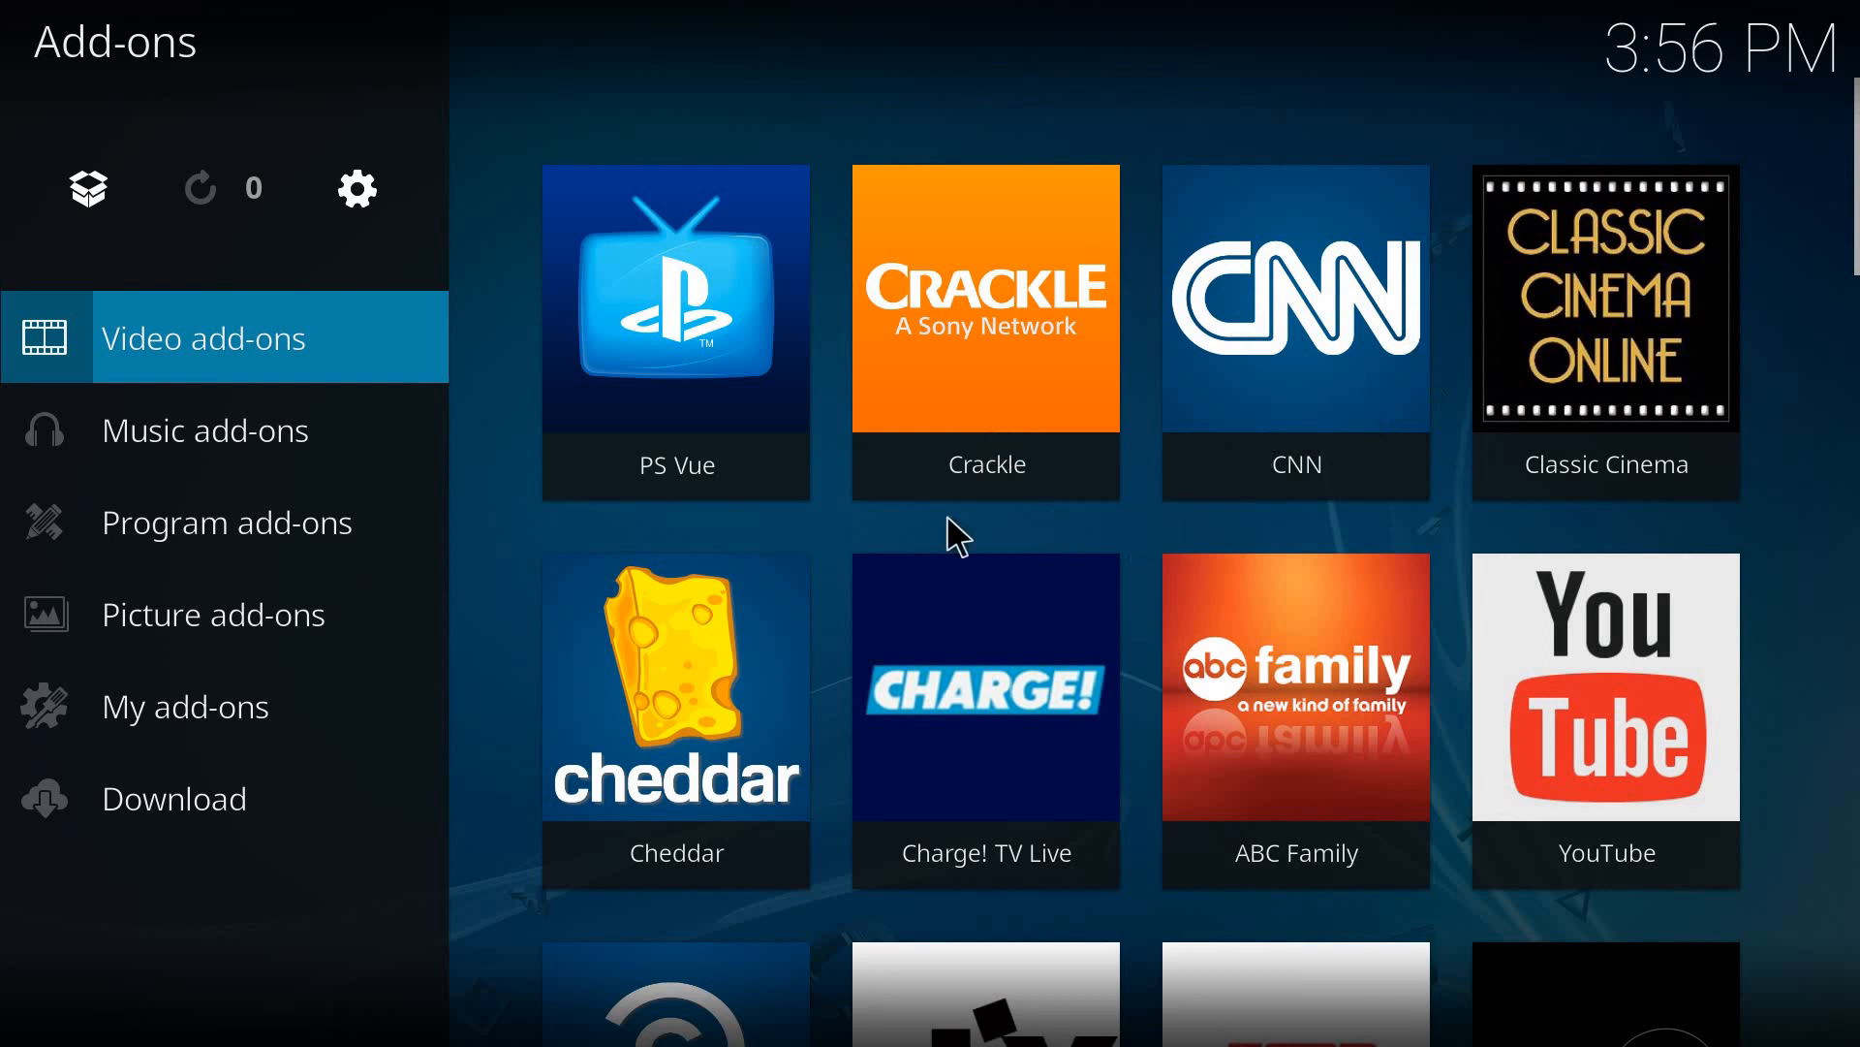
{"action": "mouse_move", "coordinate": [1077, 538]}
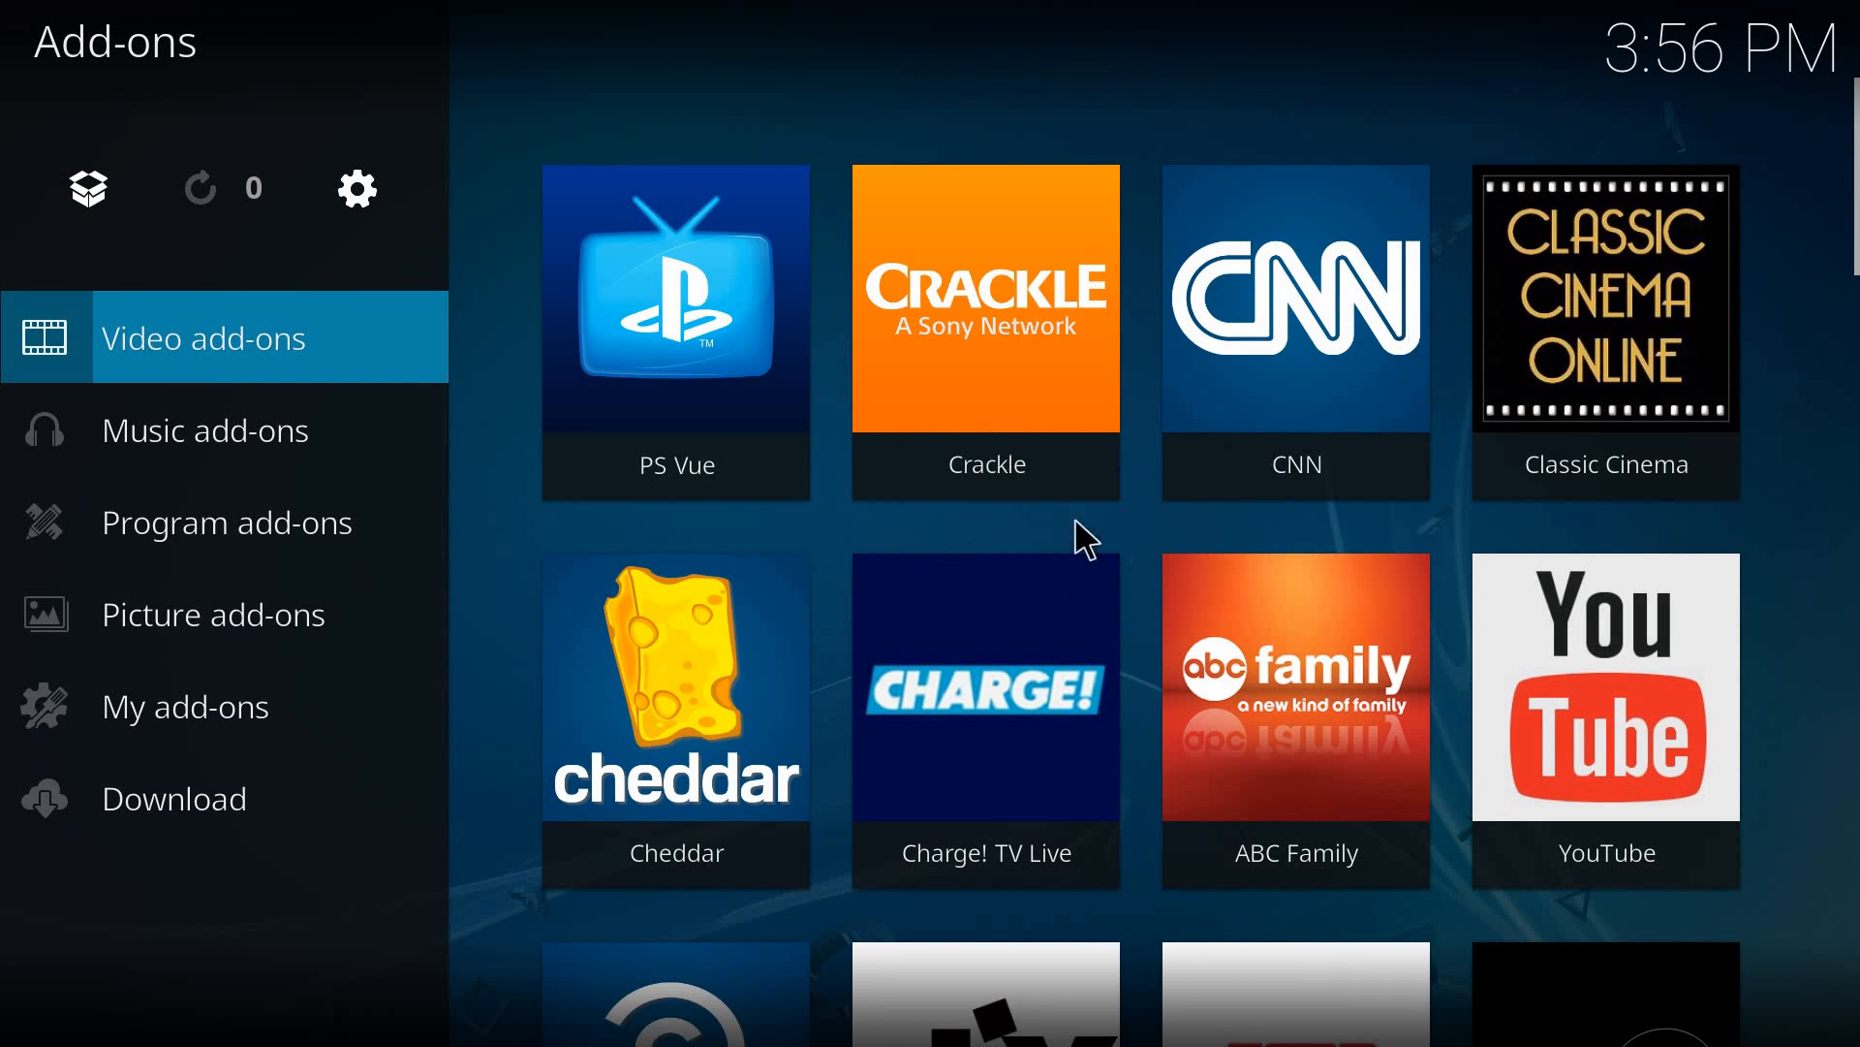
{"action": "mouse_move", "coordinate": [1118, 550]}
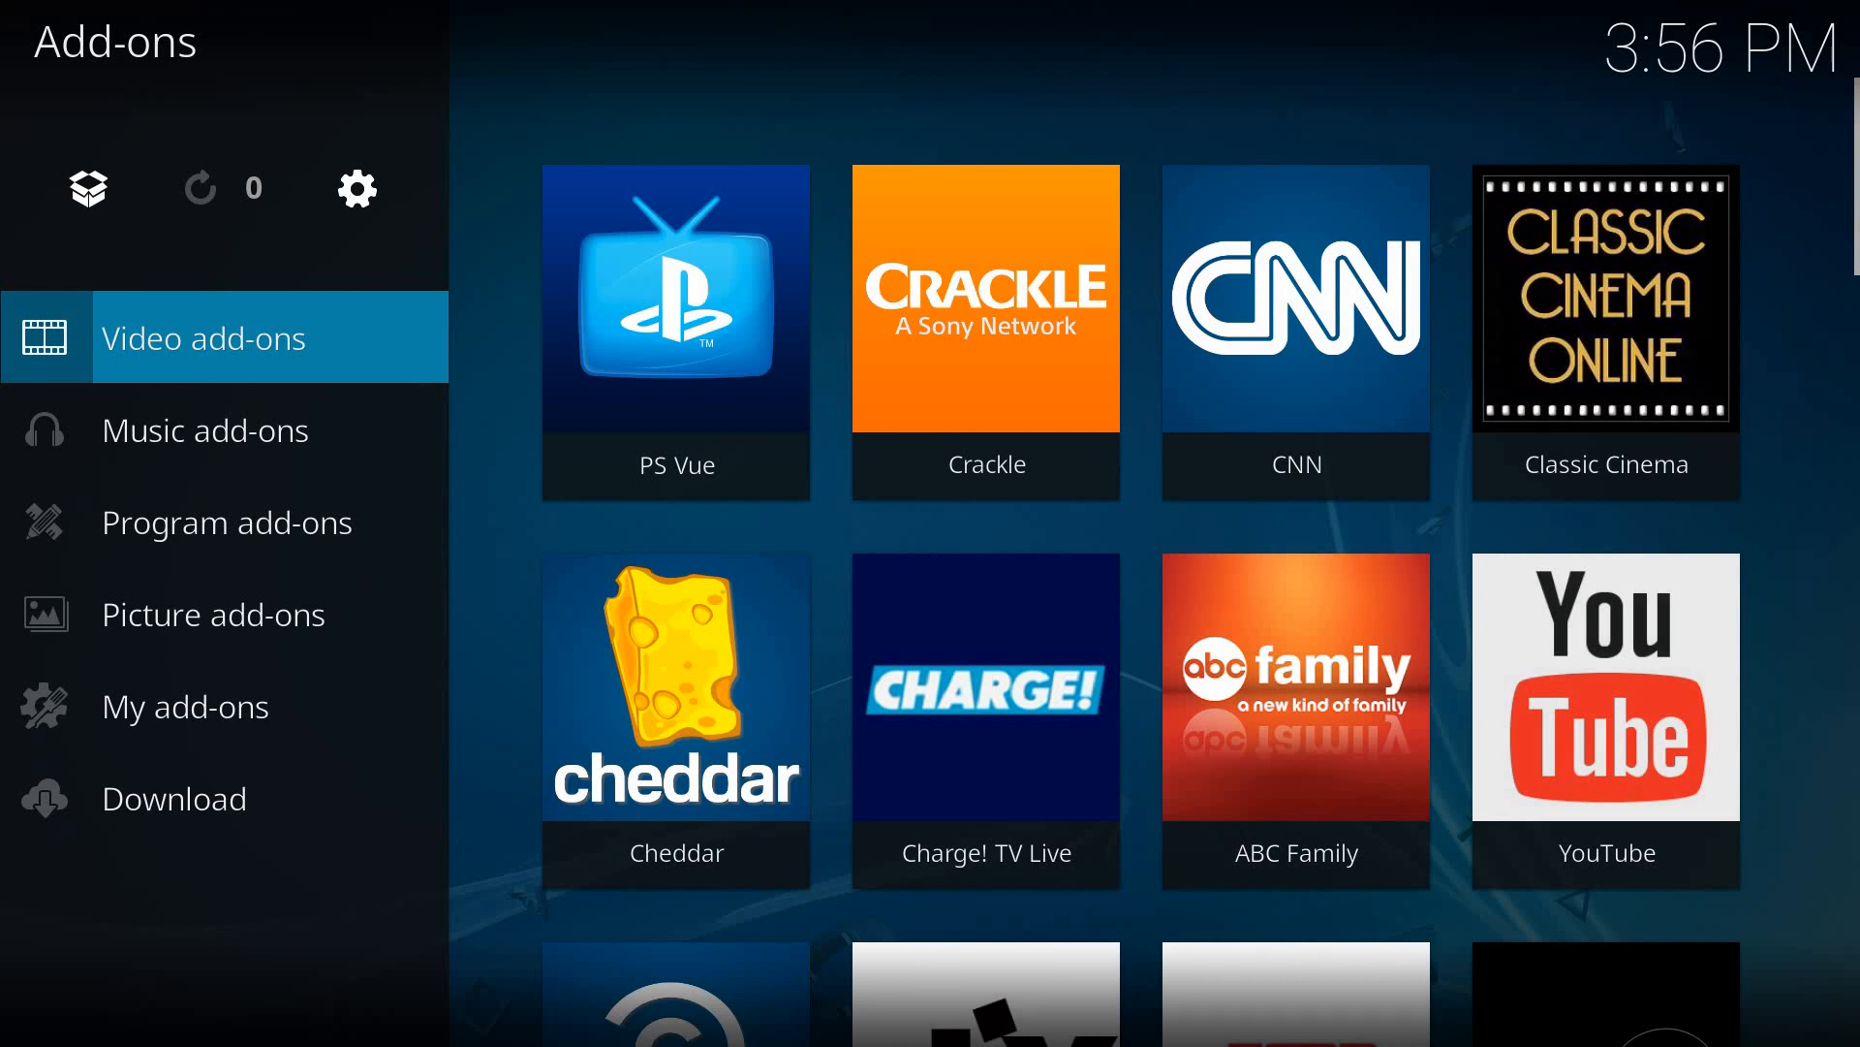
{"action": "mouse_move", "coordinate": [1244, 538]}
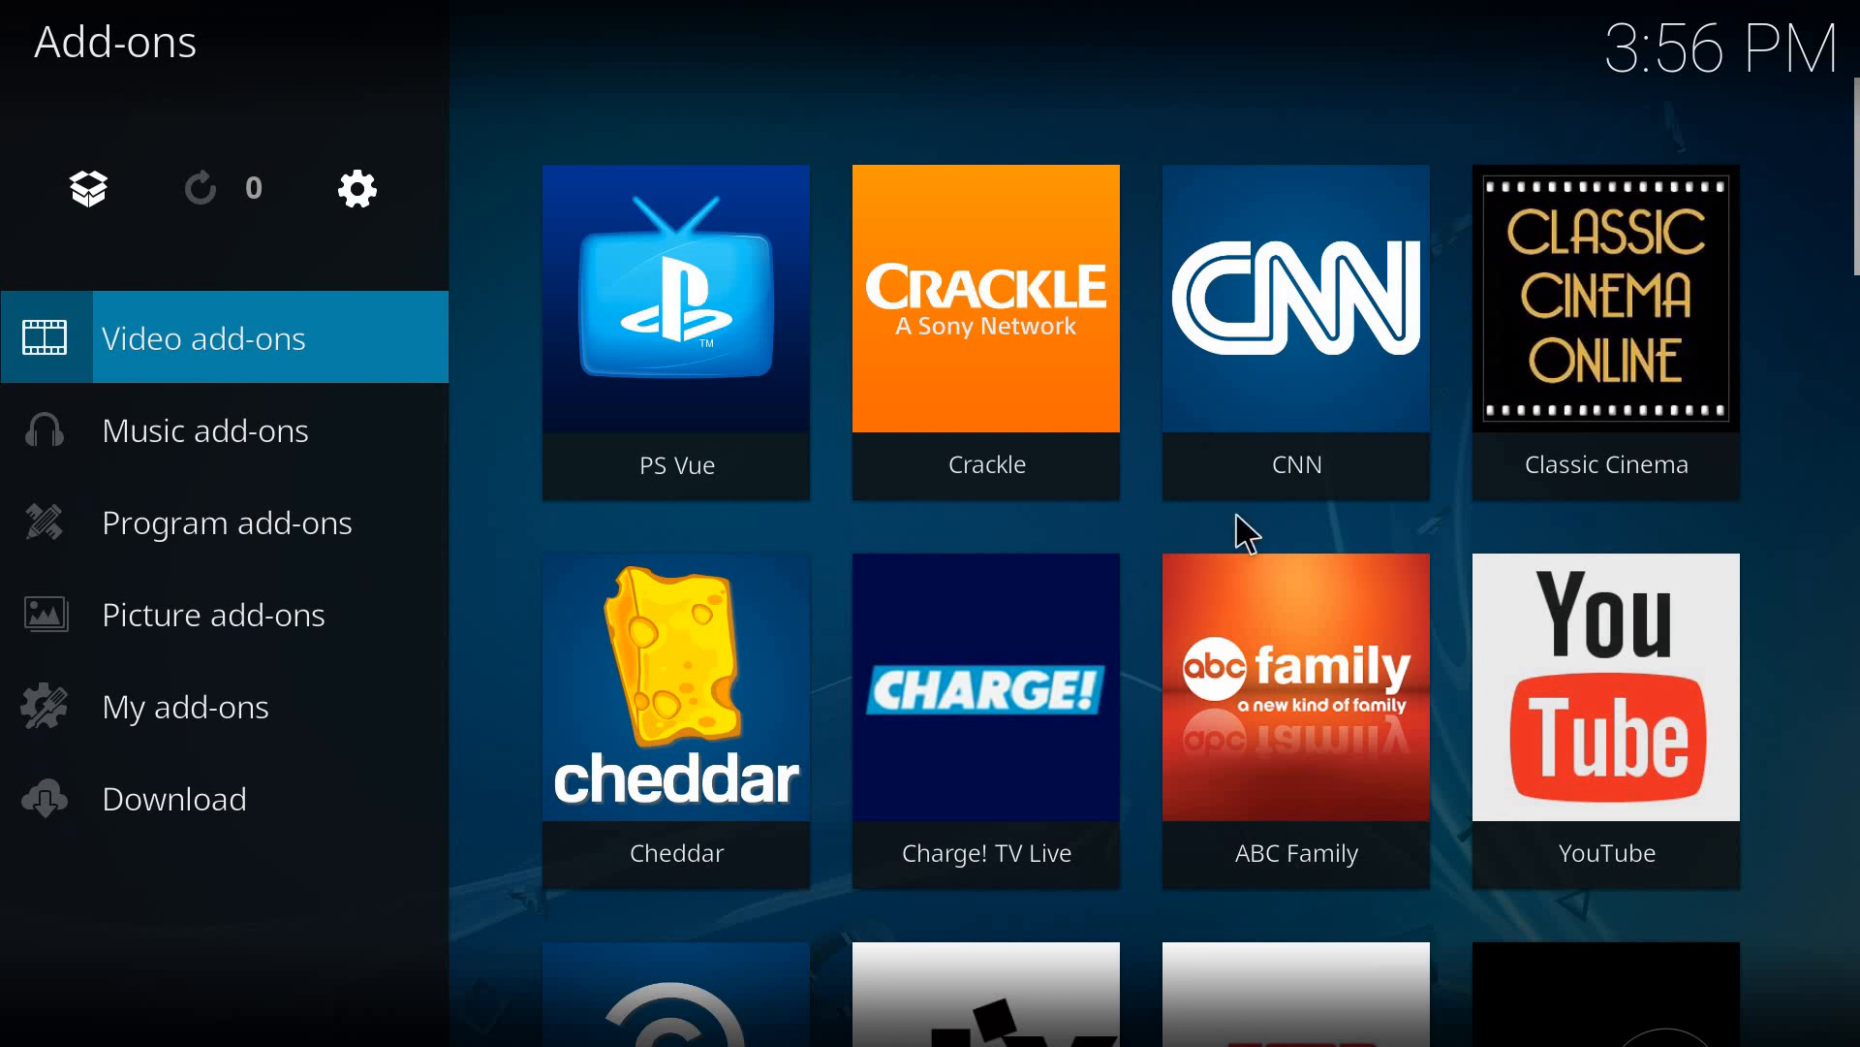
{"action": "mouse_move", "coordinate": [1225, 558]}
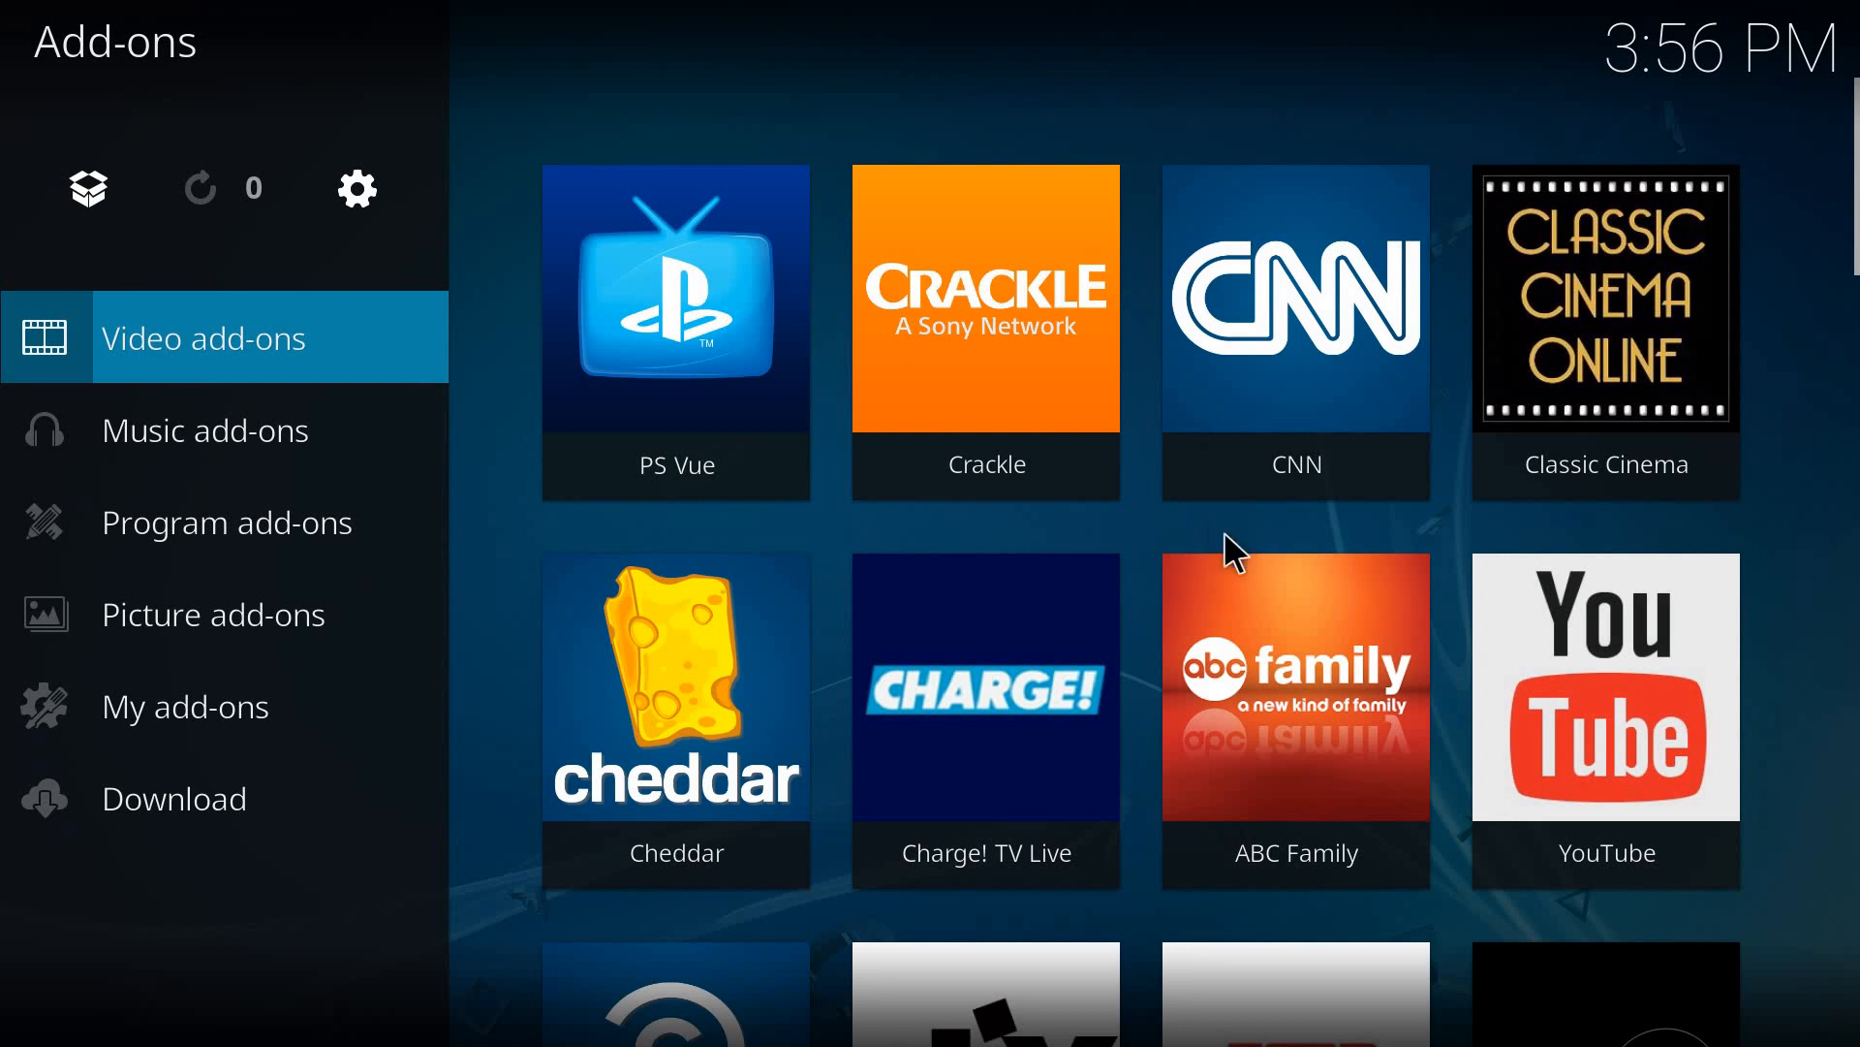
{"action": "mouse_move", "coordinate": [1168, 512]}
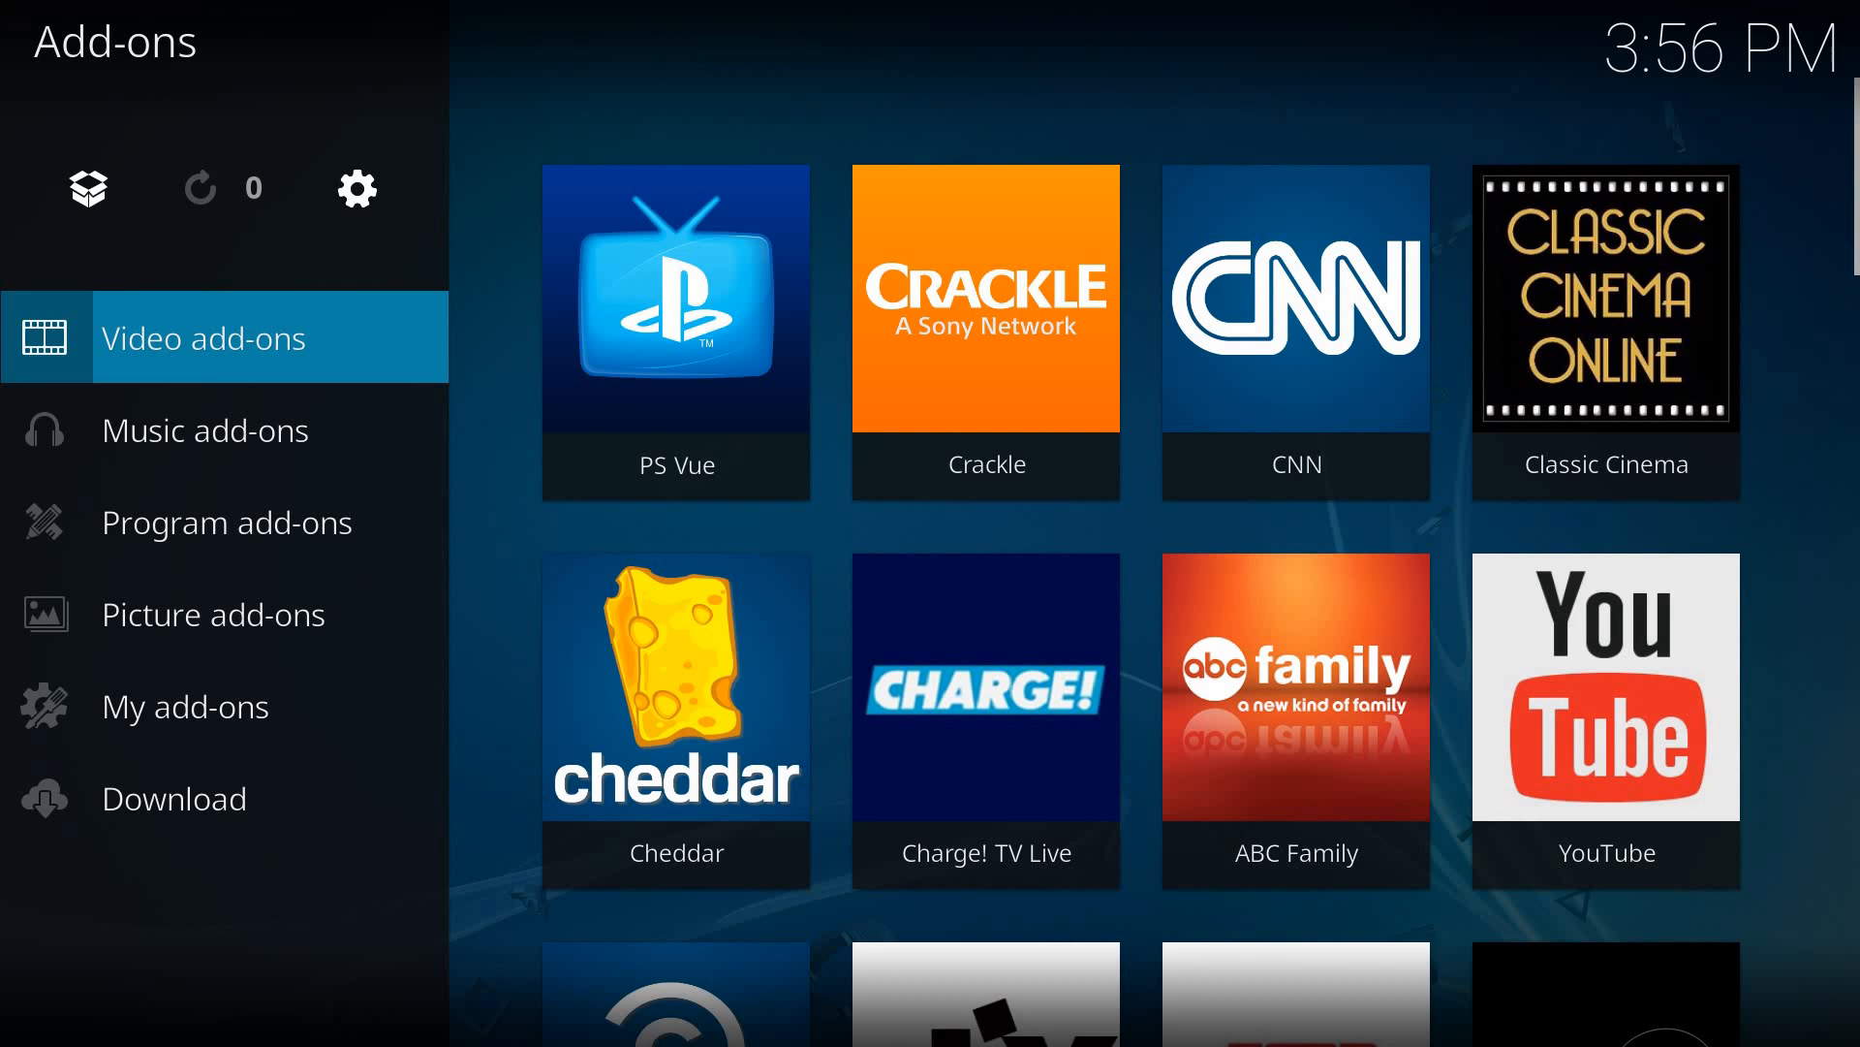
{"action": "mouse_move", "coordinate": [1071, 453]}
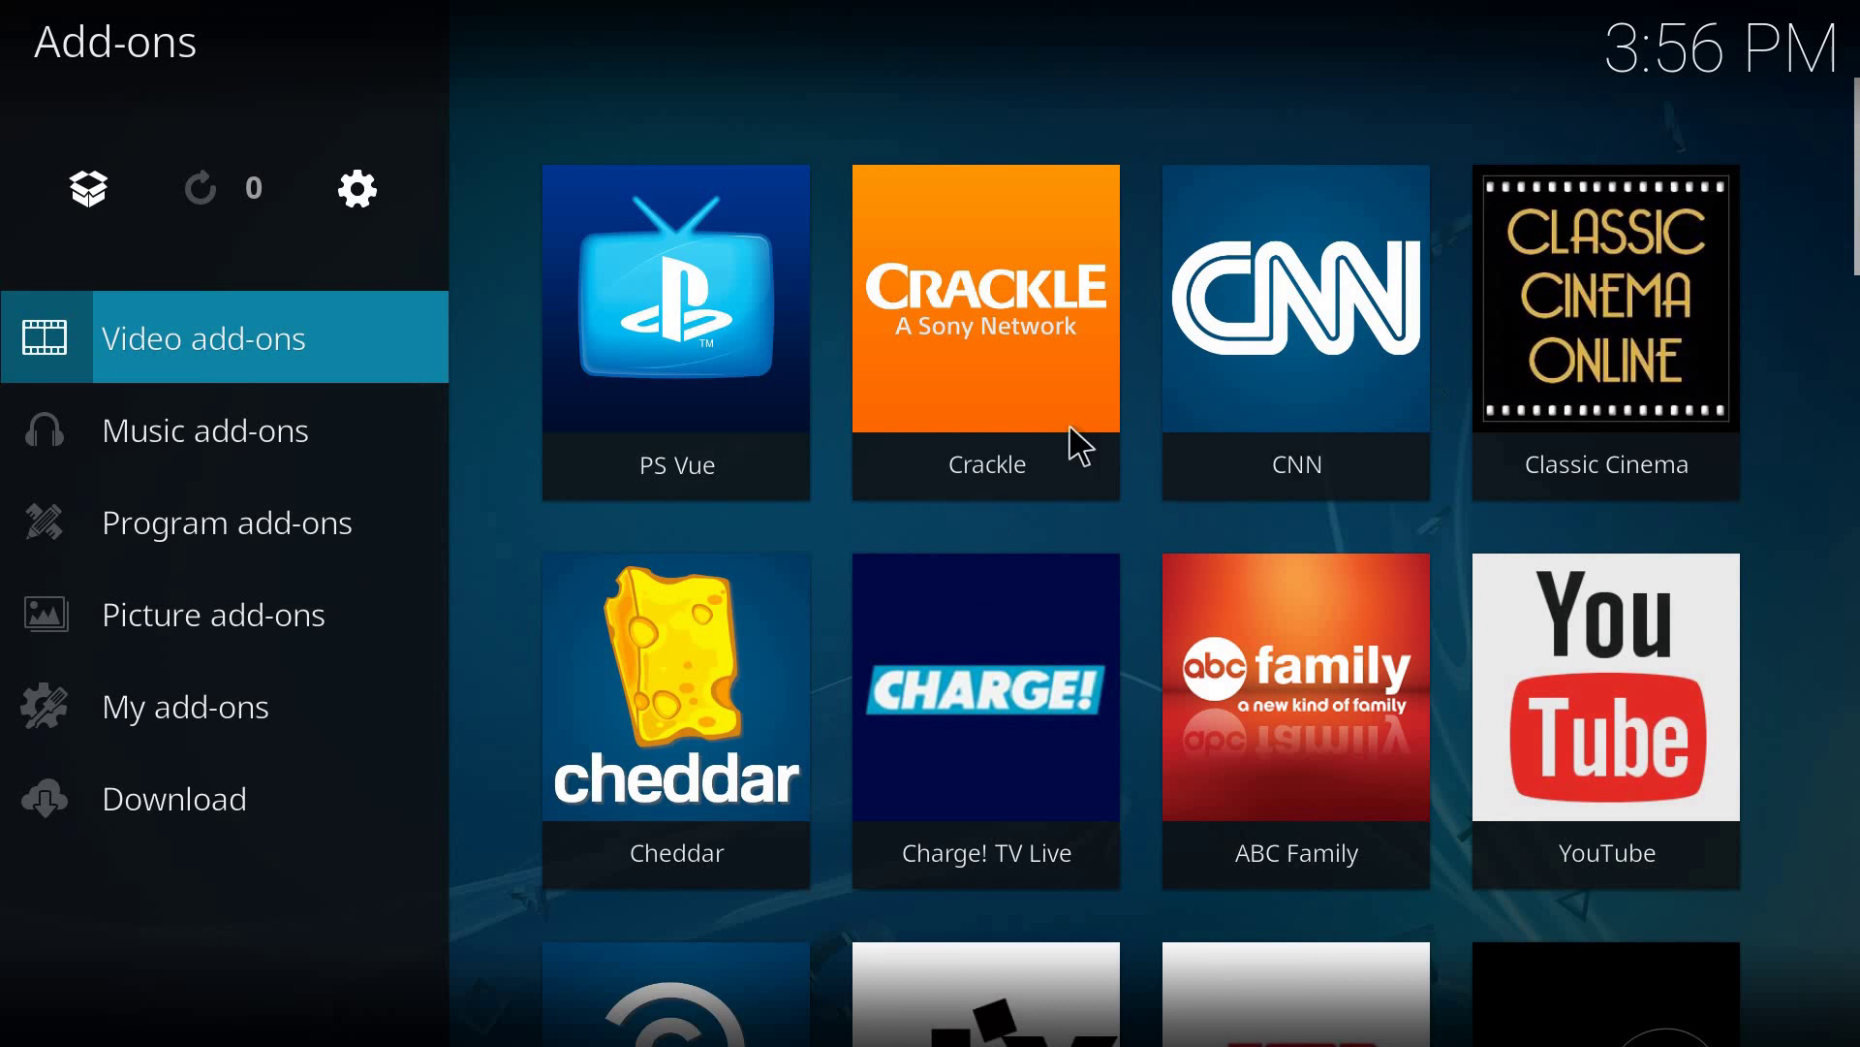
{"action": "mouse_move", "coordinate": [806, 639]}
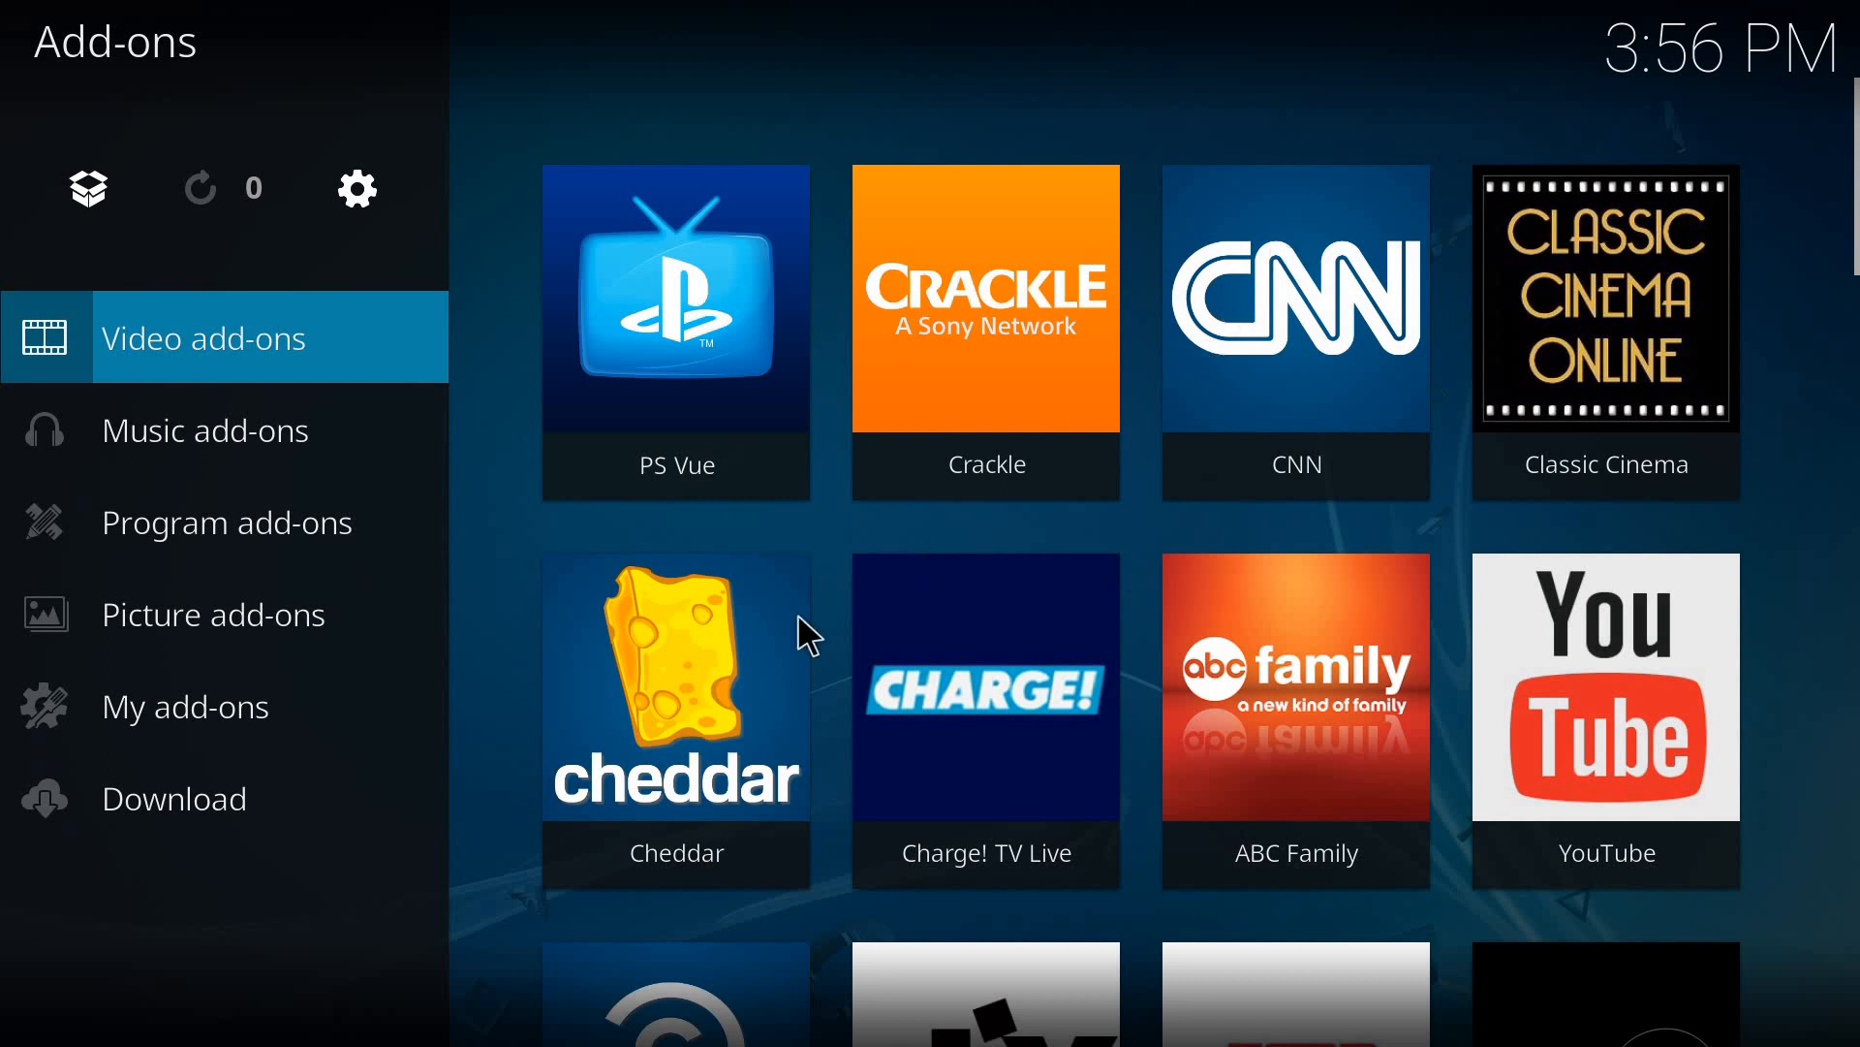